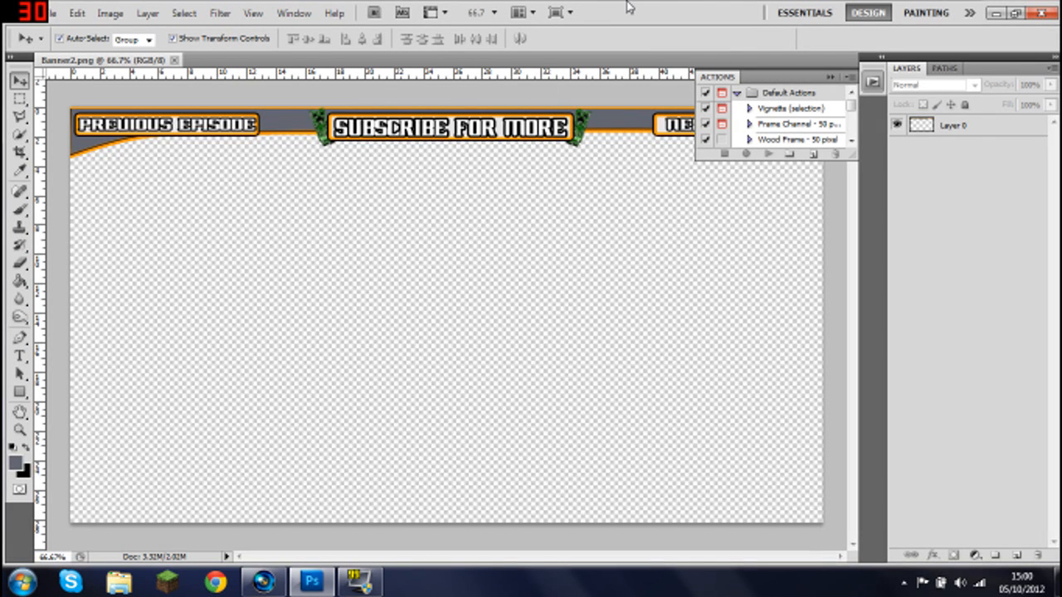
Close the floating Actions panel and bring up the Image menu.
left_click(872, 79)
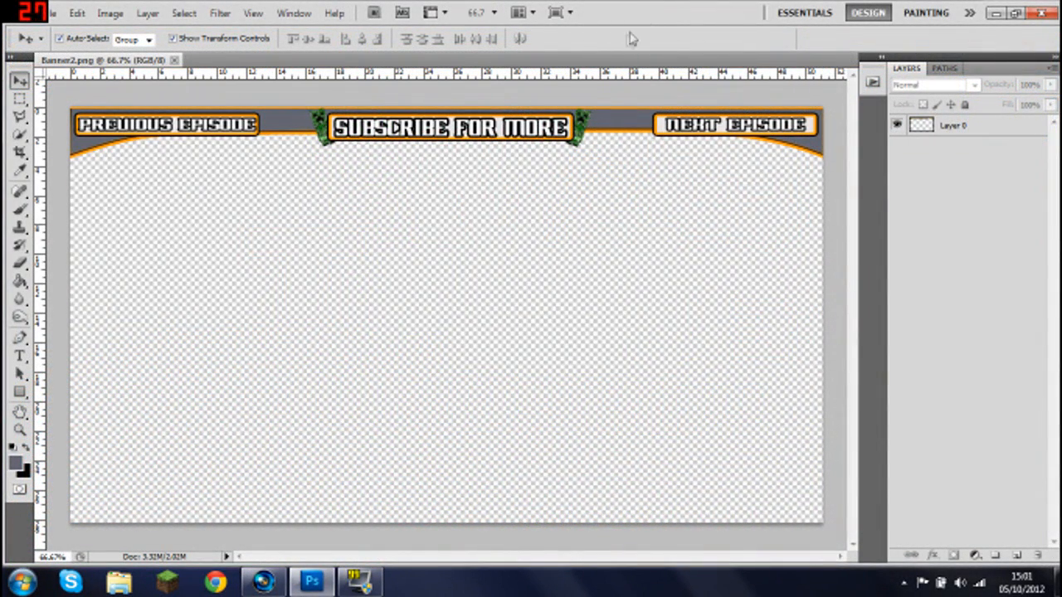
mouse_move(637, 40)
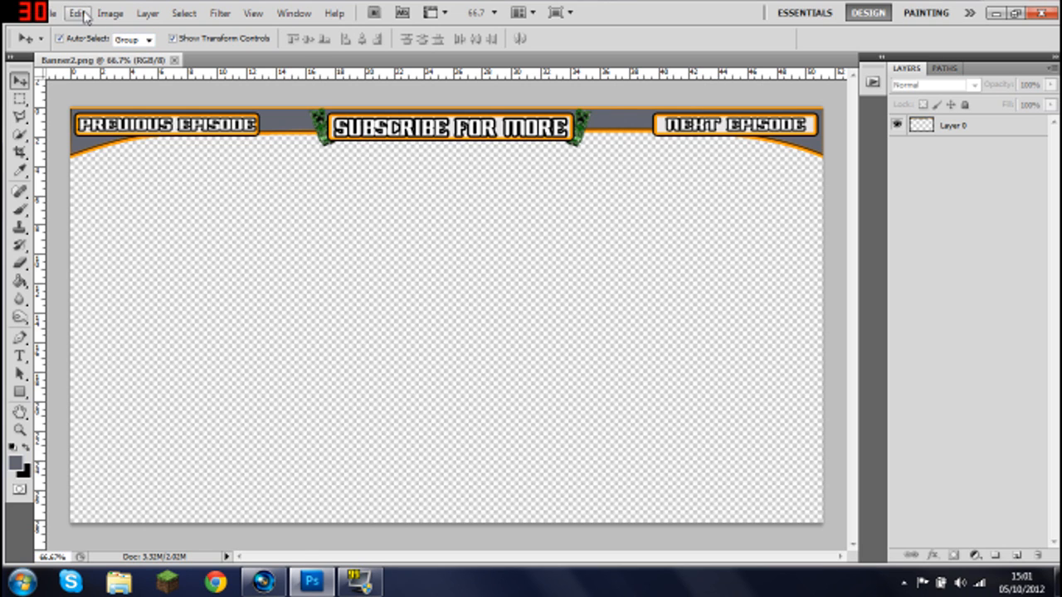
mouse_move(119, 7)
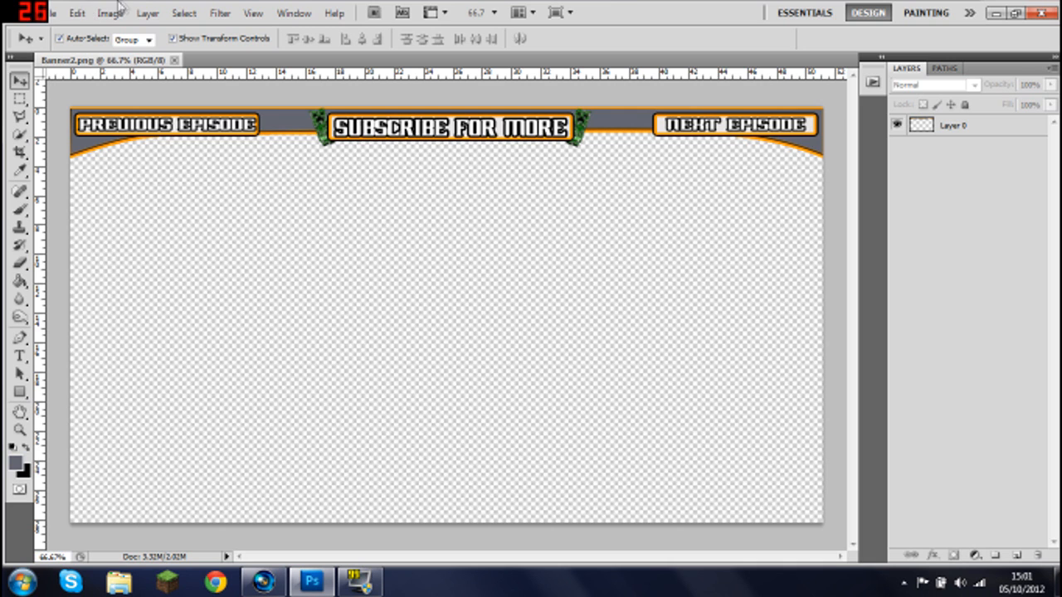
left_click(110, 13)
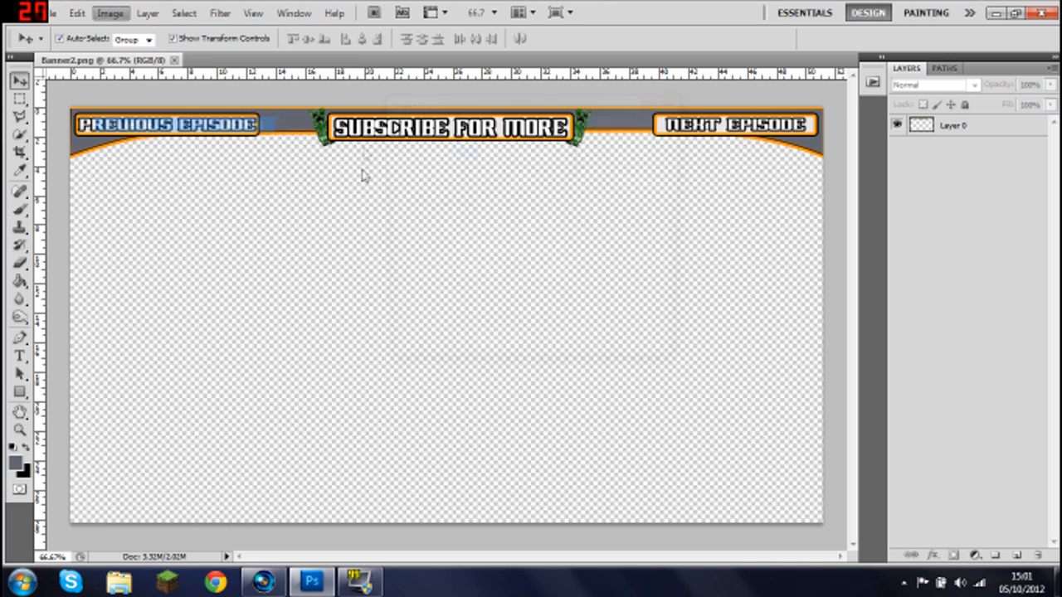
left_click(109, 13)
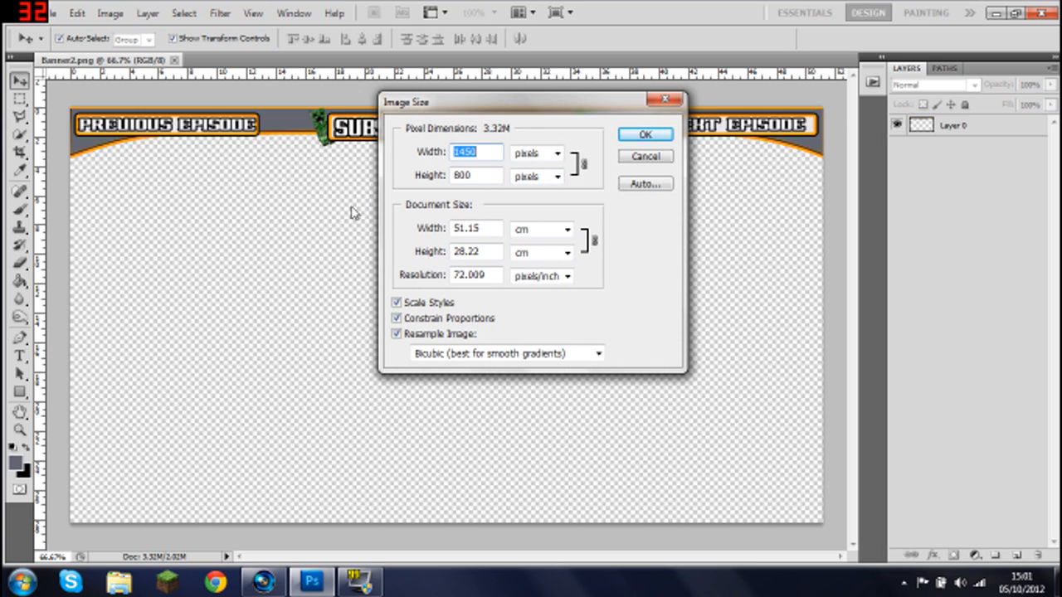
mouse_move(348, 203)
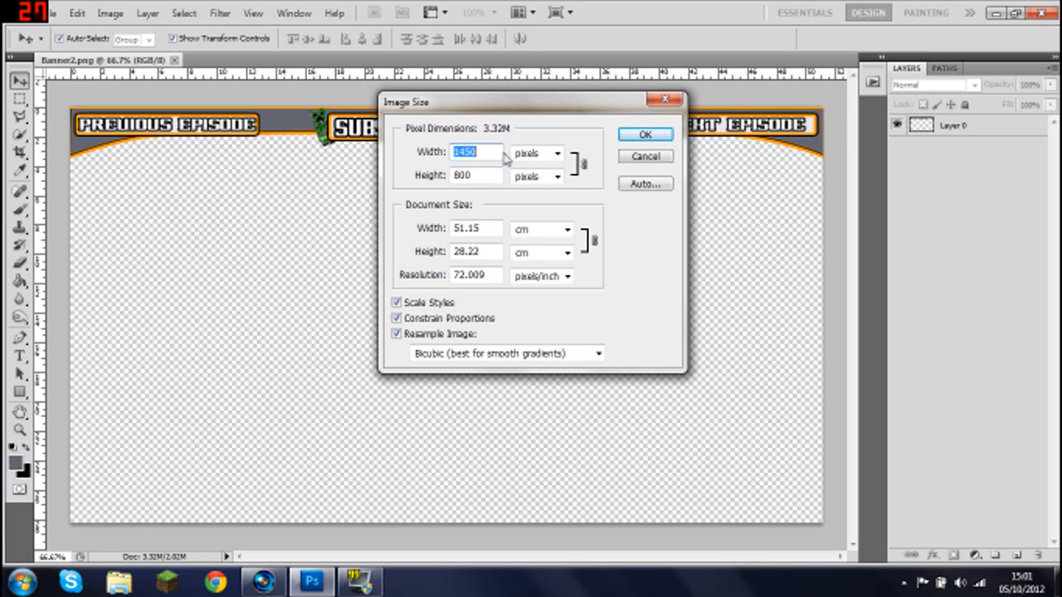
left_click(644, 134)
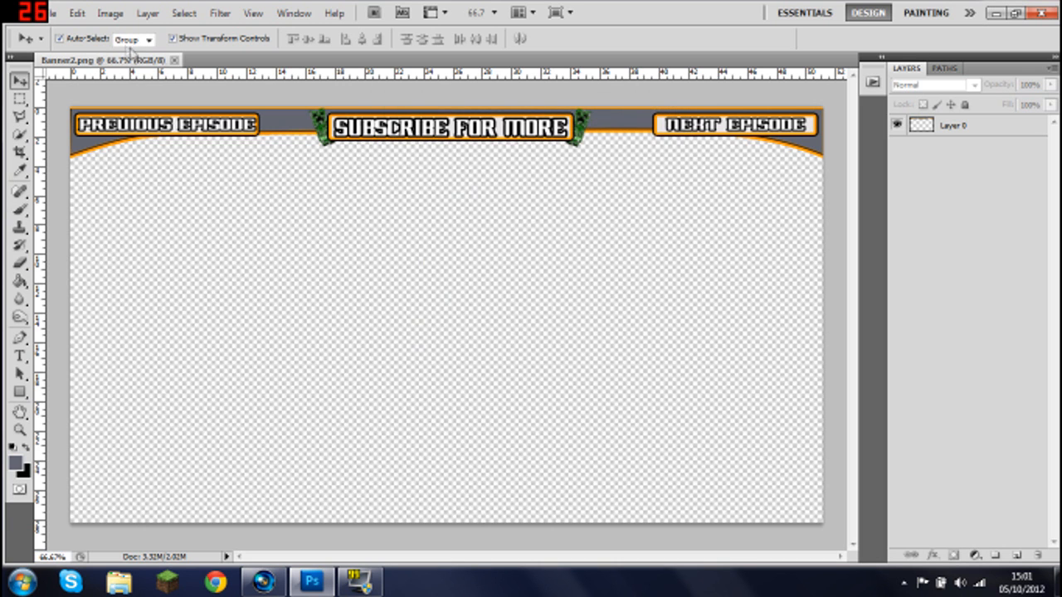
Create a new 1450 by 800 pixel transparent document named Untitled-1 via File > New.
left_click(53, 13)
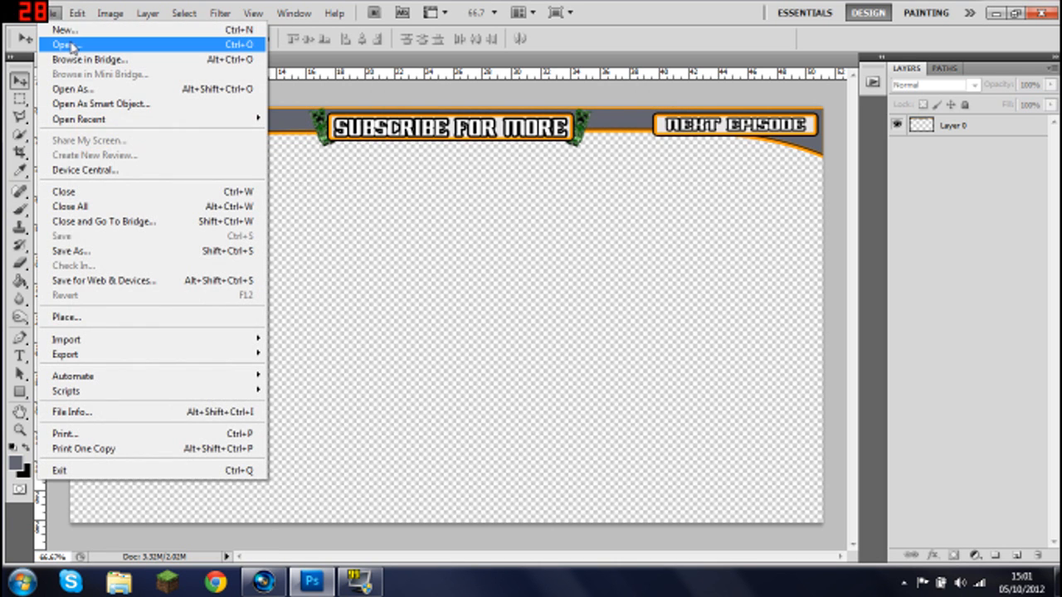
left_click(63, 30)
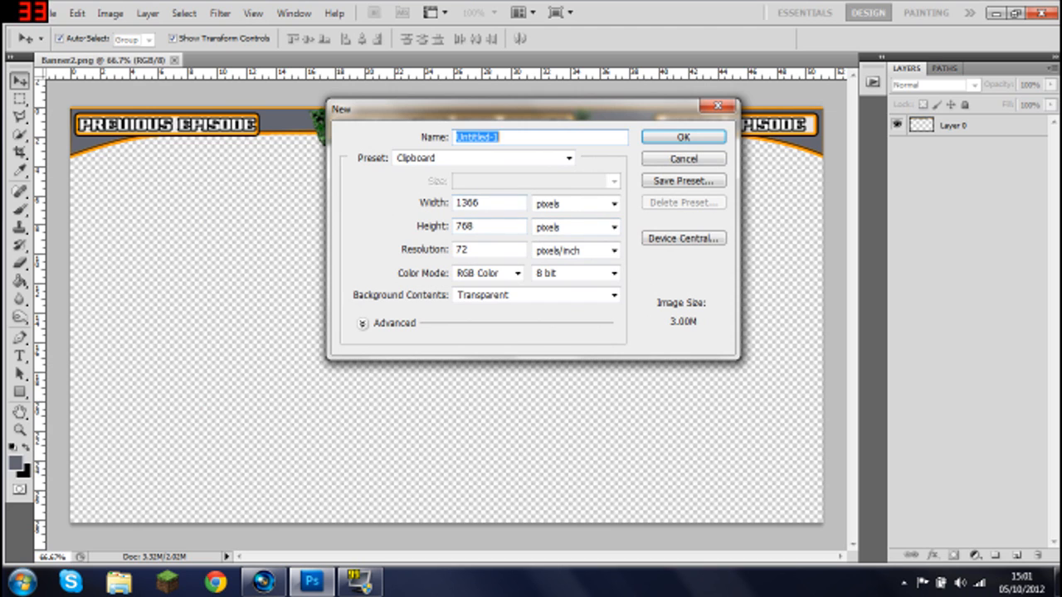
type("145")
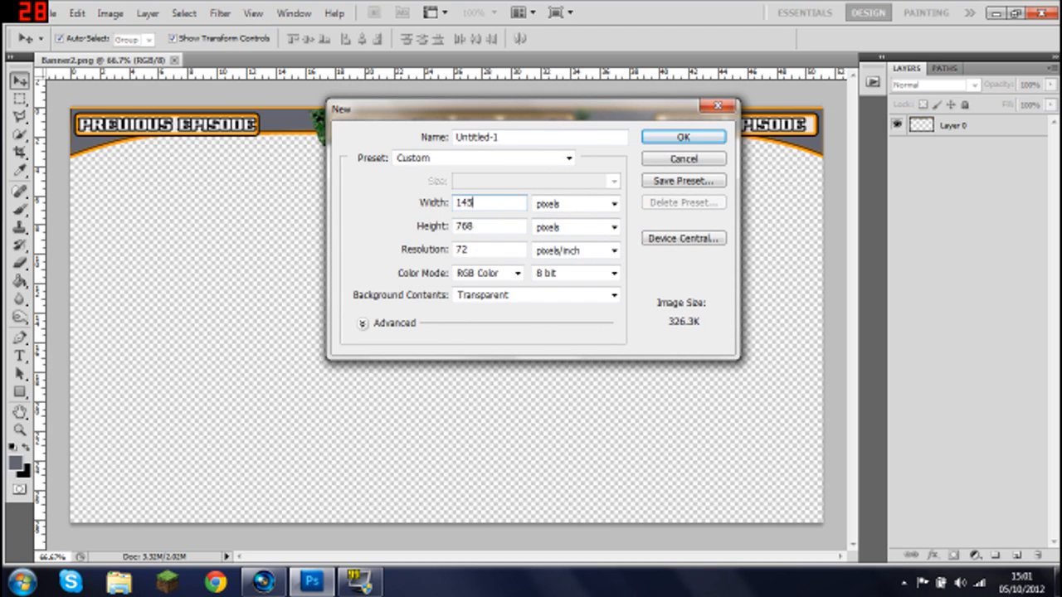
type("0")
left_click(490, 227)
type("800")
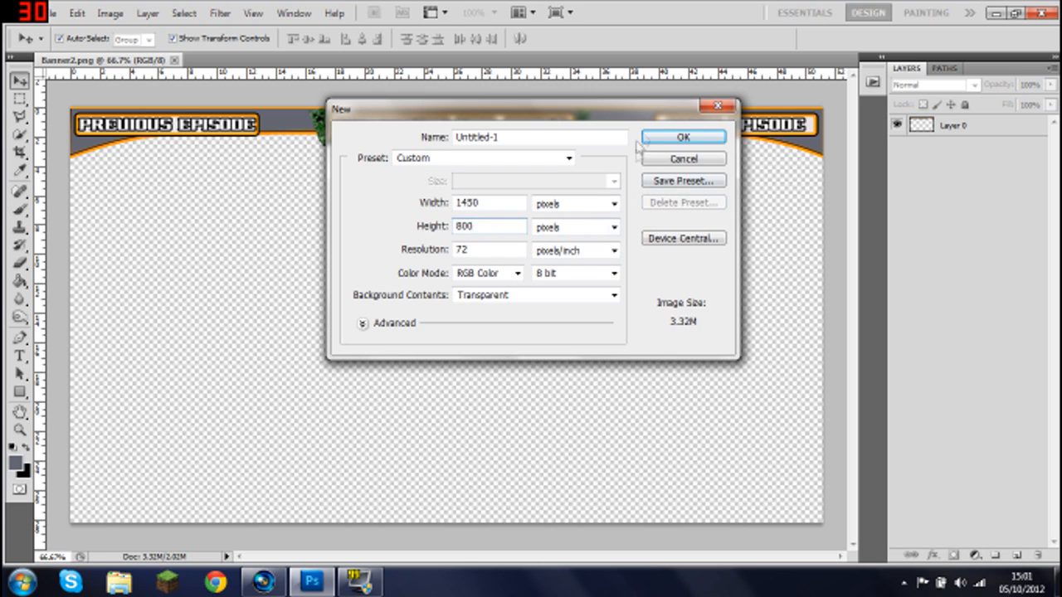
left_click(683, 137)
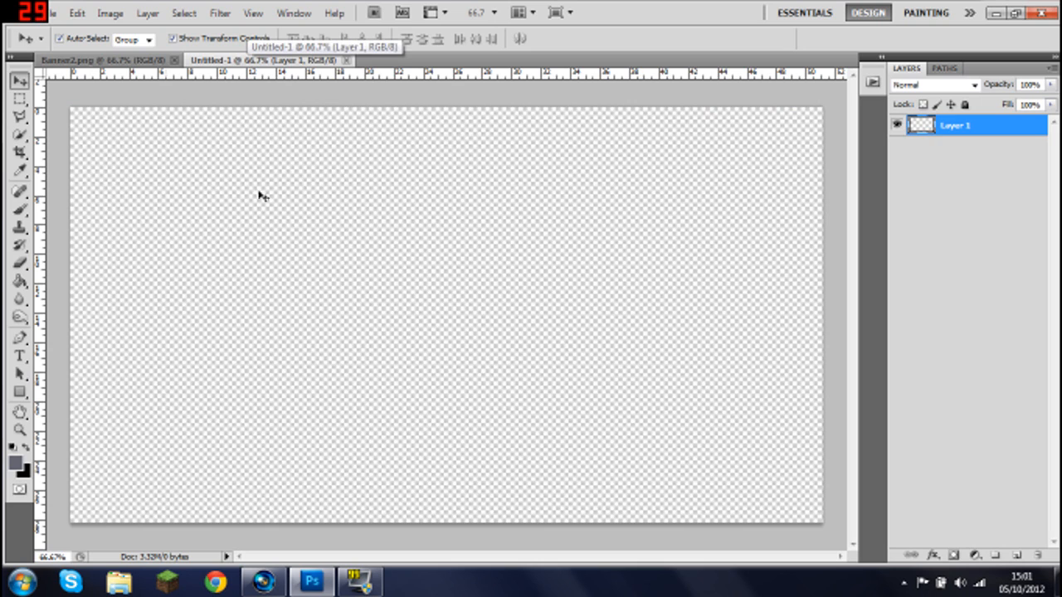
mouse_move(312, 451)
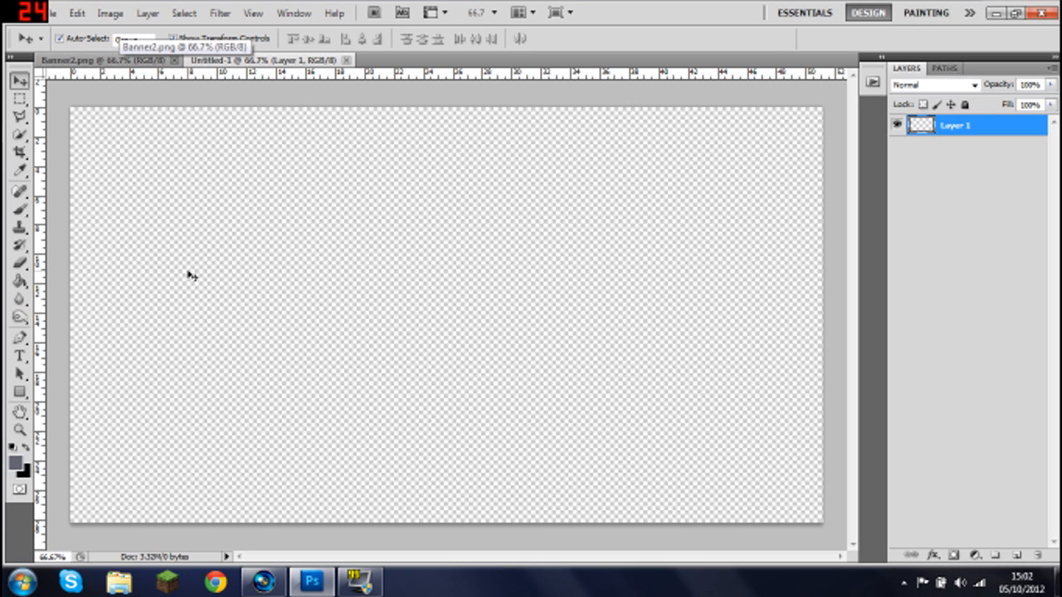
mouse_move(54, 322)
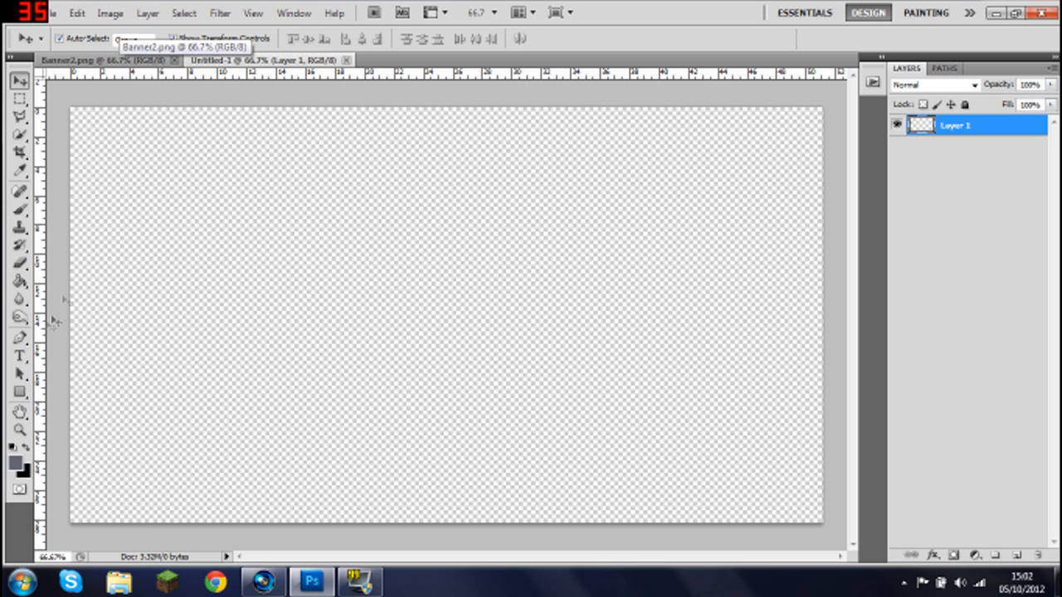
With the Pen tool, lay anchor points across the canvas top forming a bar curving down at the right.
left_click(20, 339)
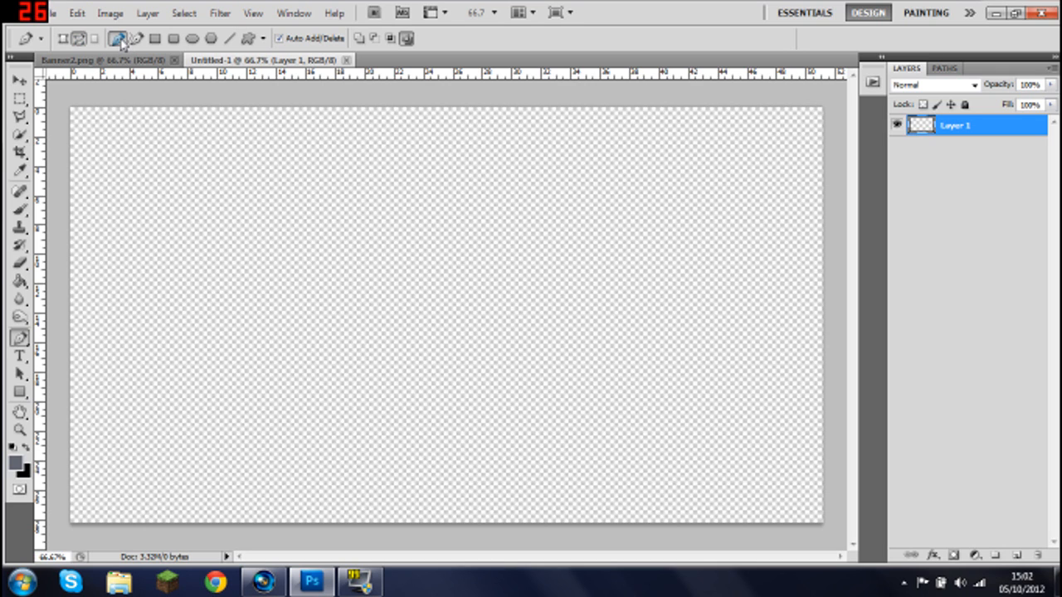
left_click(262, 38)
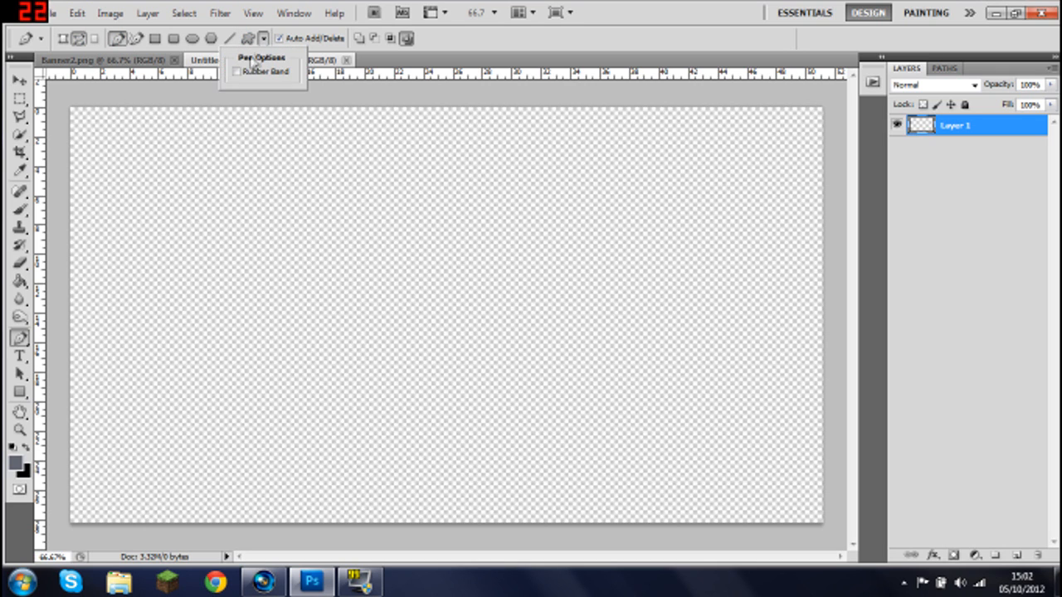
left_click(235, 70)
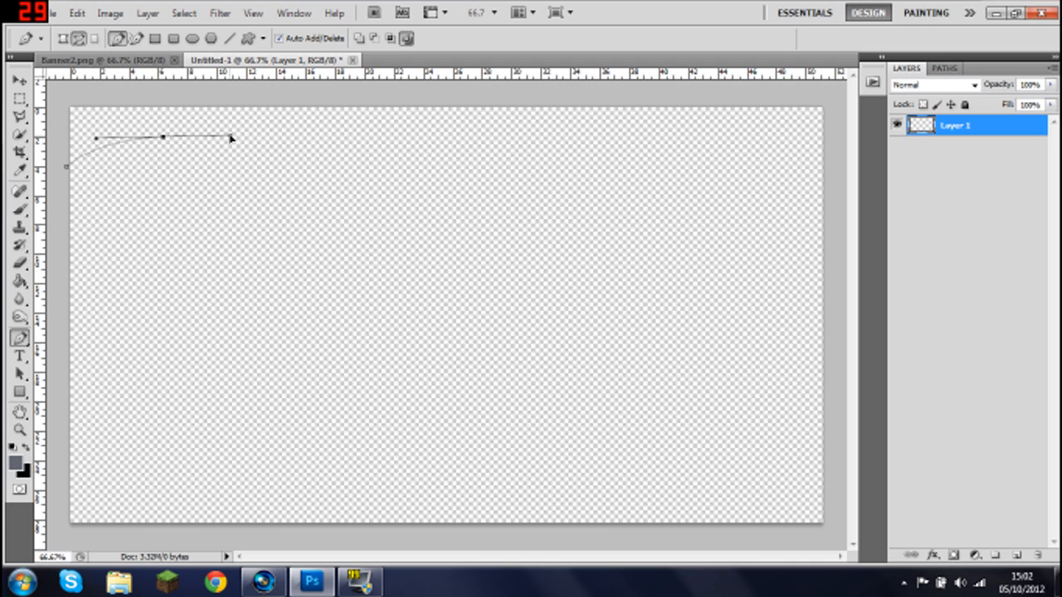
left_click(710, 136)
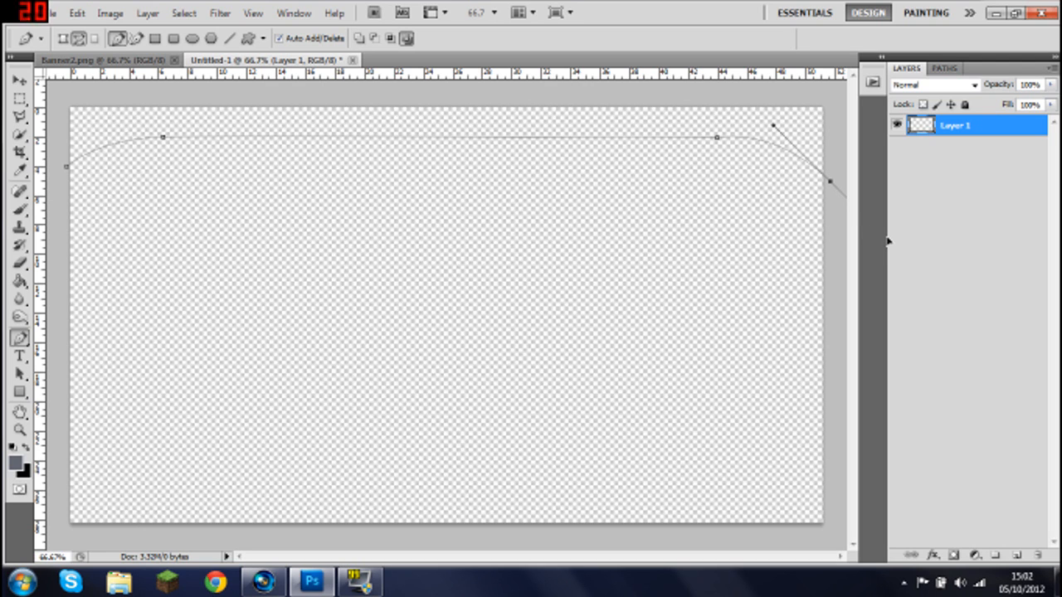
left_click(473, 252)
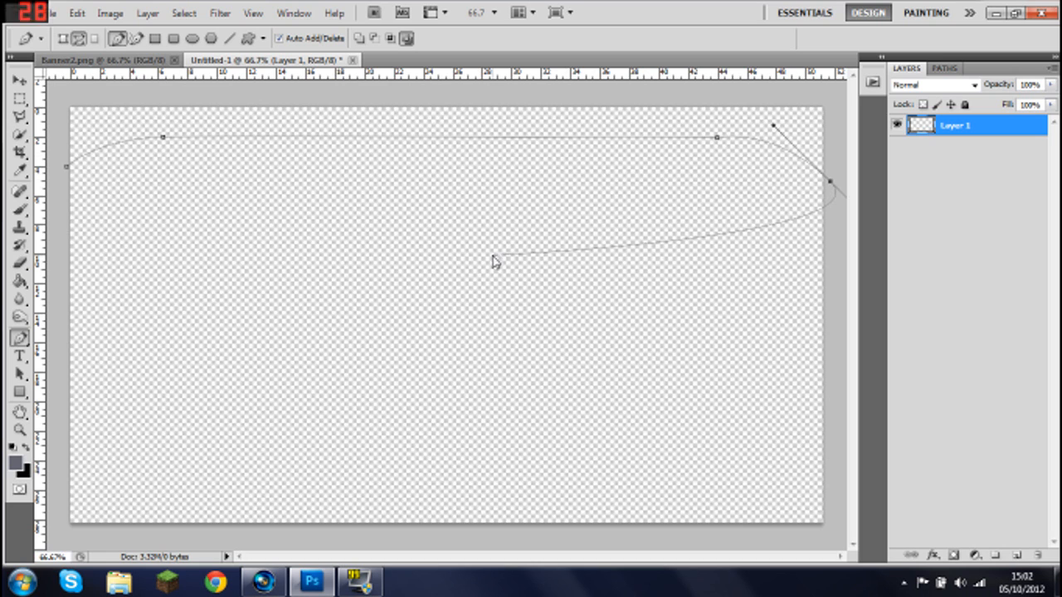
Stroke the work path as a thin curved line onto Layer 1, then delete the path.
right_click(495, 262)
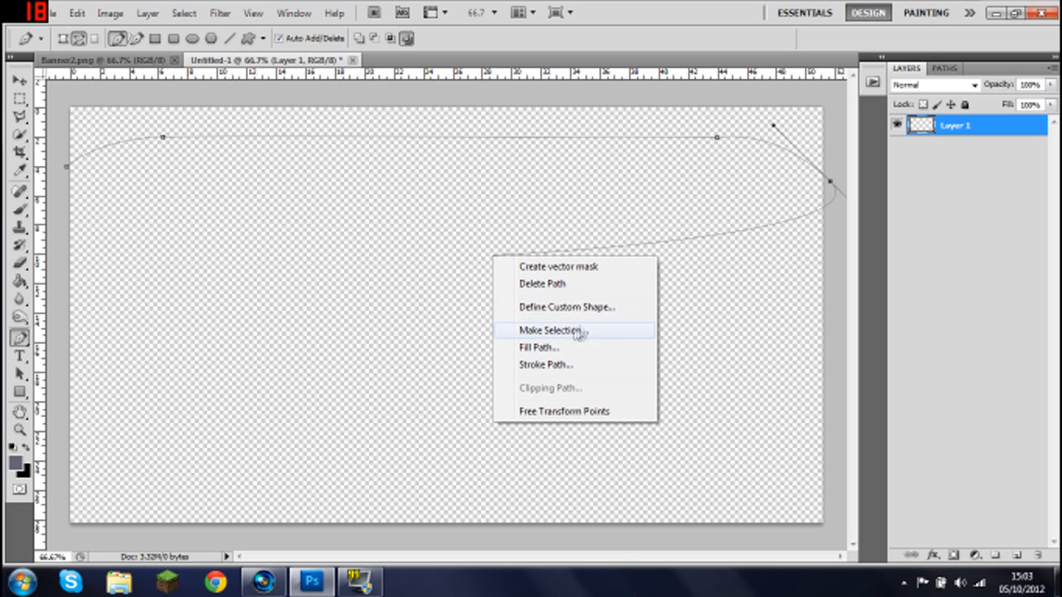
mouse_move(588, 365)
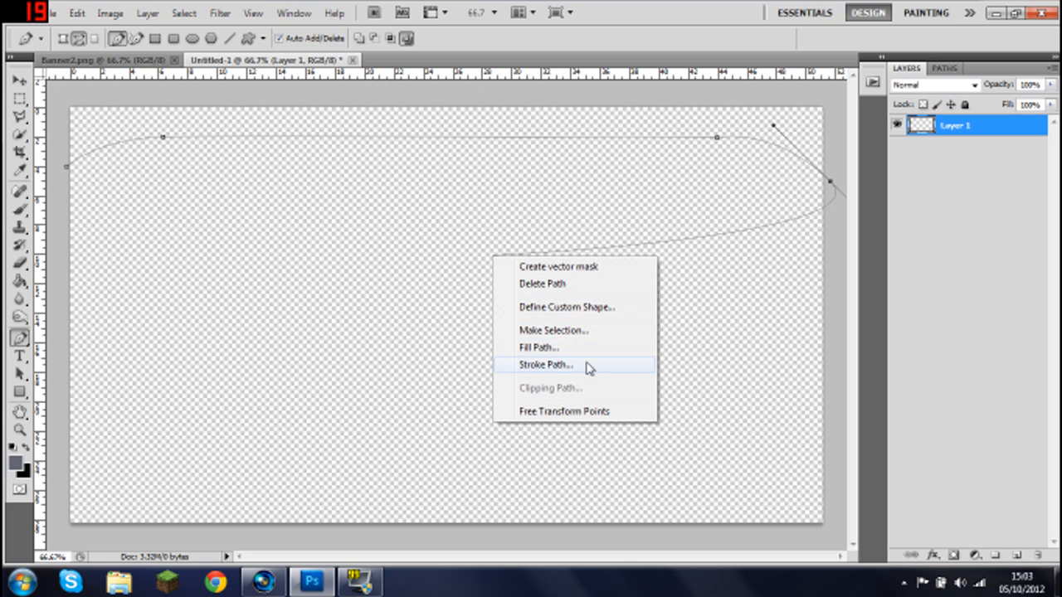
left_click(544, 365)
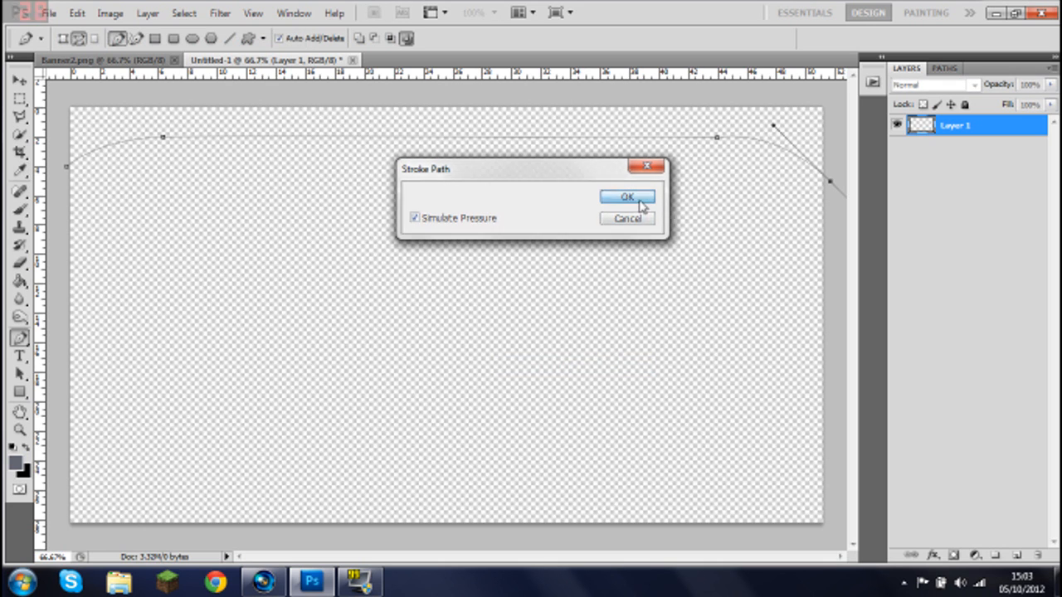
left_click(627, 196)
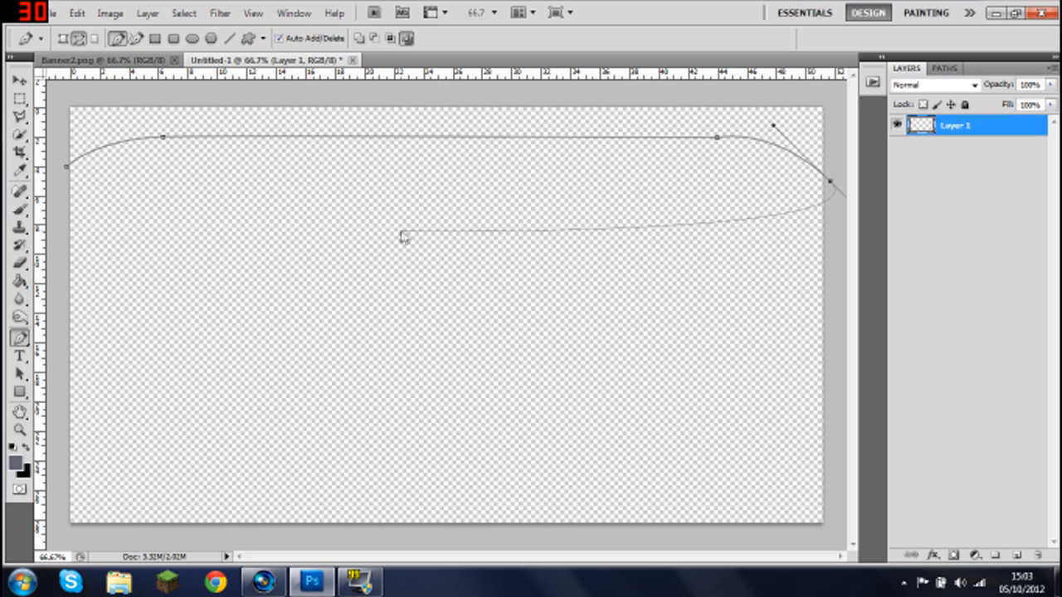
right_click(402, 239)
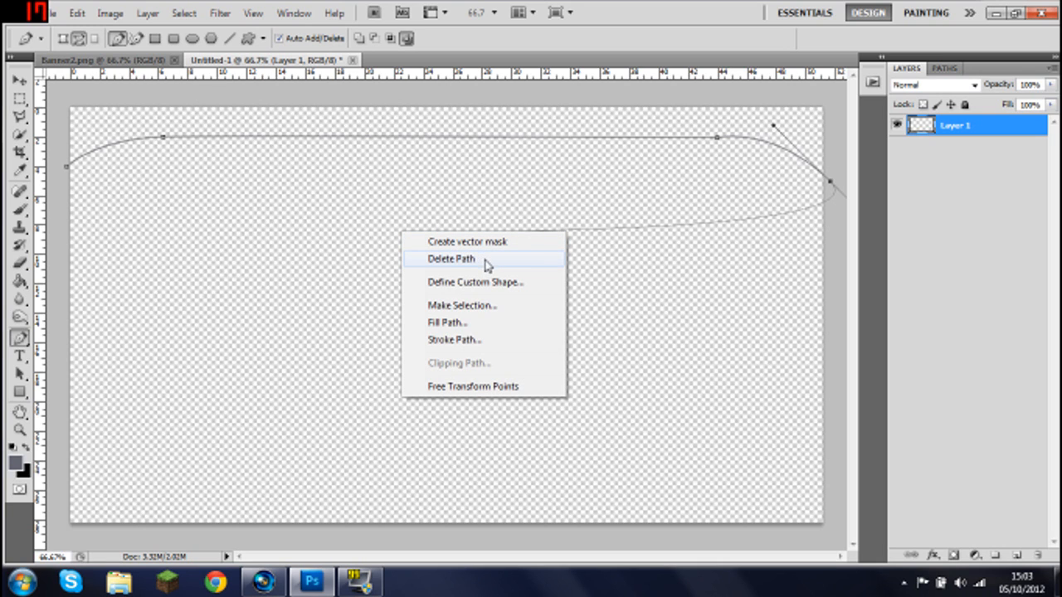
left_click(451, 259)
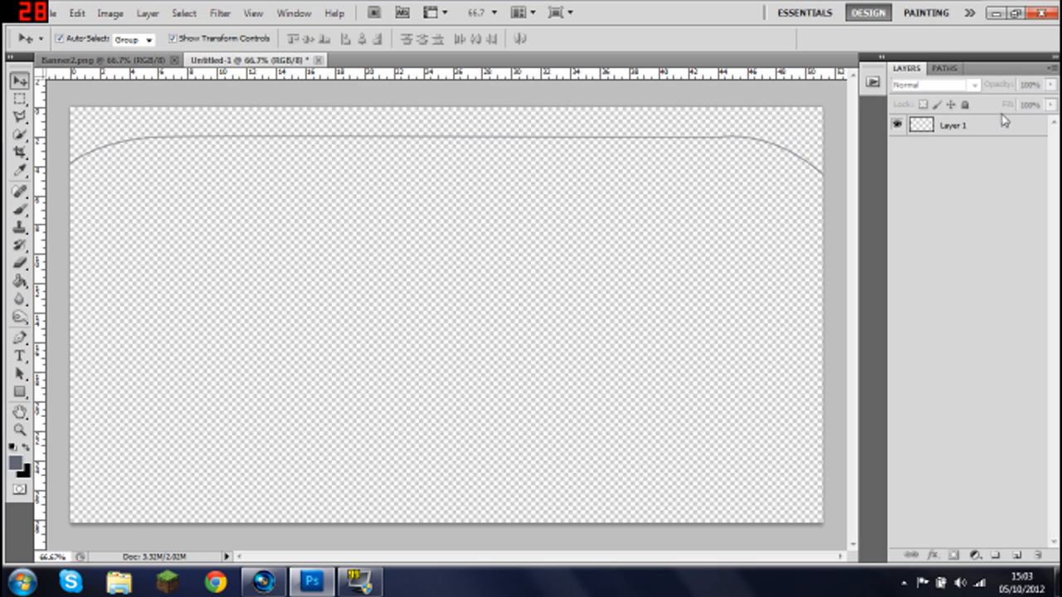
left_click(952, 126)
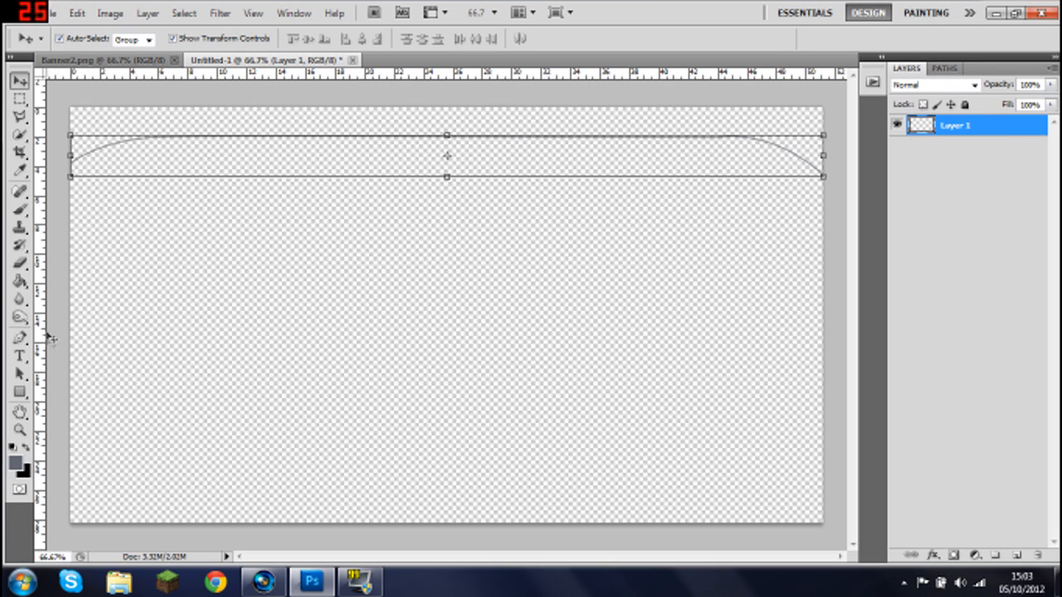
left_click(20, 282)
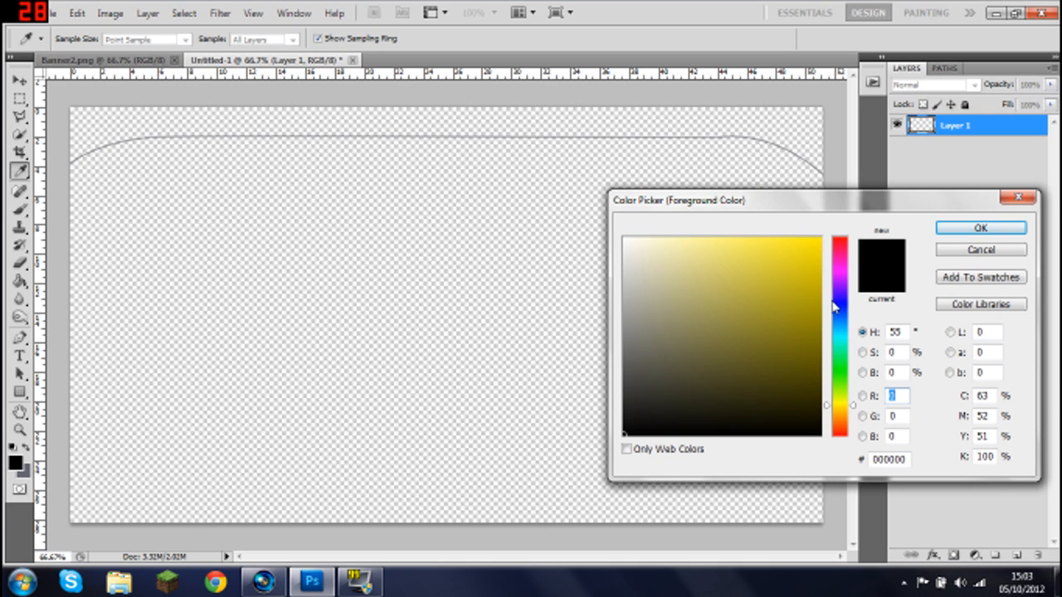
left_click(839, 245)
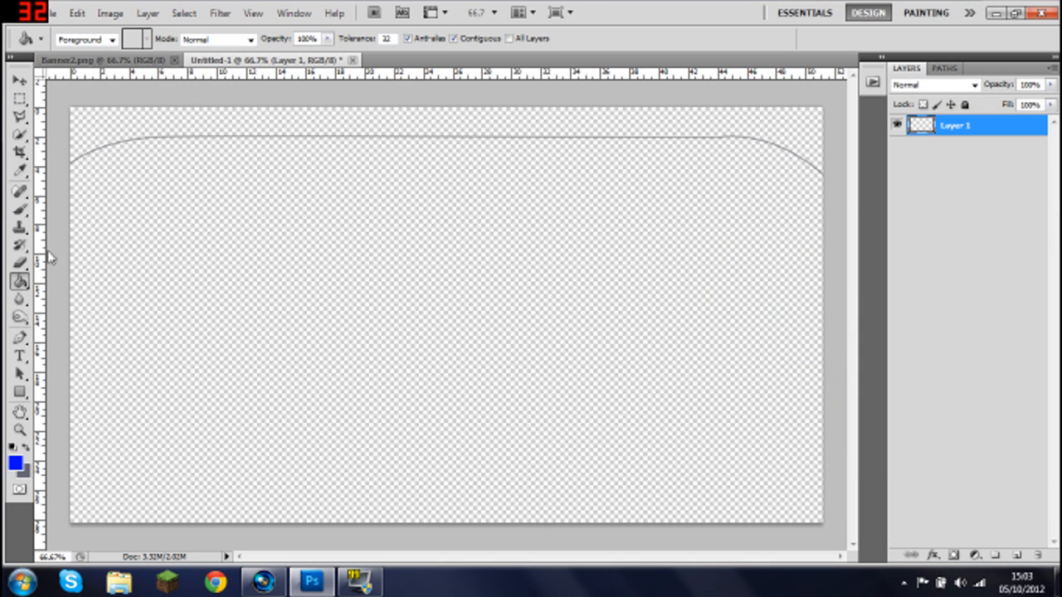
left_click(20, 80)
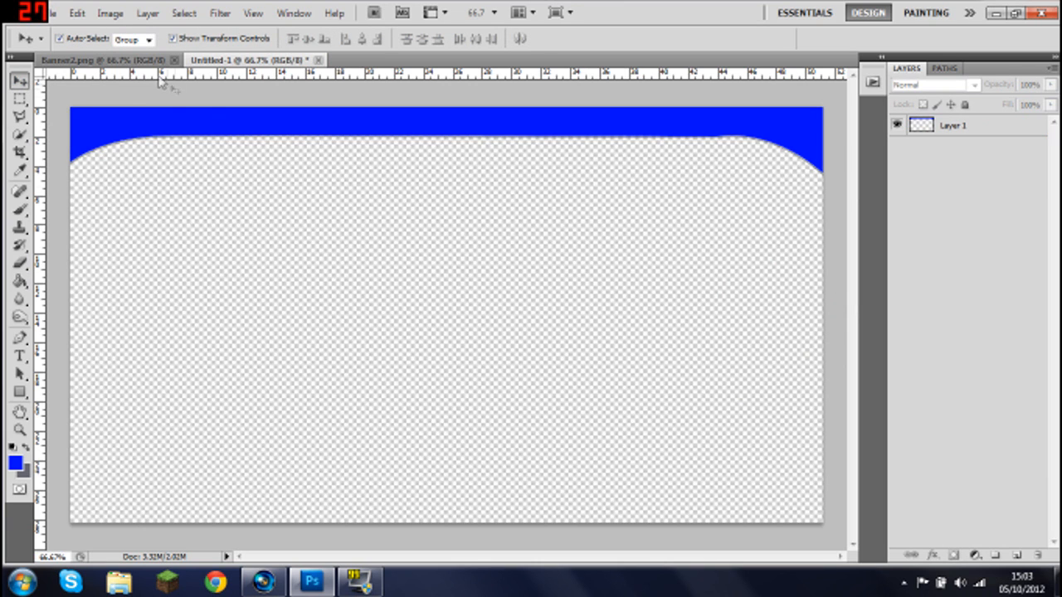
mouse_move(74, 169)
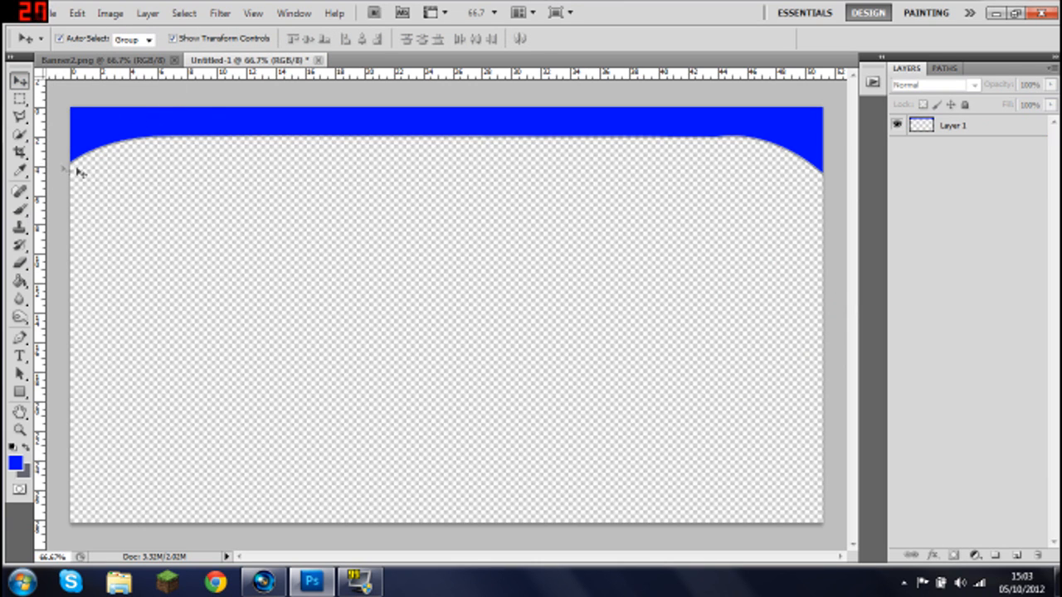
mouse_move(169, 149)
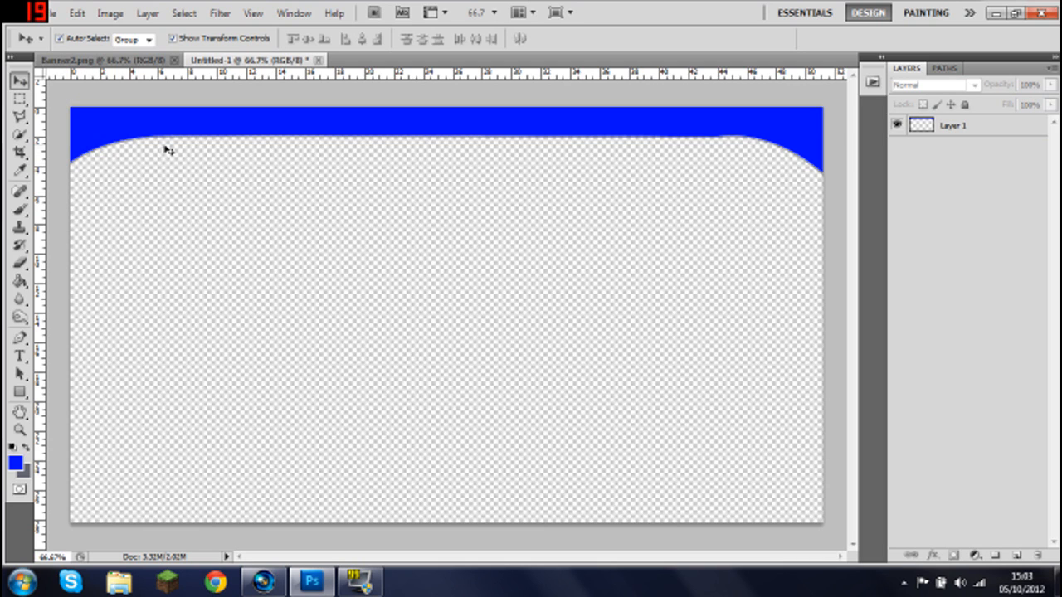
mouse_move(411, 136)
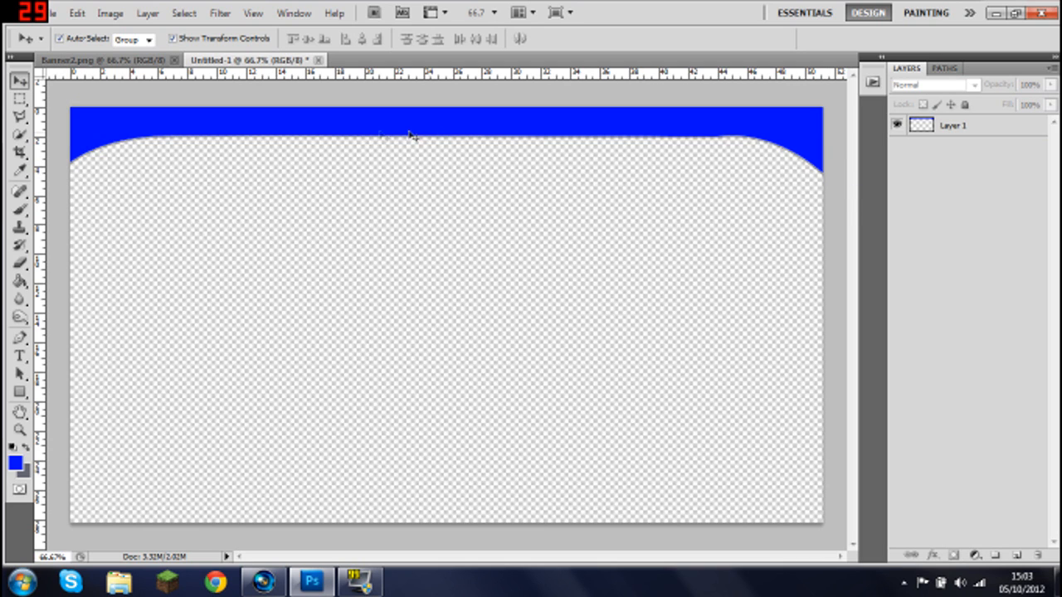
mouse_move(92, 143)
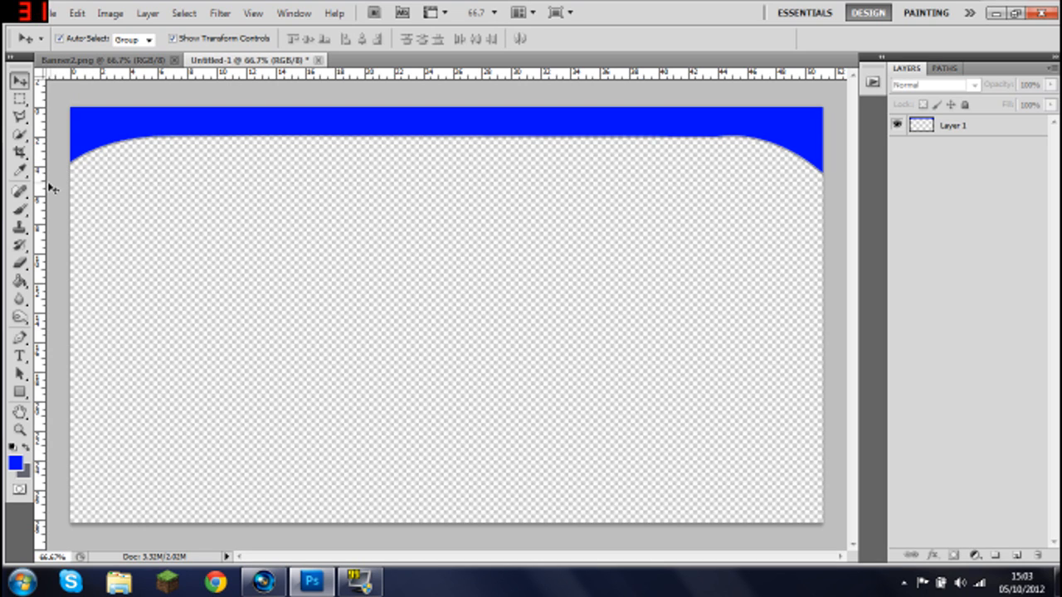
mouse_move(882, 155)
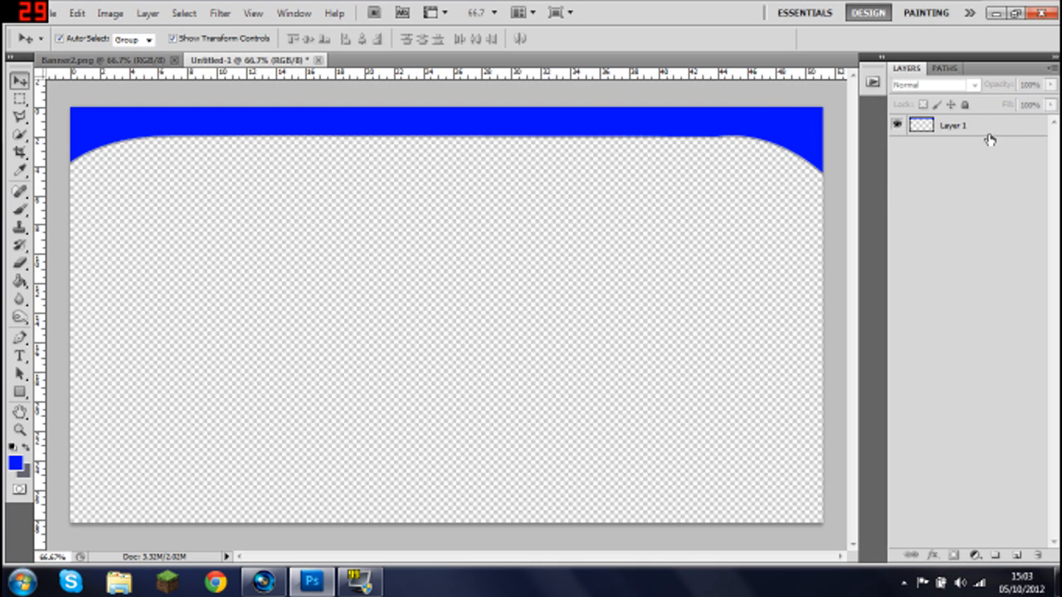
In Layer 1's Layer Style, enable Inner Glow, Bevel and Emboss, and Stroke.
double_click(953, 126)
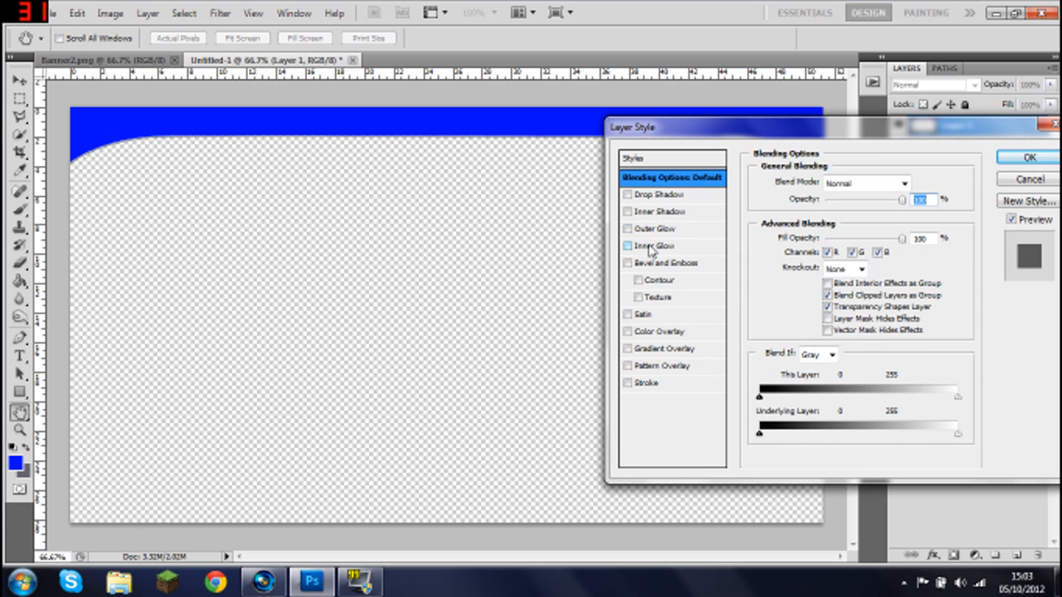
left_click(656, 229)
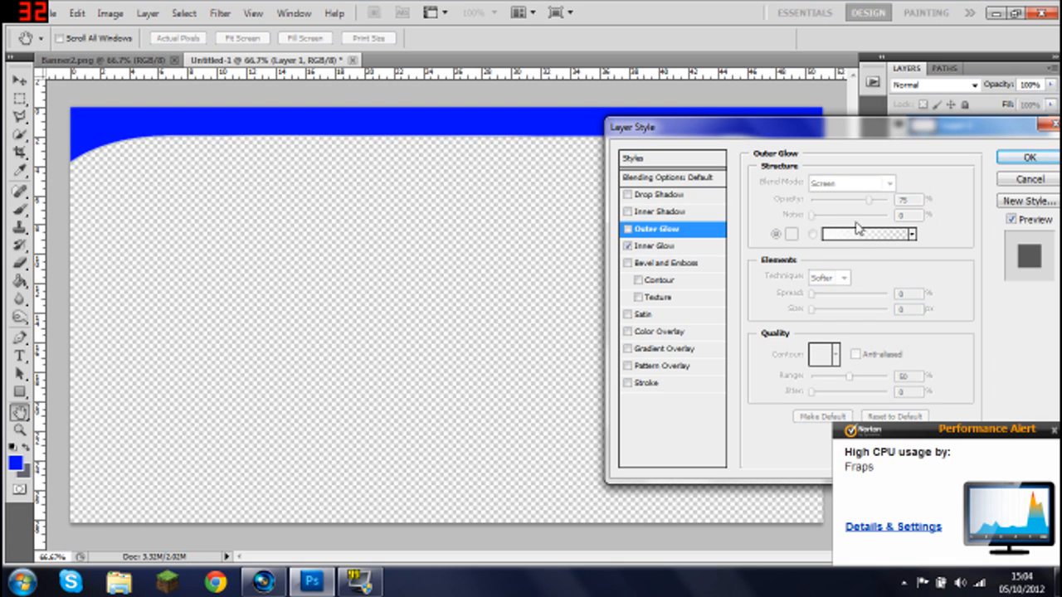
left_click(657, 246)
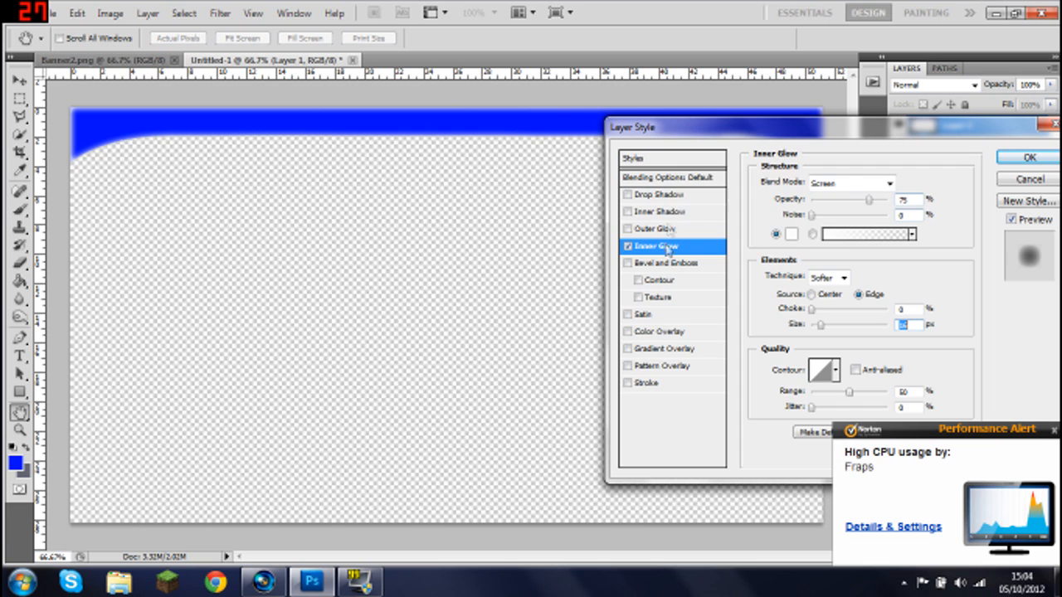
left_click(666, 262)
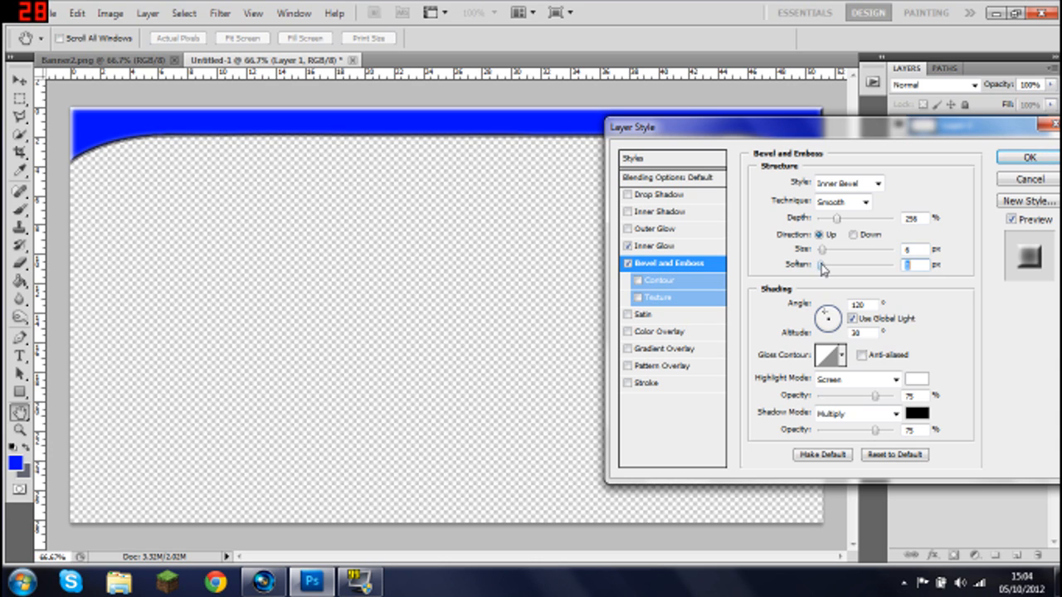
mouse_move(667, 382)
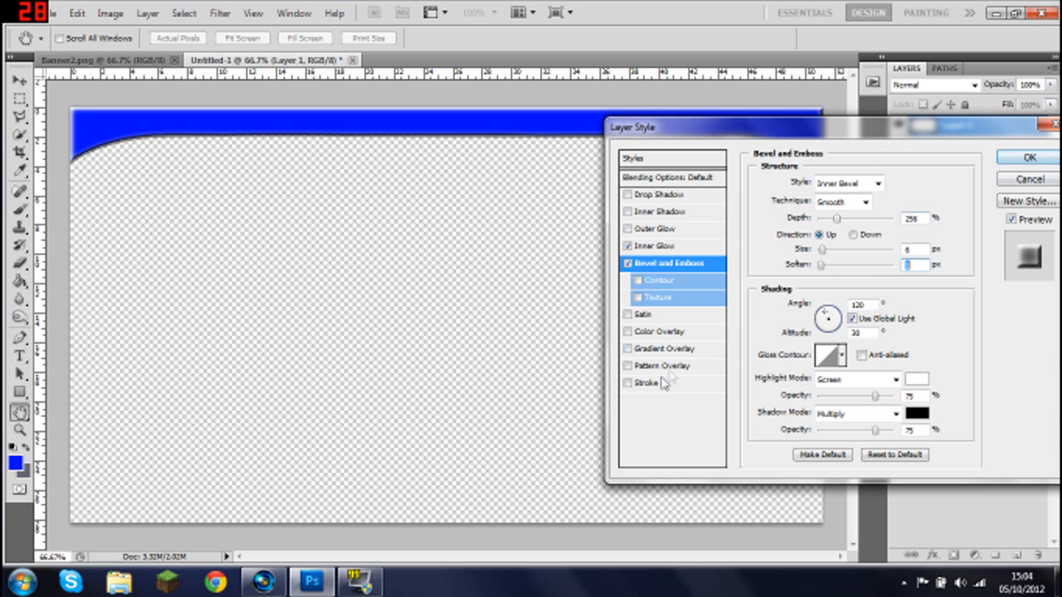
left_click(647, 381)
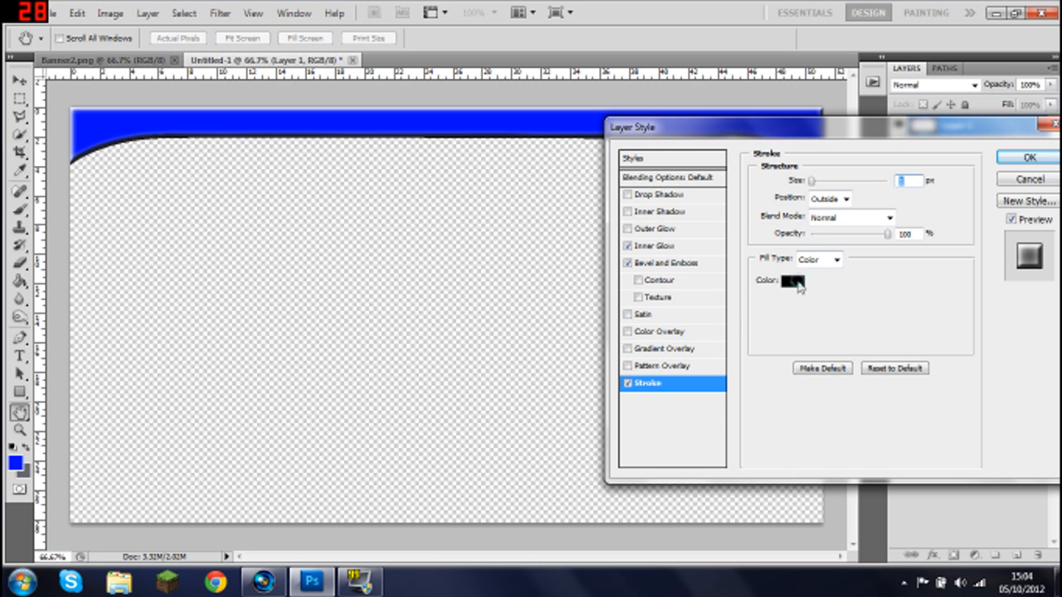
Set the bar's stroke colour to yellow and apply all the layer effects.
left_click(790, 281)
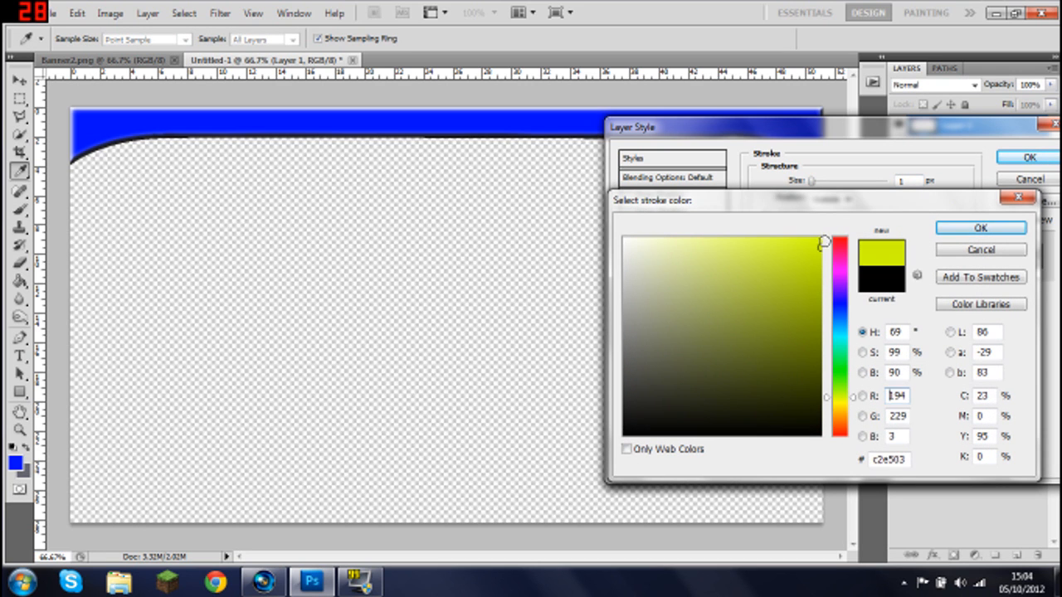
left_click(979, 228)
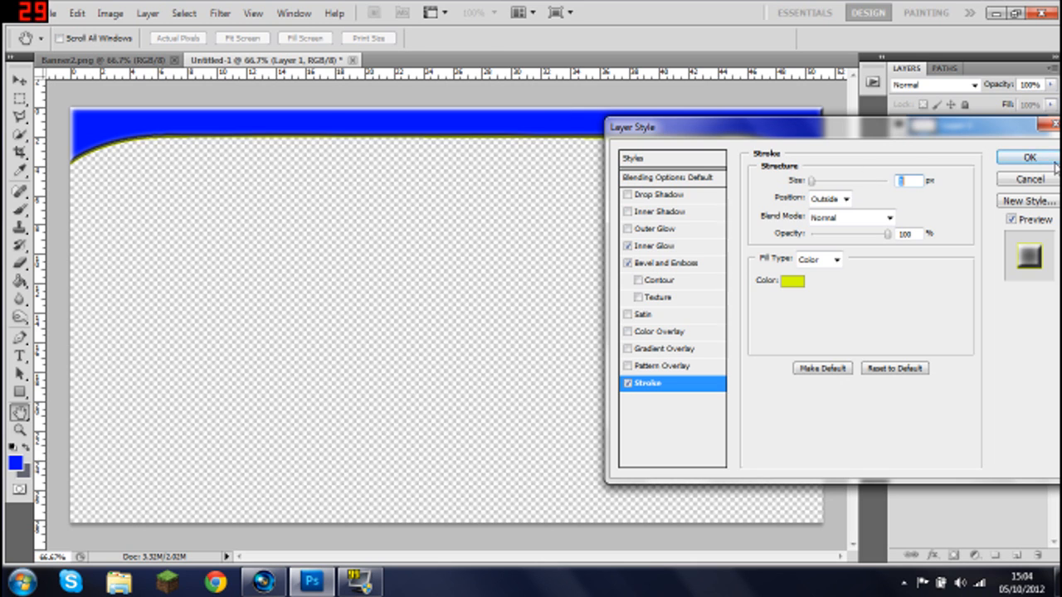
left_click(1028, 157)
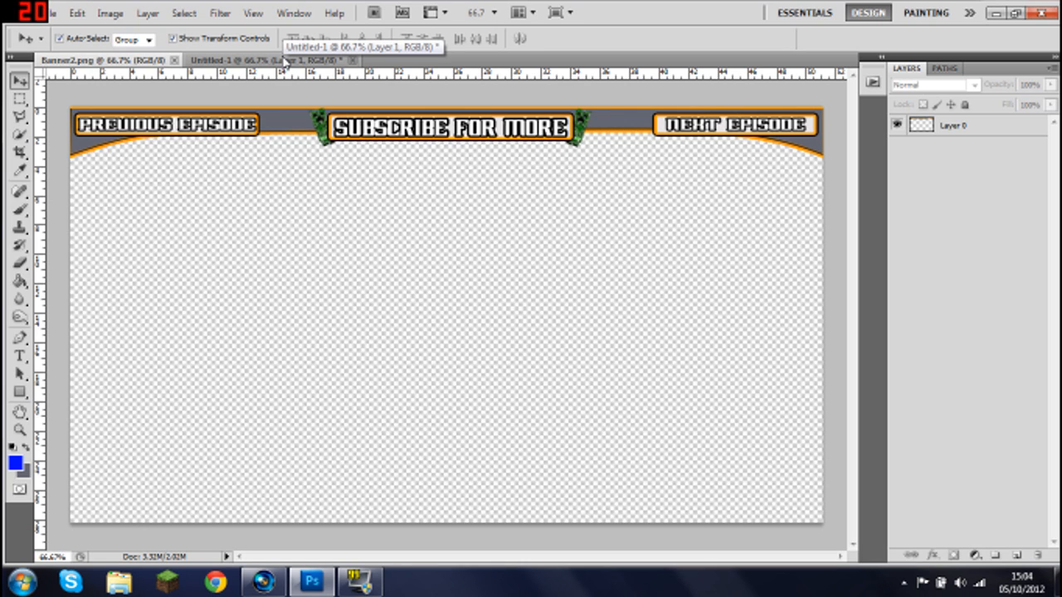
mouse_move(224, 130)
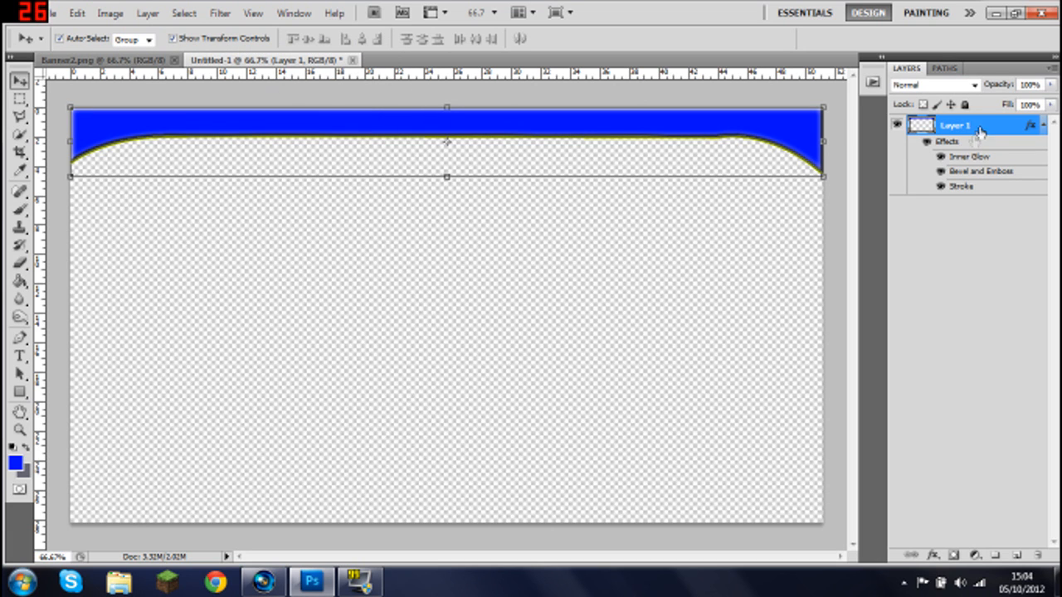
Reopen the bar's layer style and change its stroke colour back to black (000000).
double_click(961, 186)
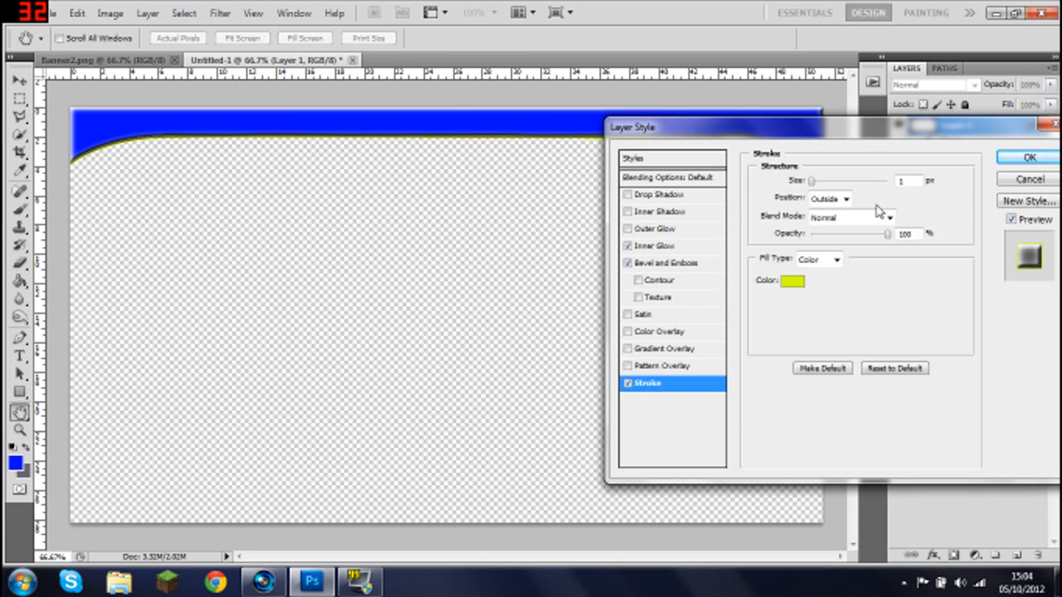
left_click(792, 280)
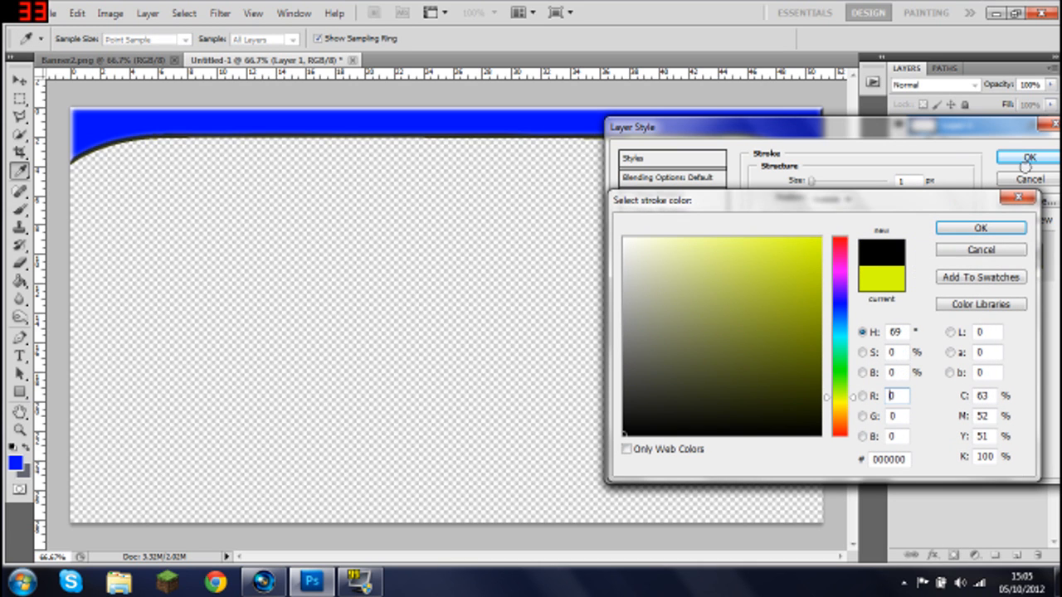
left_click(979, 228)
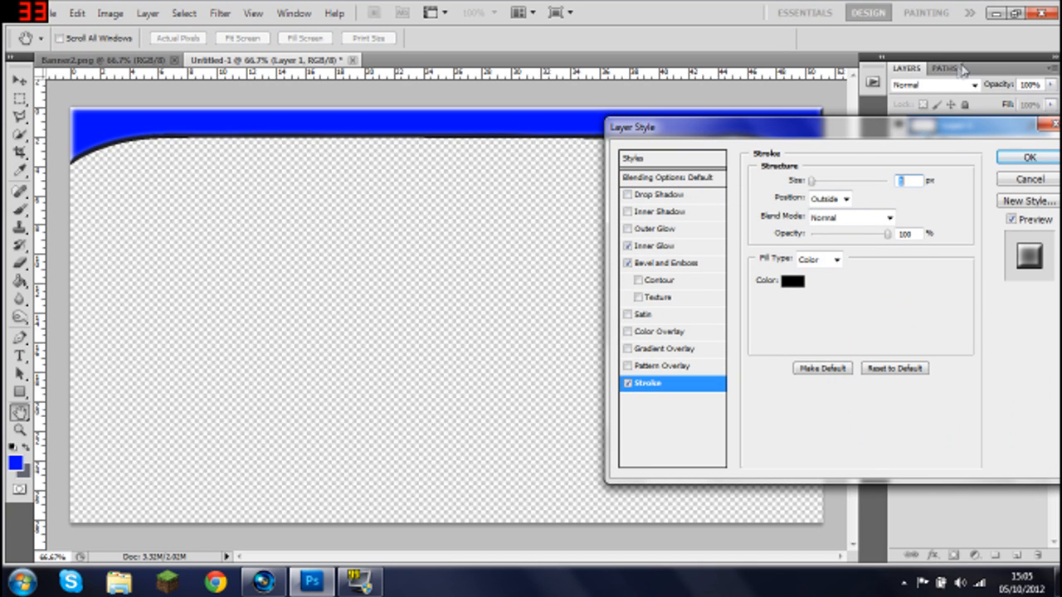
left_click(1029, 156)
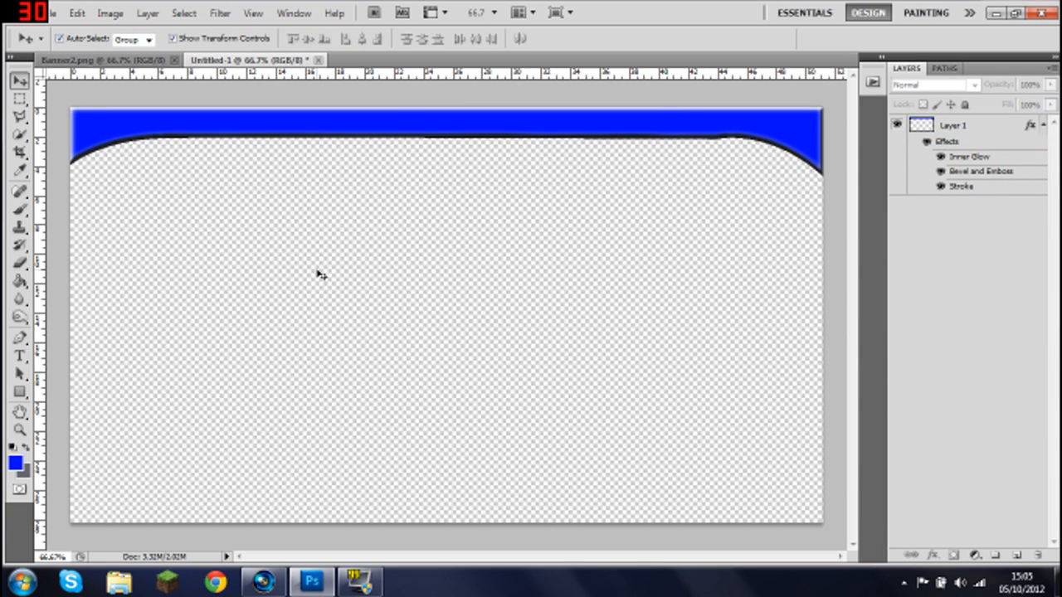
Draw a button rectangle shape just below the blue bar.
left_click(952, 126)
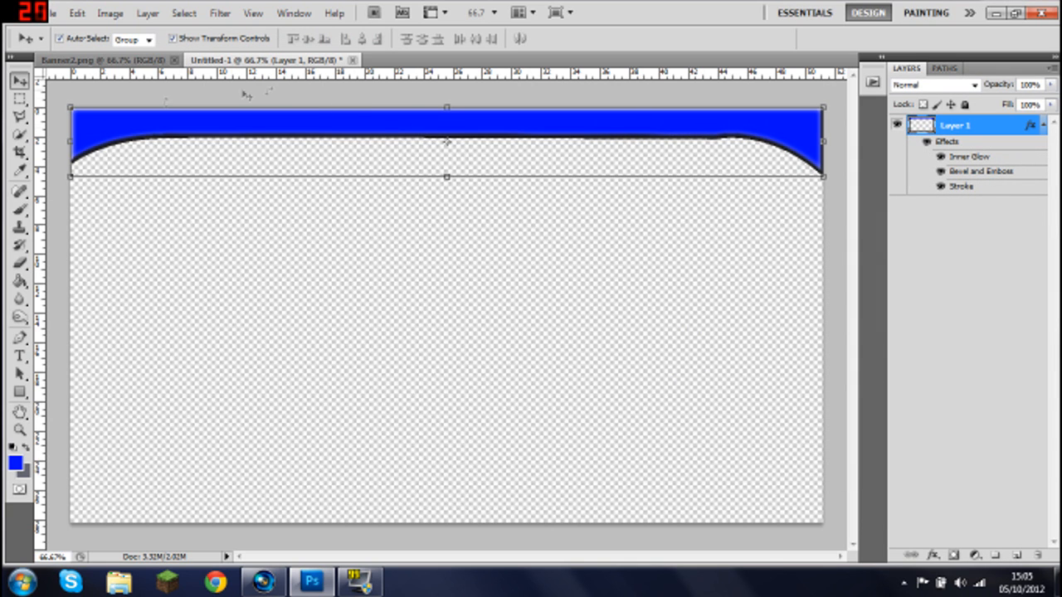
left_click(18, 391)
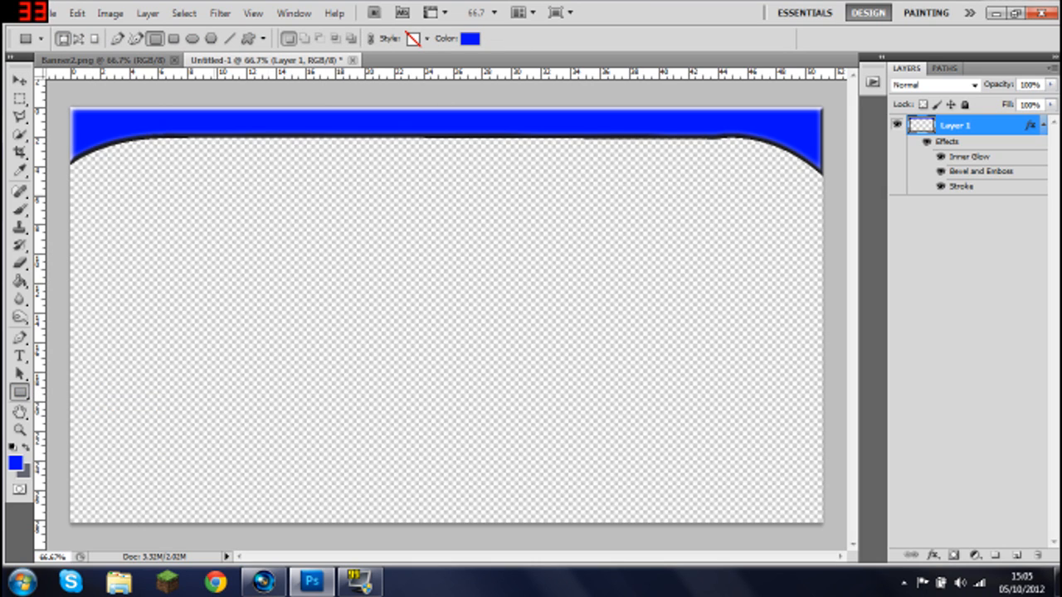
left_click_drag(214, 191, 353, 223)
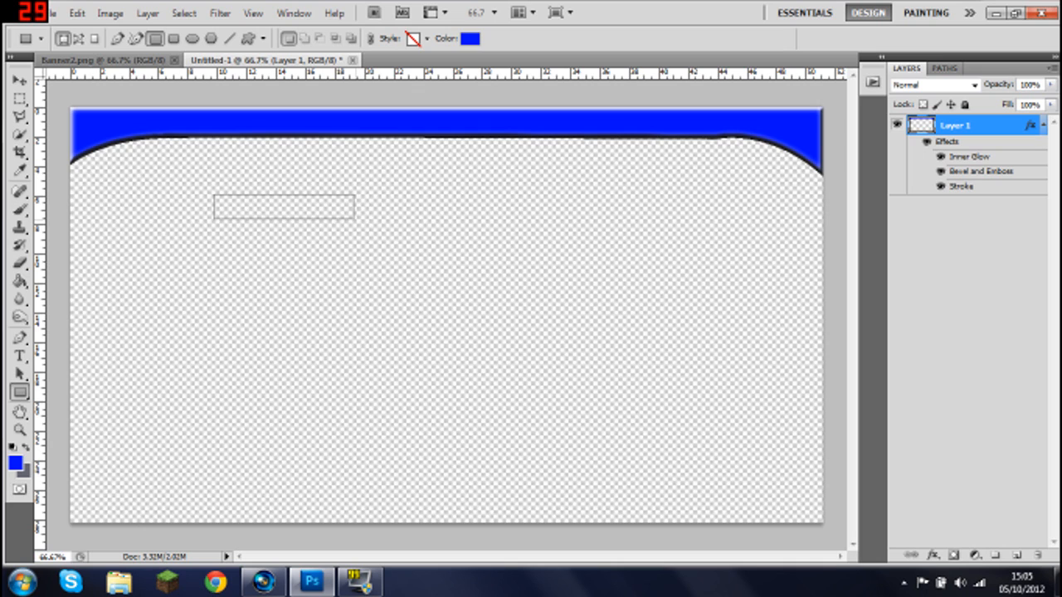
left_click_drag(214, 193, 352, 221)
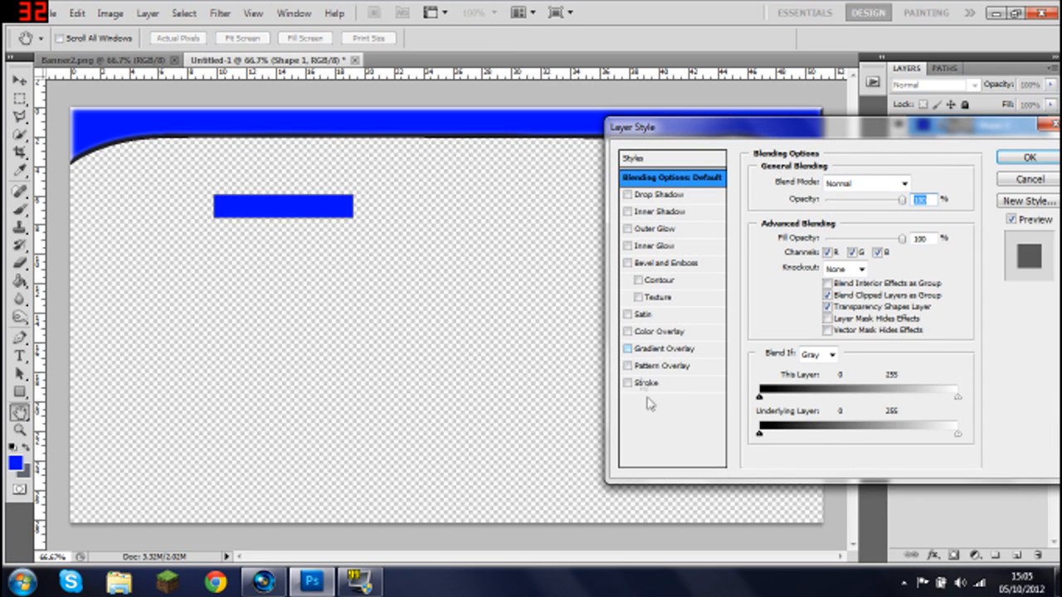
Give the button a bright yellow Color Overlay.
left_click(660, 332)
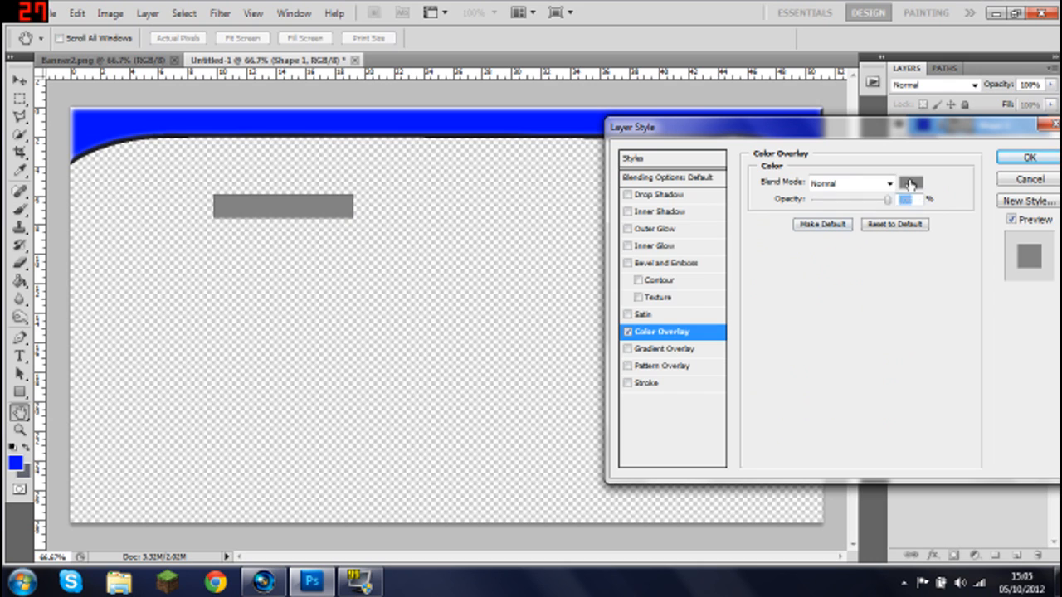
left_click(909, 182)
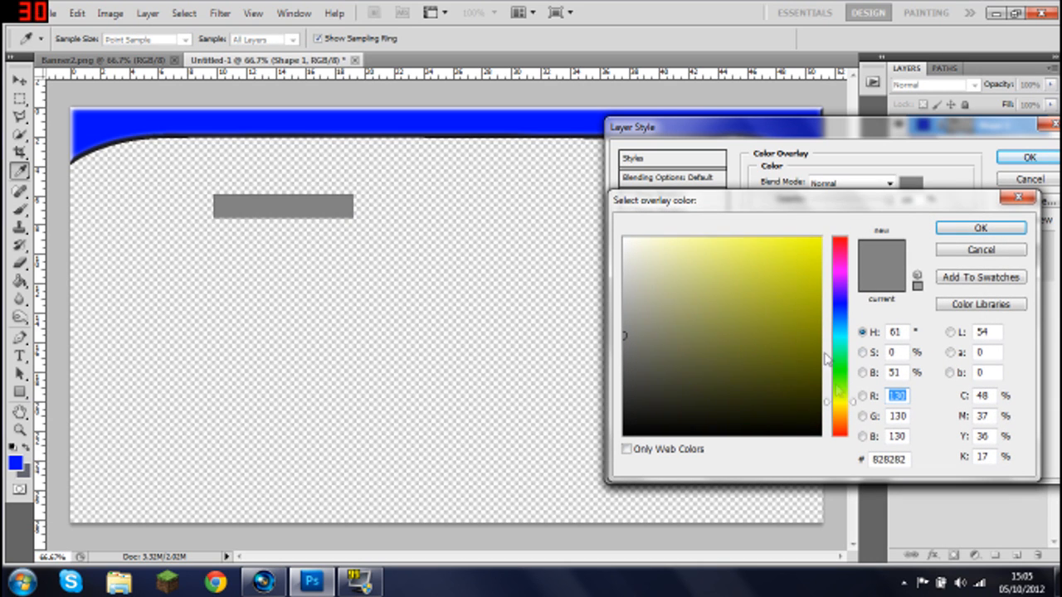
left_click(813, 247)
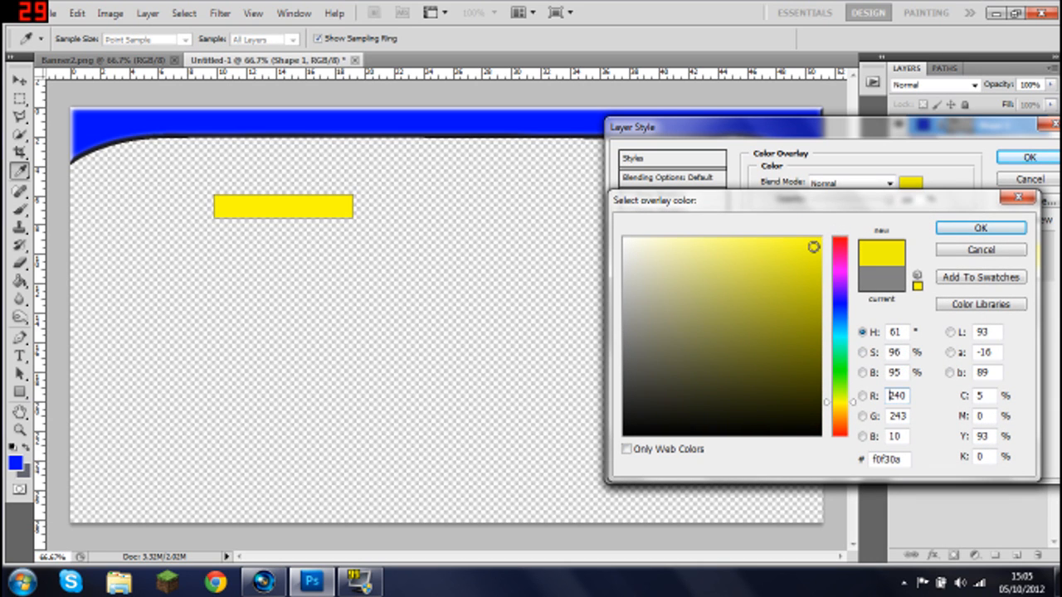
left_click(980, 227)
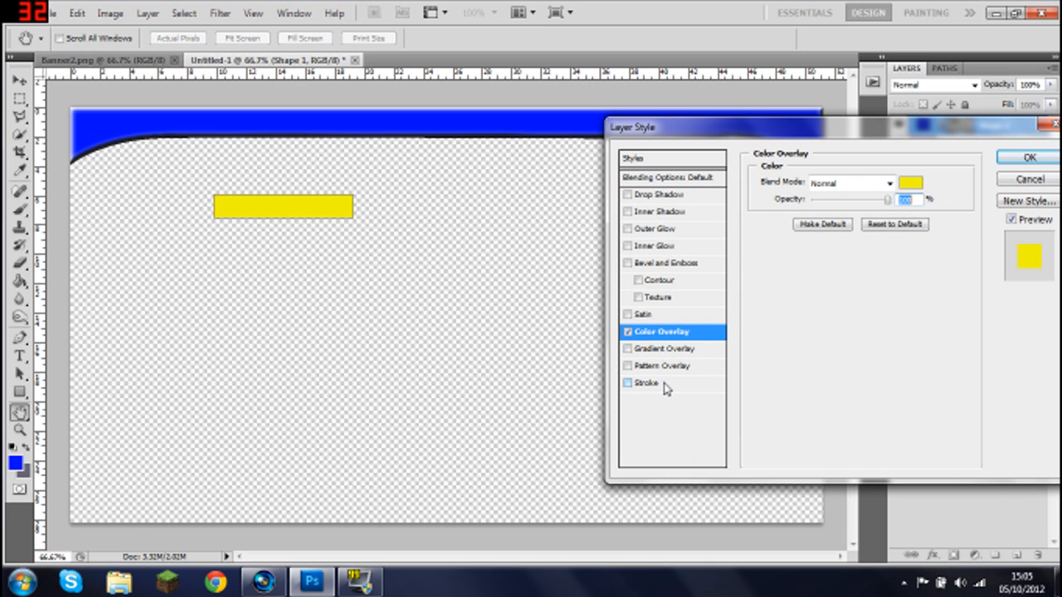
Add a thin white stroke to the button and apply the layer style.
left_click(647, 383)
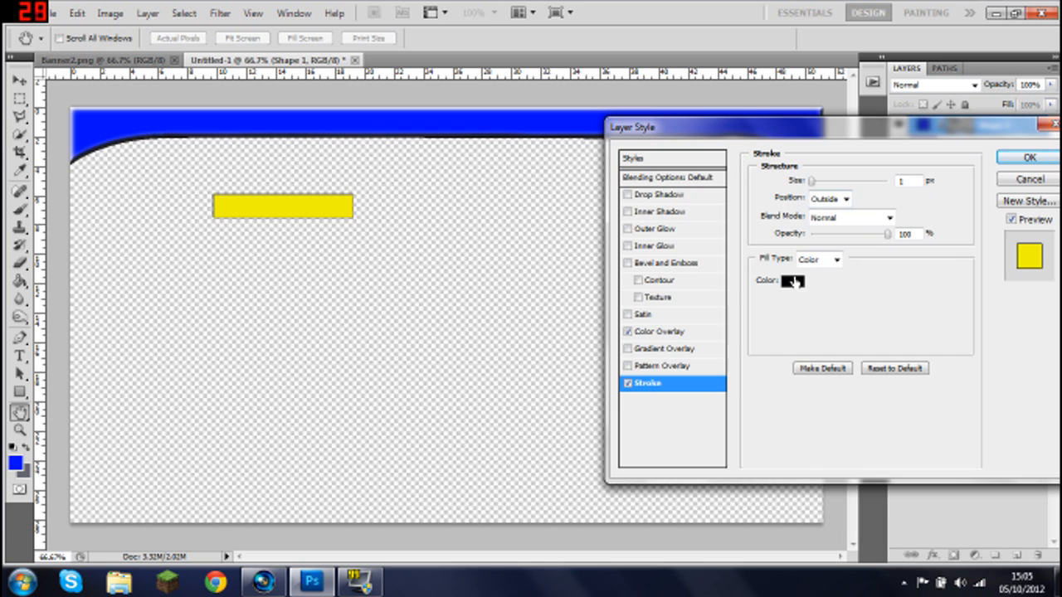
left_click(789, 280)
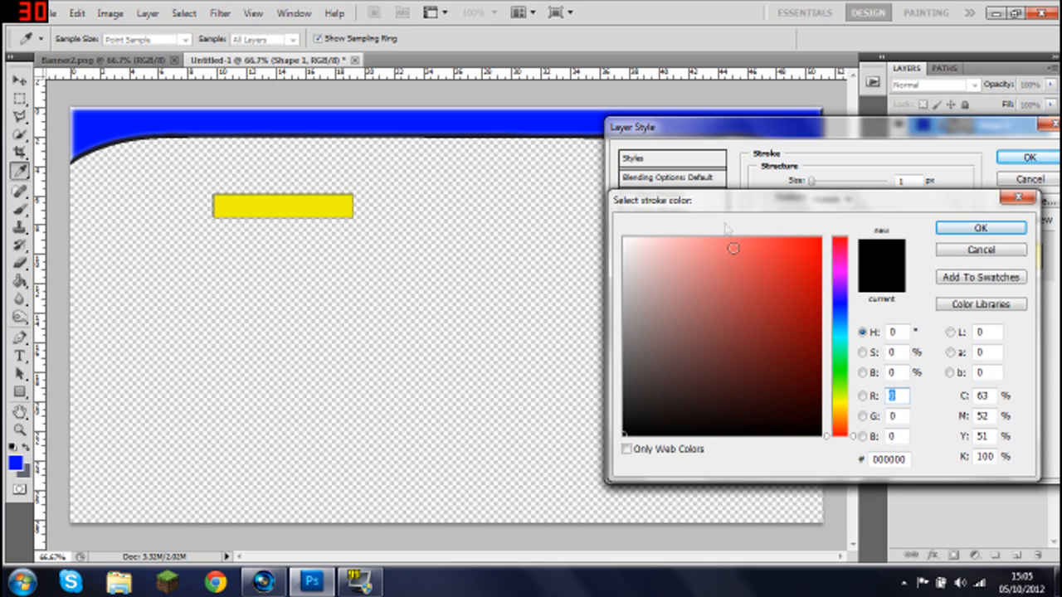
left_click(680, 271)
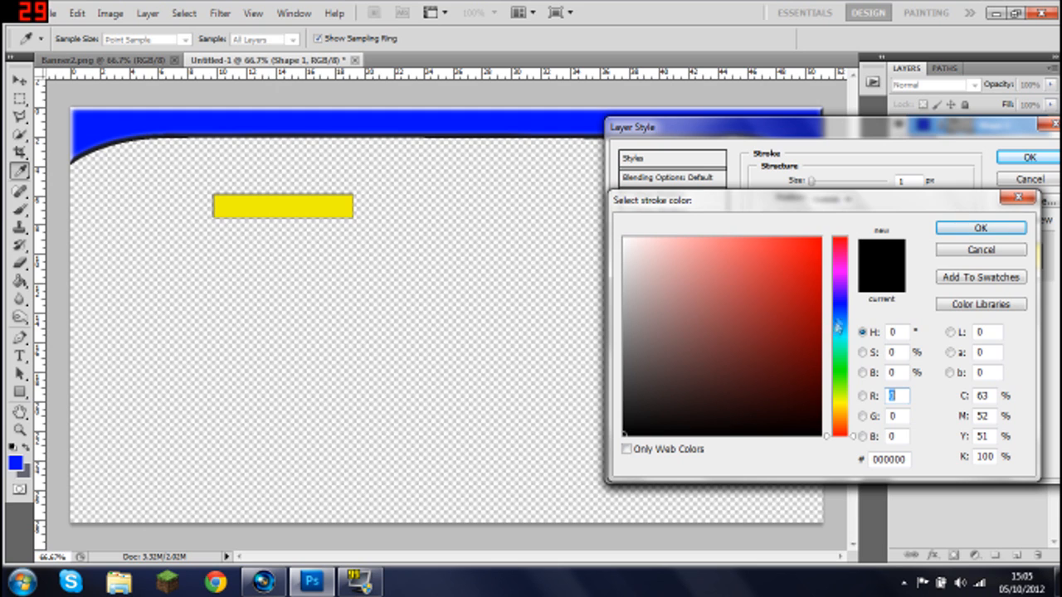
left_click(627, 239)
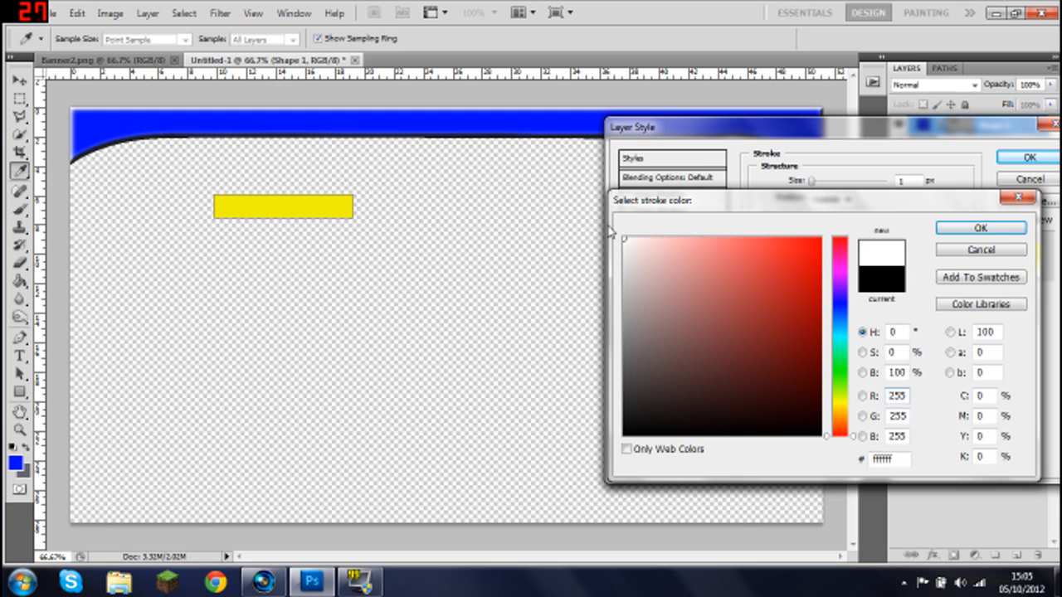
left_click(979, 227)
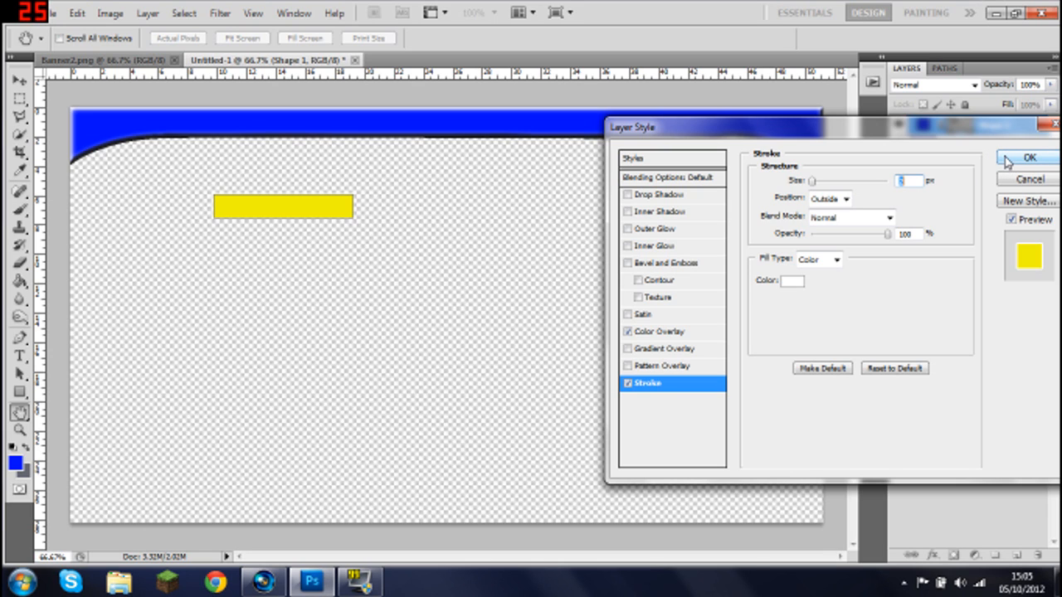
left_click(665, 262)
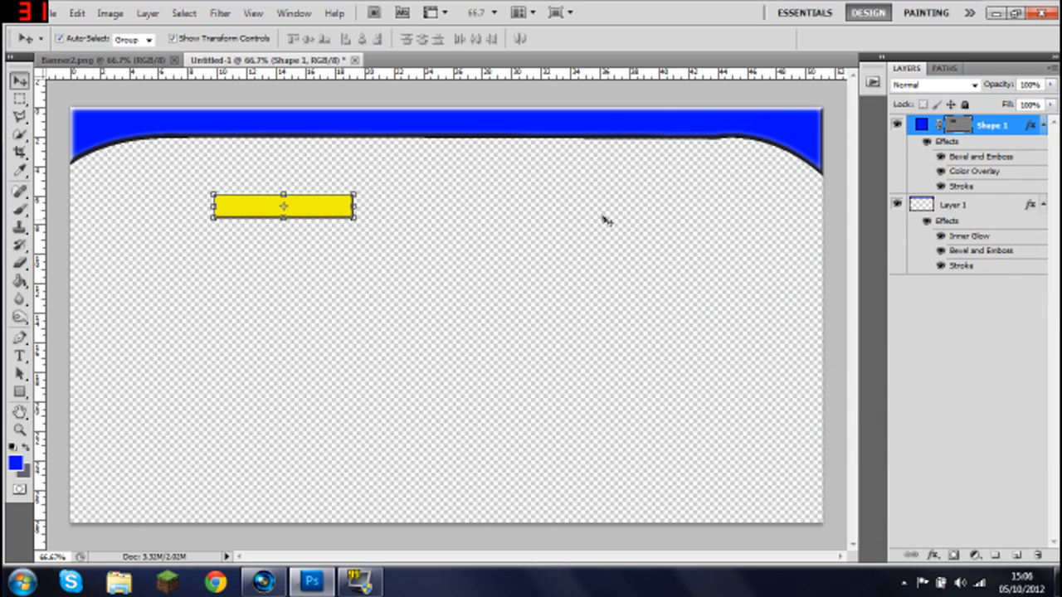
mouse_move(650, 132)
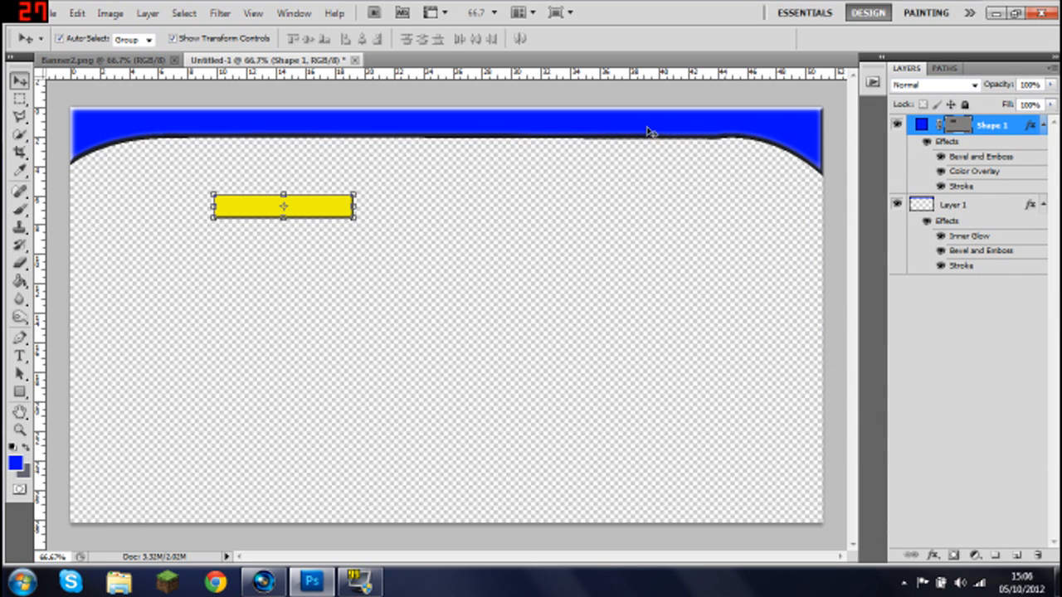
mouse_move(1009, 127)
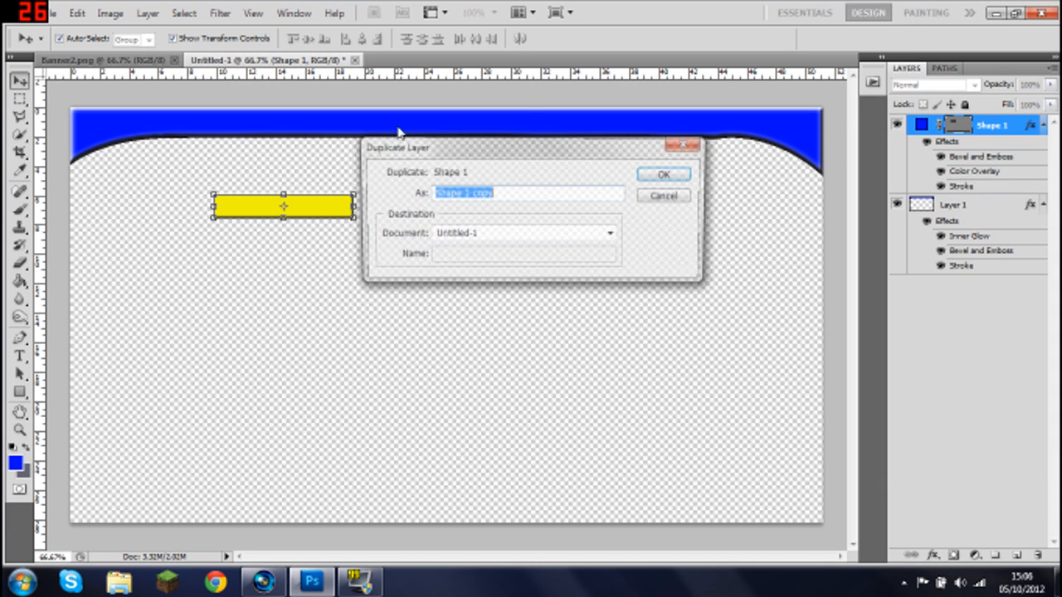
Duplicate the button layer, give the copy a black thicker stroke and move it below the original.
left_click(662, 174)
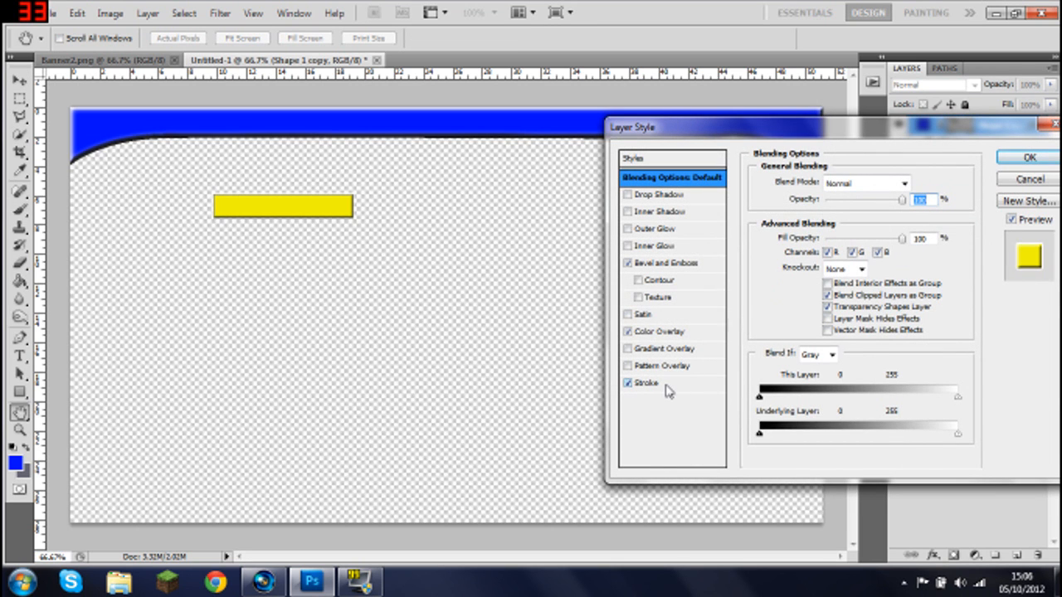
left_click(647, 383)
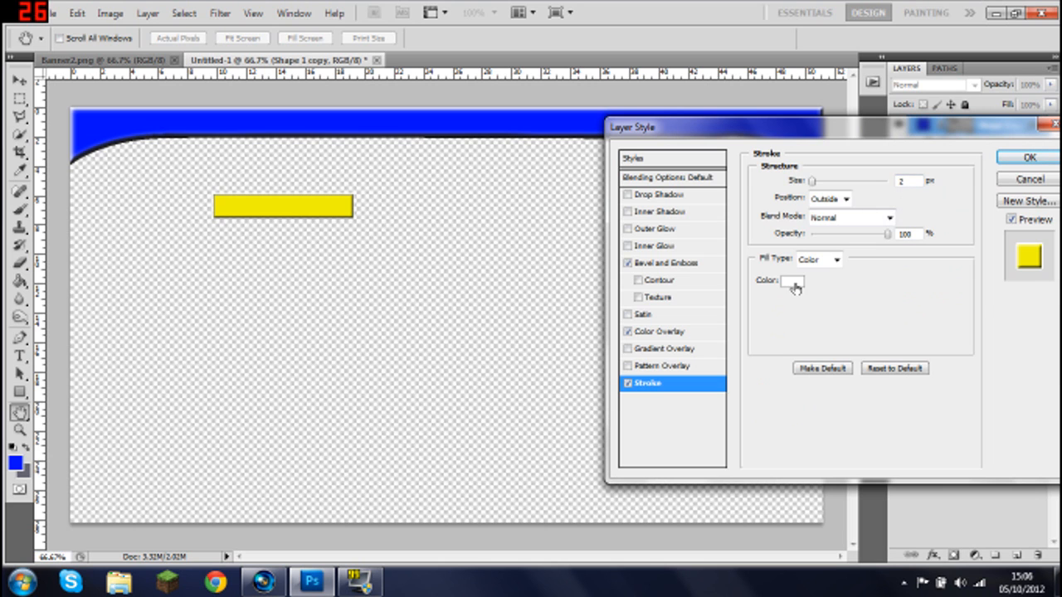
left_click(789, 280)
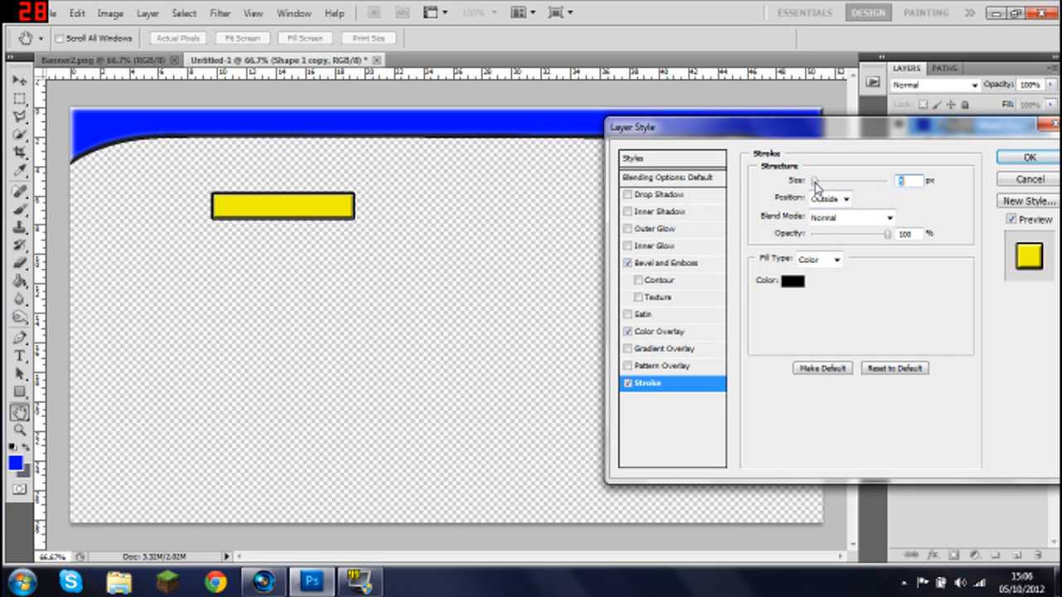
left_click(1028, 157)
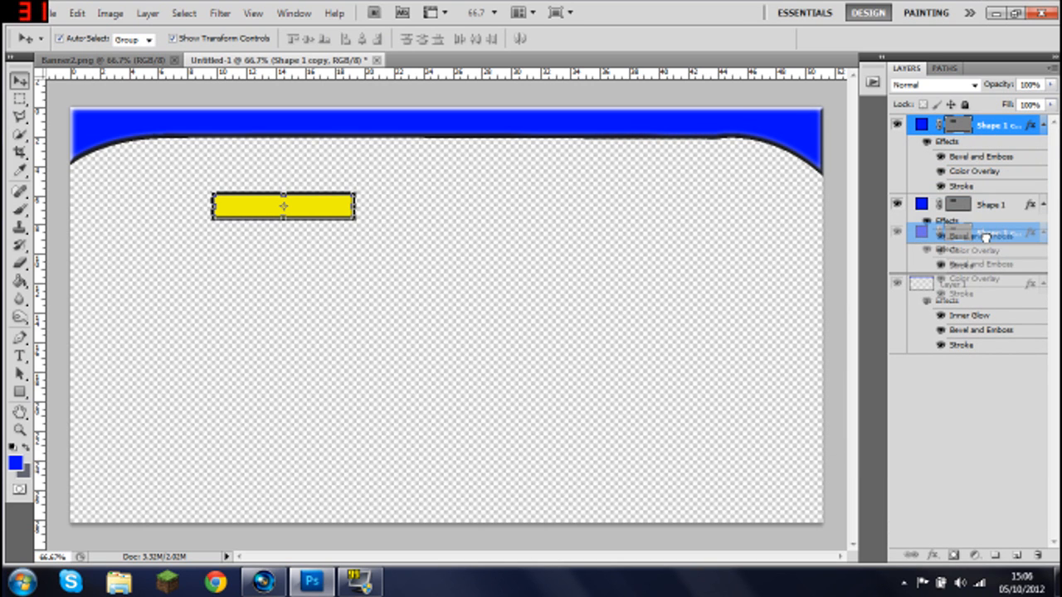
left_click(992, 204)
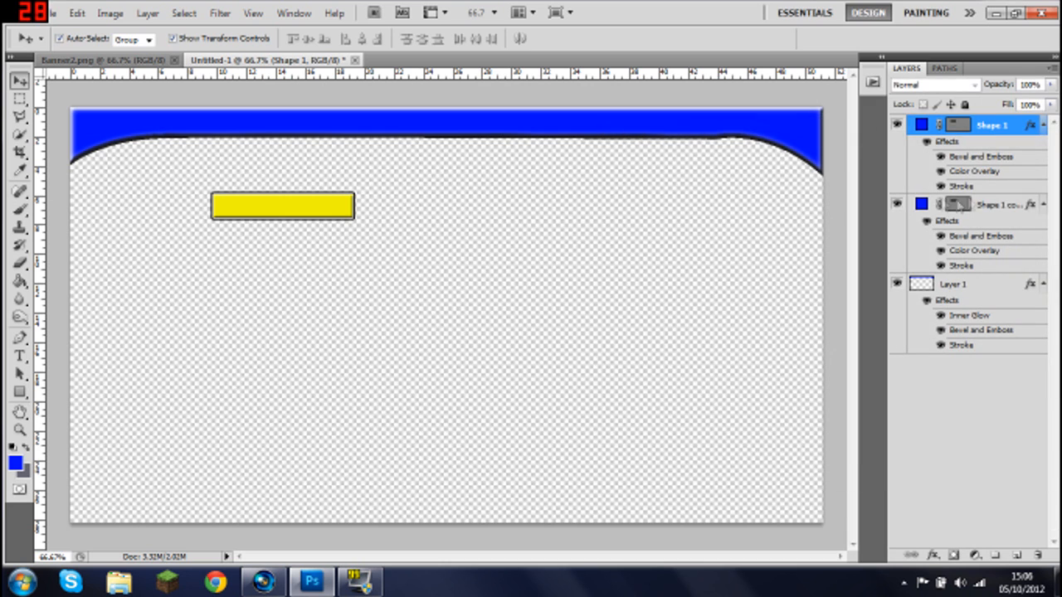
Adjust the button copy's stroke thickness in its layer style and confirm.
double_click(998, 206)
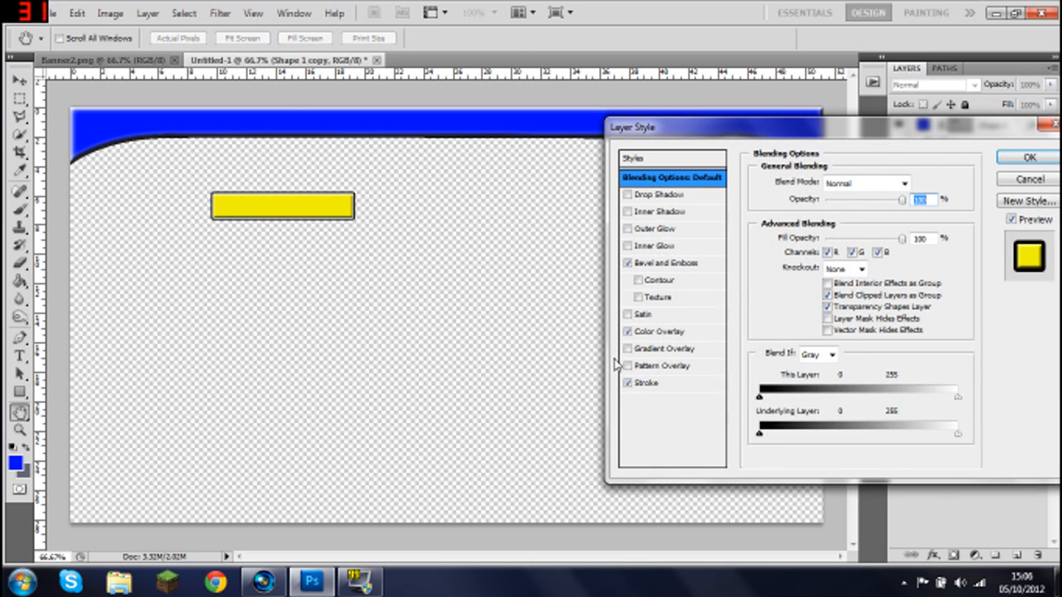
left_click(647, 381)
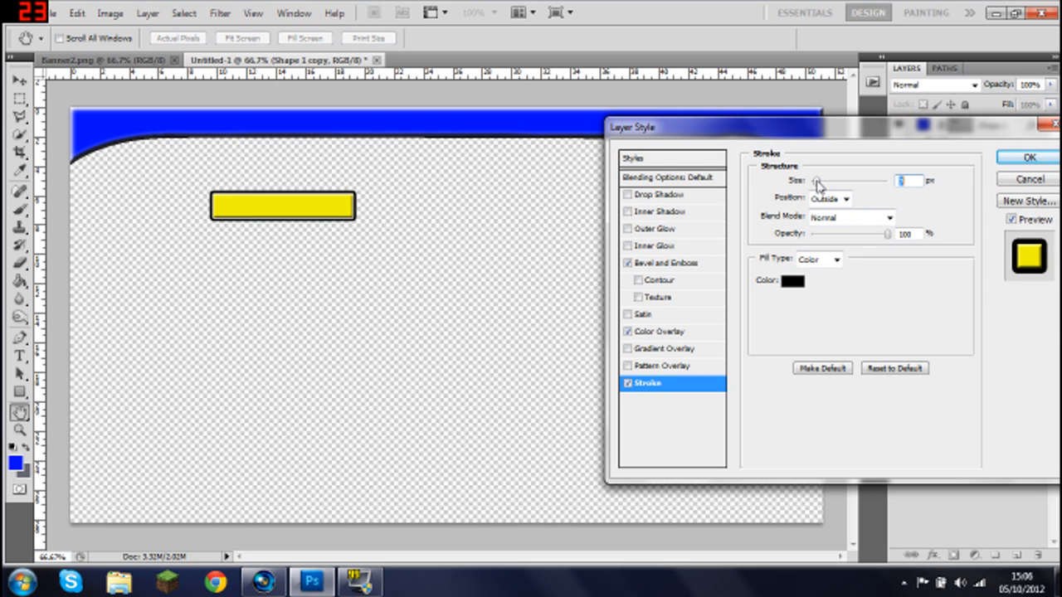
left_click(1028, 156)
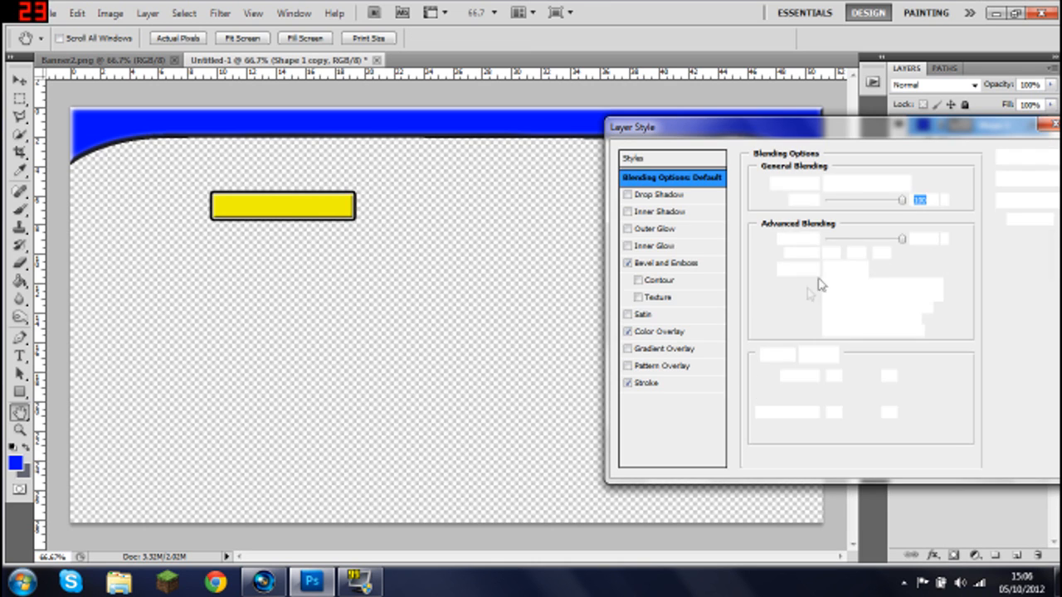
left_click(645, 382)
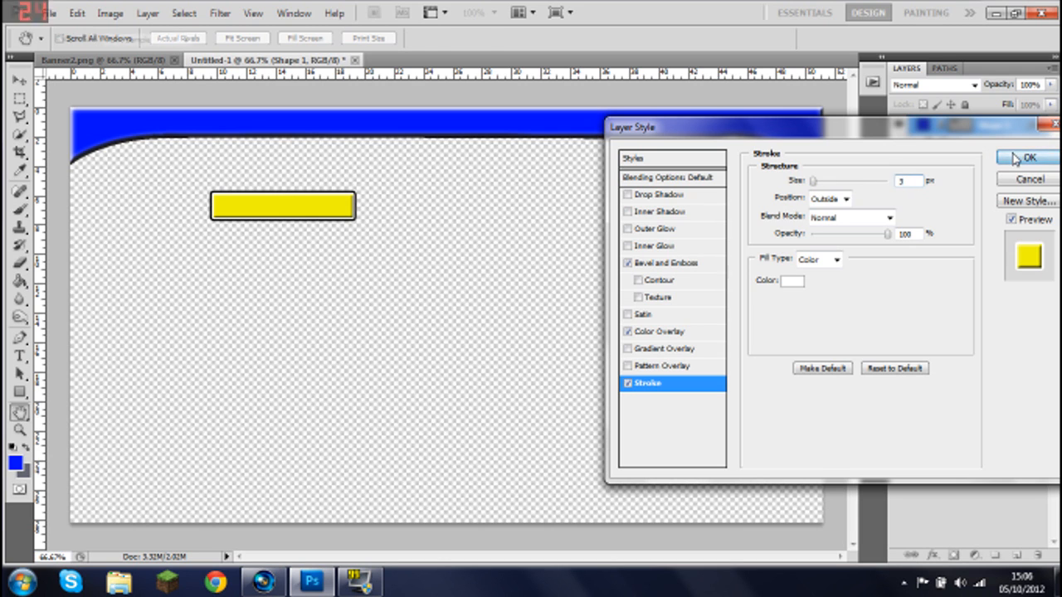
left_click(1029, 157)
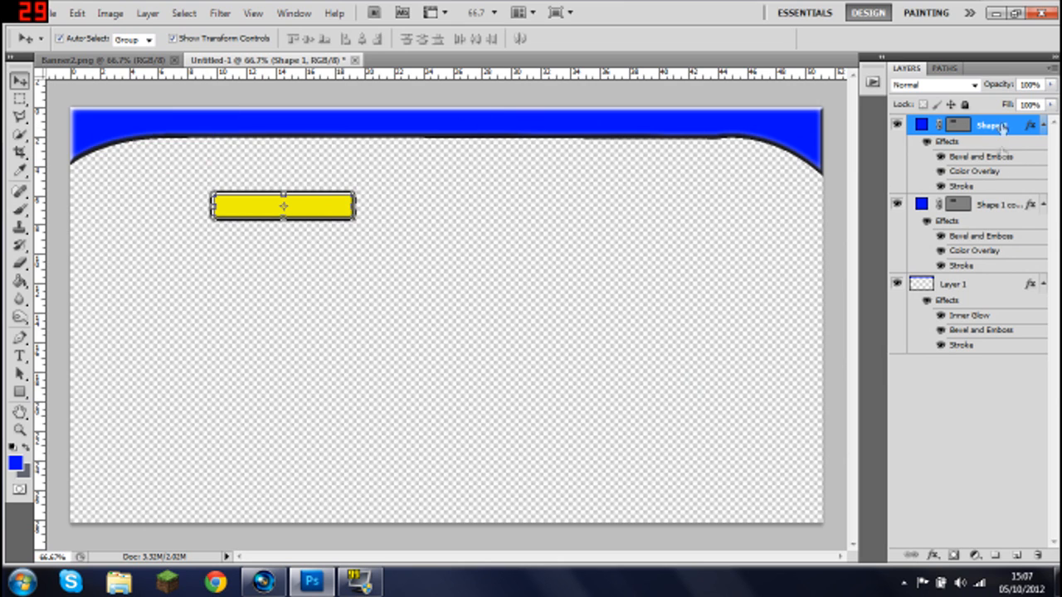
Move the yellow button to the top-left corner of the blue bar.
left_click(992, 204)
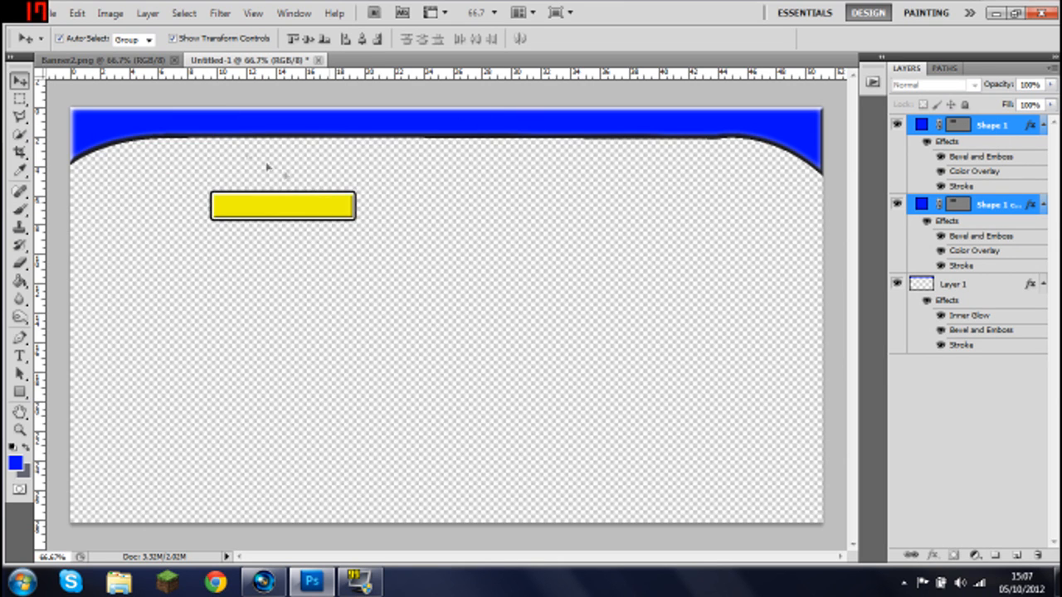
left_click_drag(282, 206, 149, 129)
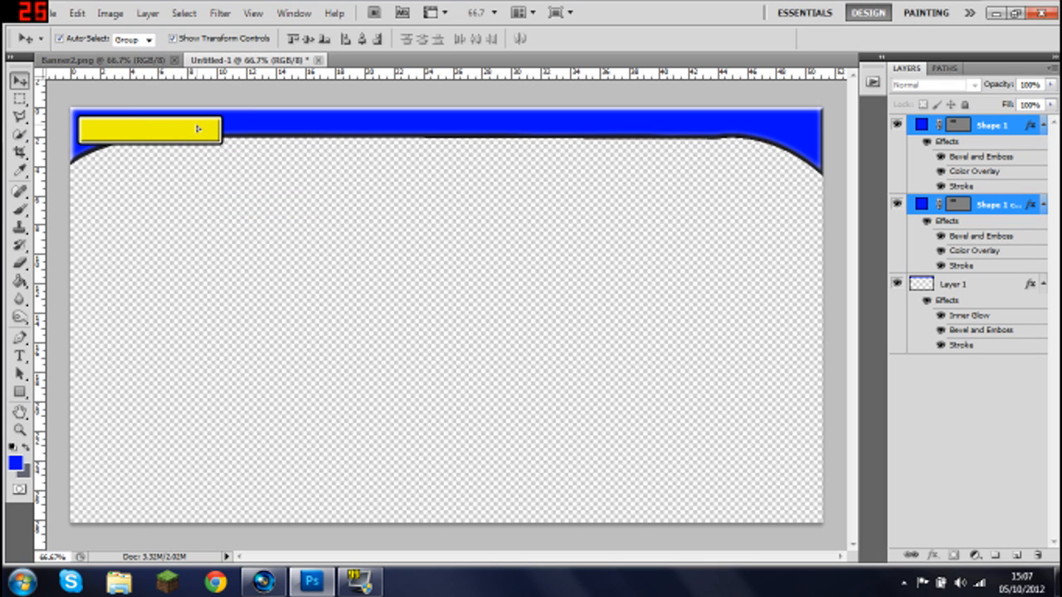
left_click(149, 129)
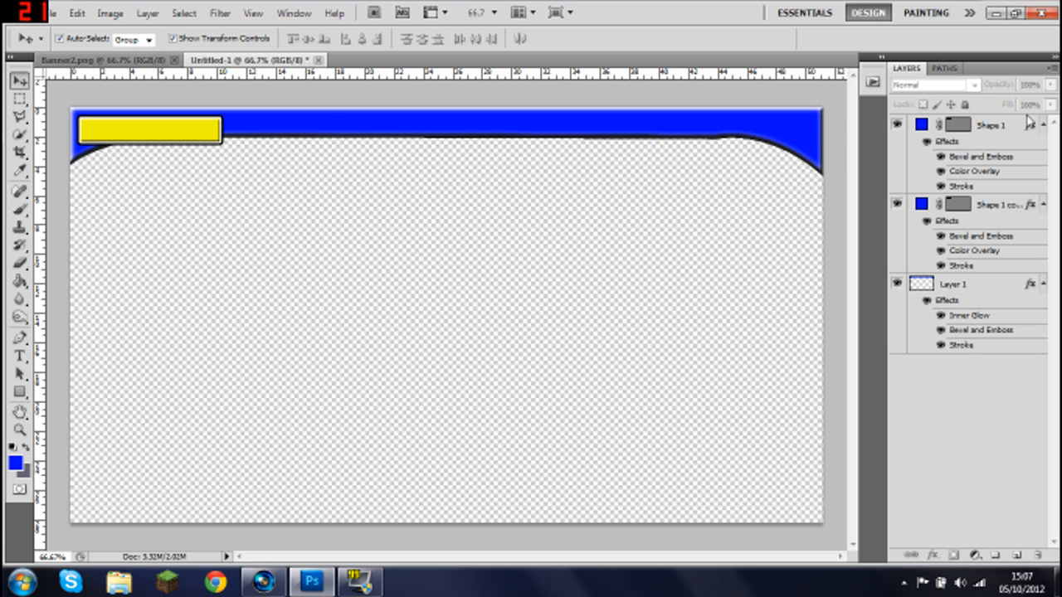
Change the top button layer's stroke colour to a deep blue and confirm.
left_click(992, 124)
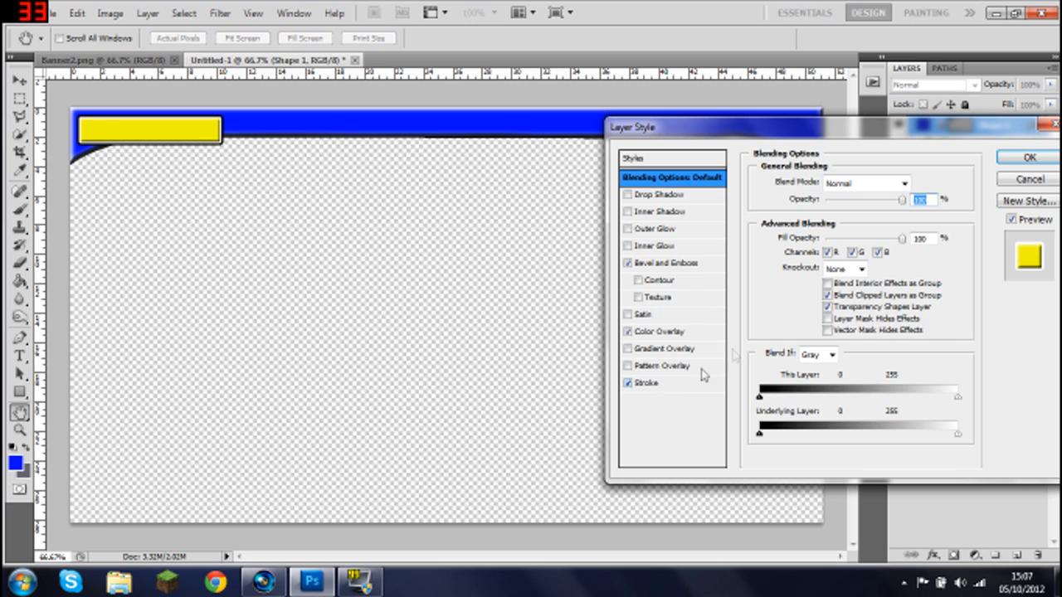
left_click(644, 382)
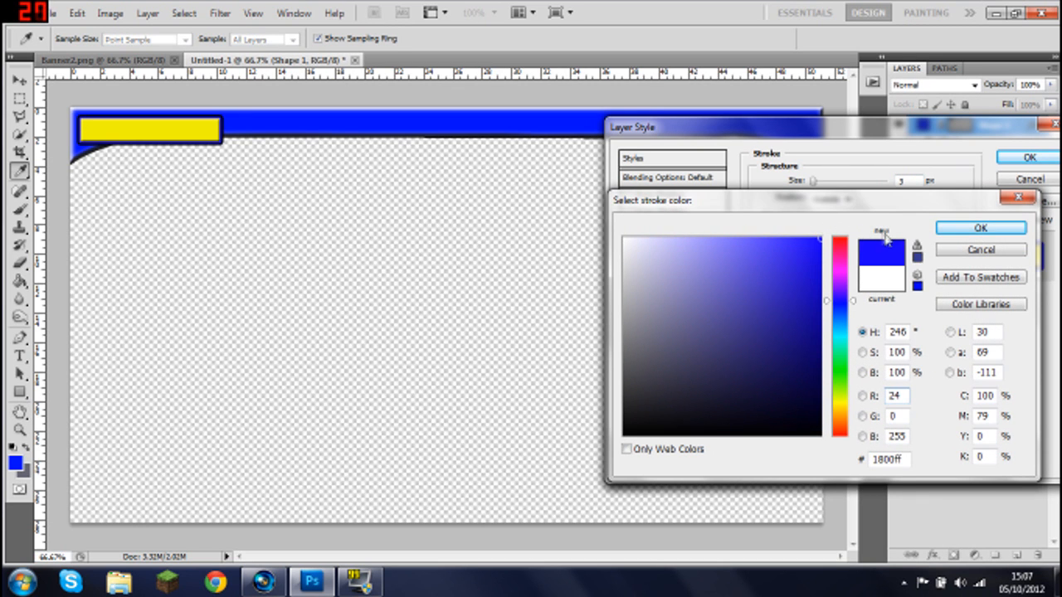
left_click(697, 259)
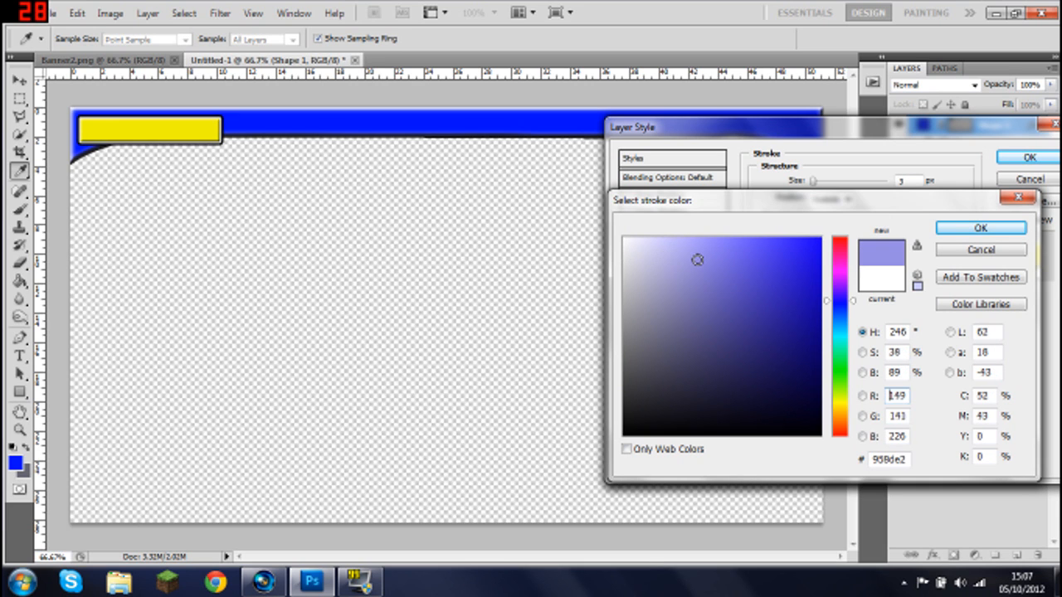
left_click(763, 292)
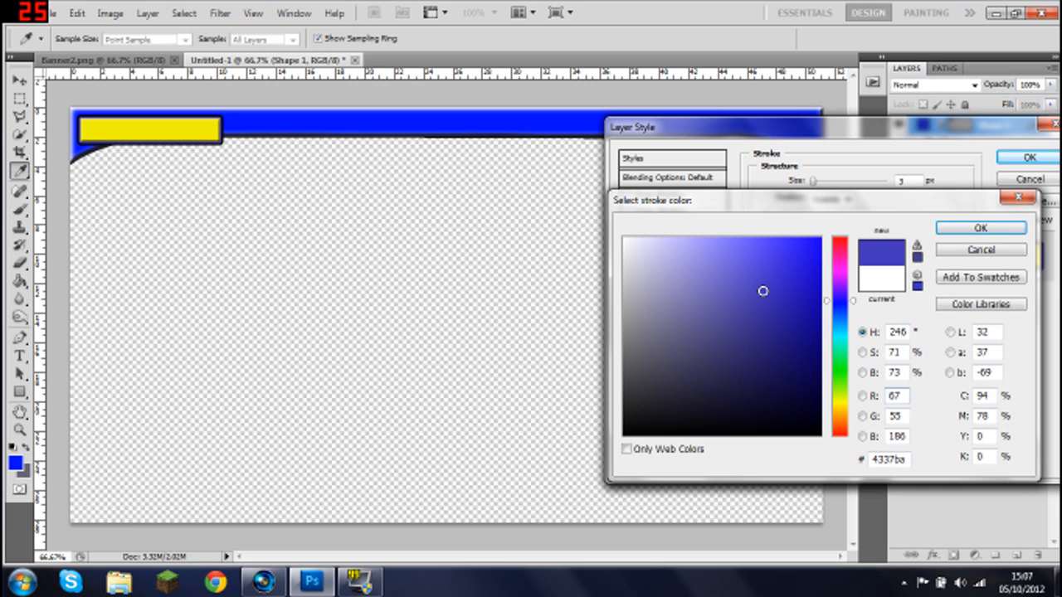
left_click(978, 228)
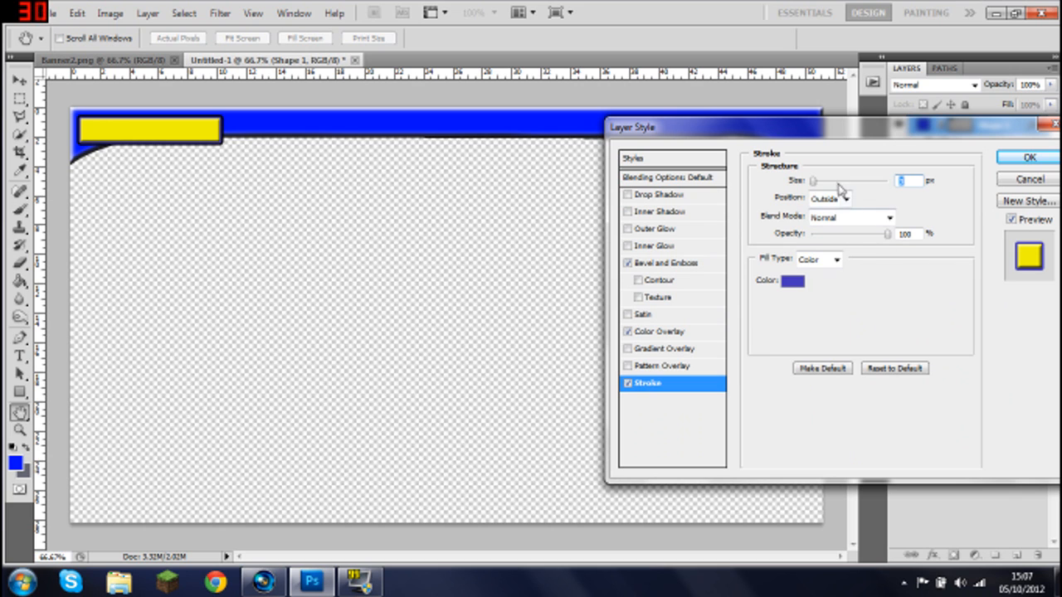
left_click(1029, 156)
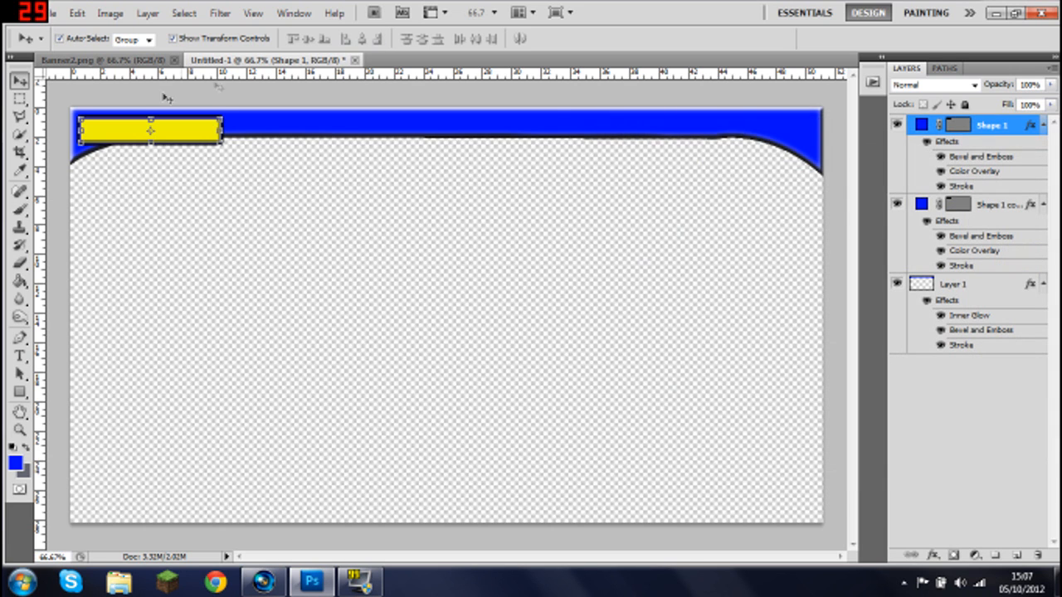
Type LAST EPISODE and position it on the left yellow button, then commit the text.
left_click(20, 355)
type("L")
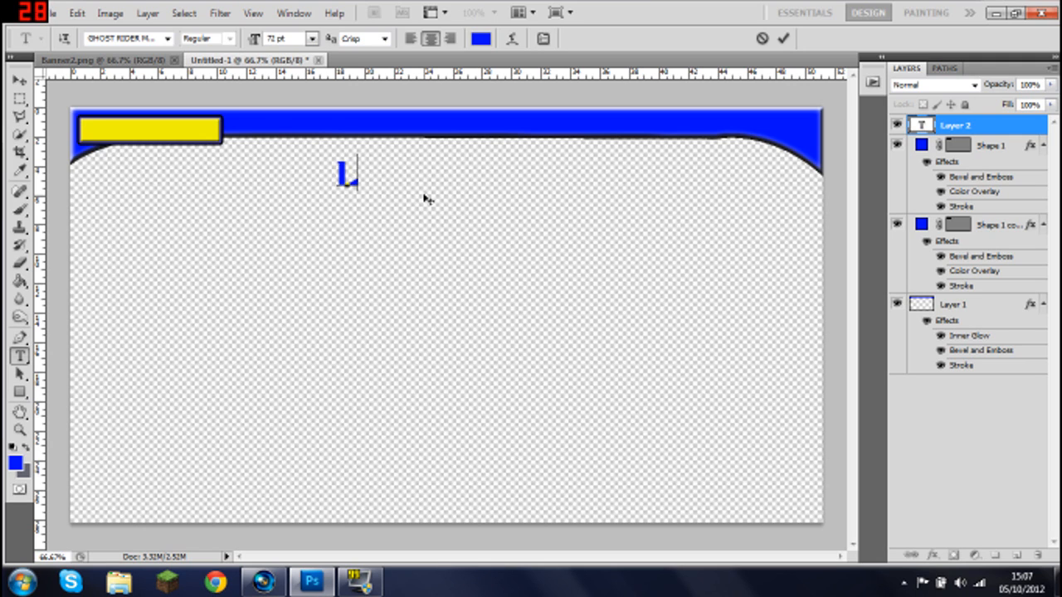
type("AST EPISODE")
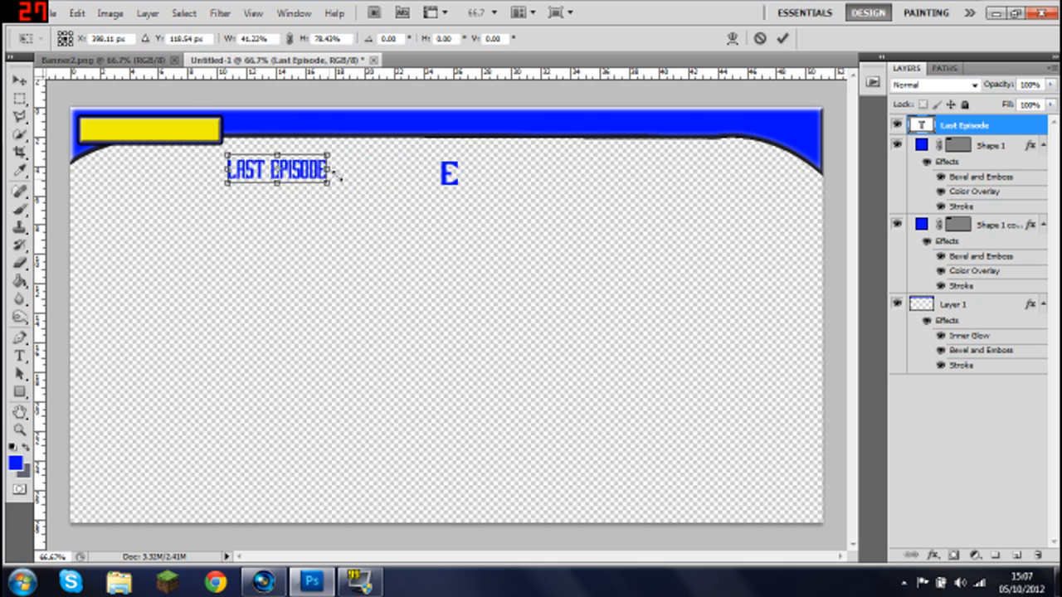
left_click_drag(279, 170, 132, 113)
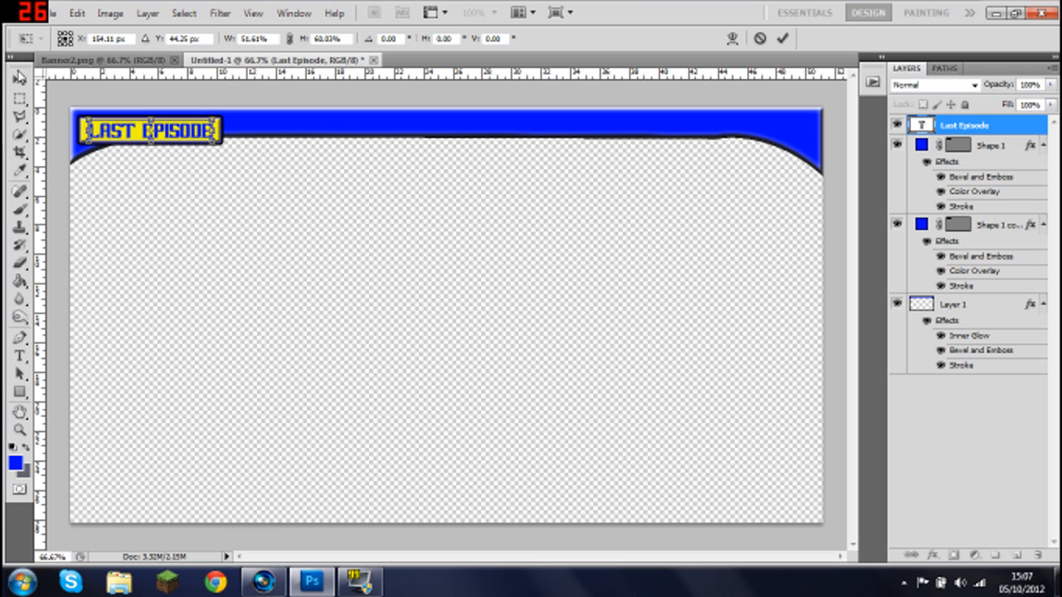
left_click(20, 80)
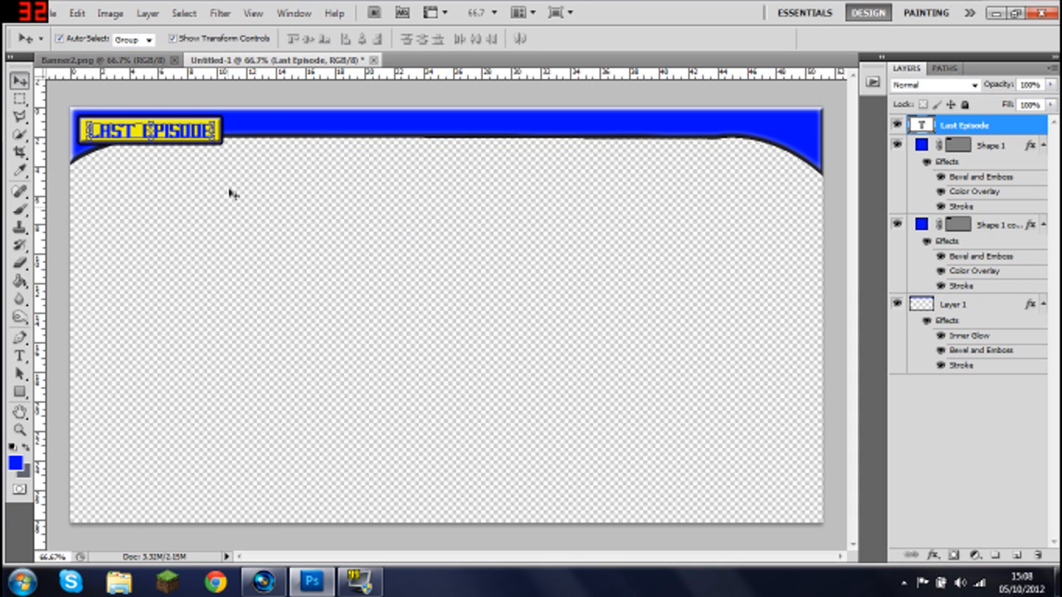
Give the LAST EPISODE text a black Color Overlay and a Bevel and Emboss effect.
left_click(960, 126)
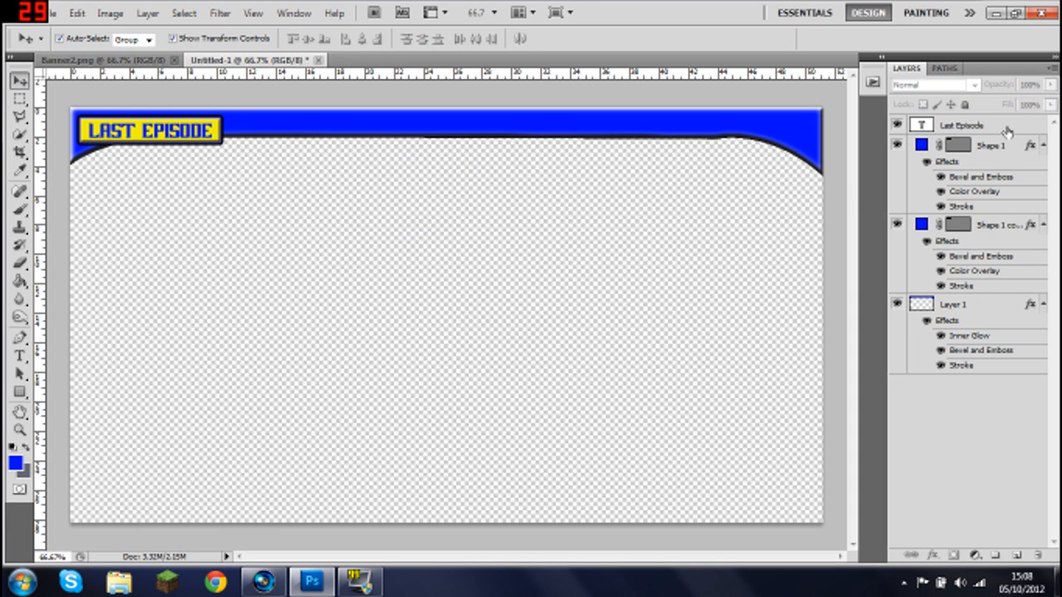
left_click(962, 124)
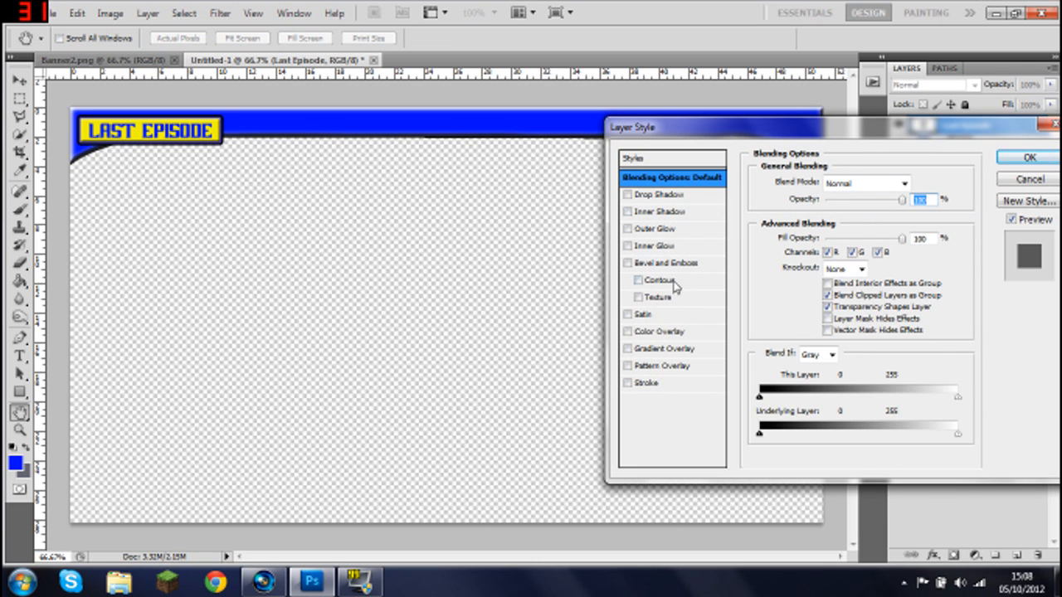
mouse_move(704, 297)
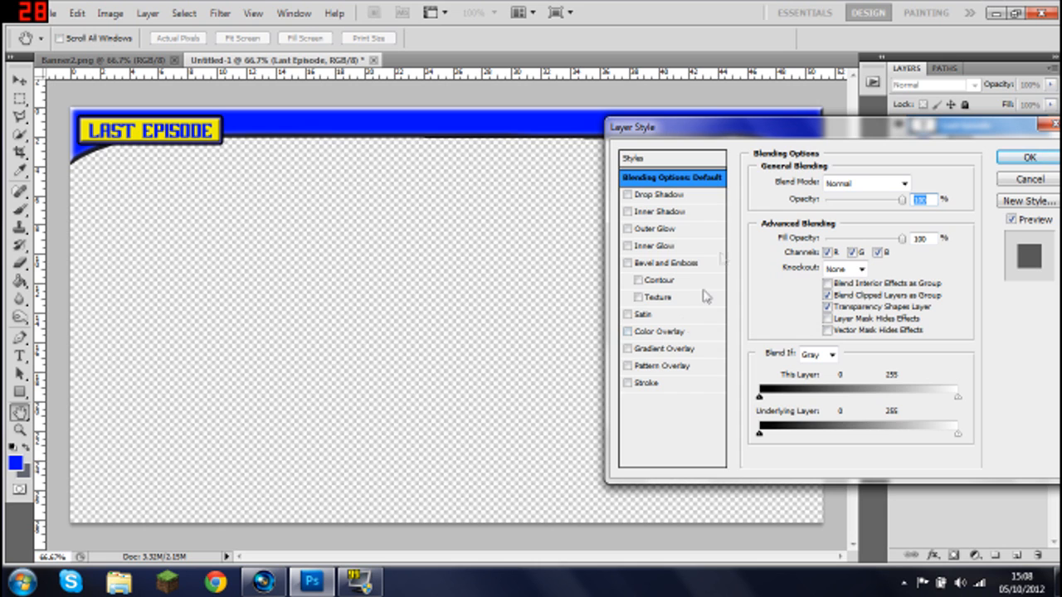
left_click(657, 331)
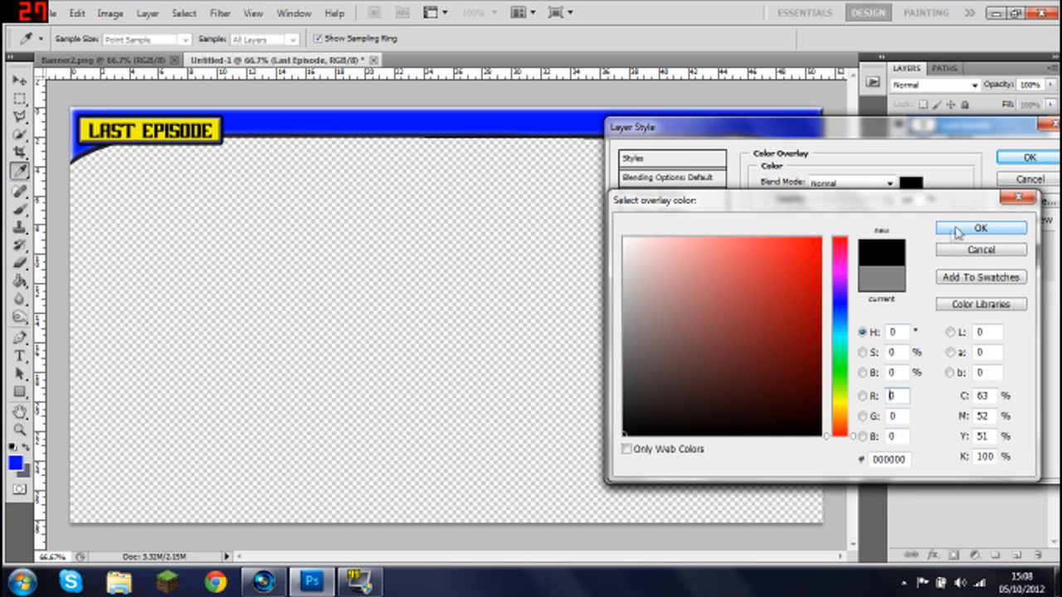
left_click(979, 229)
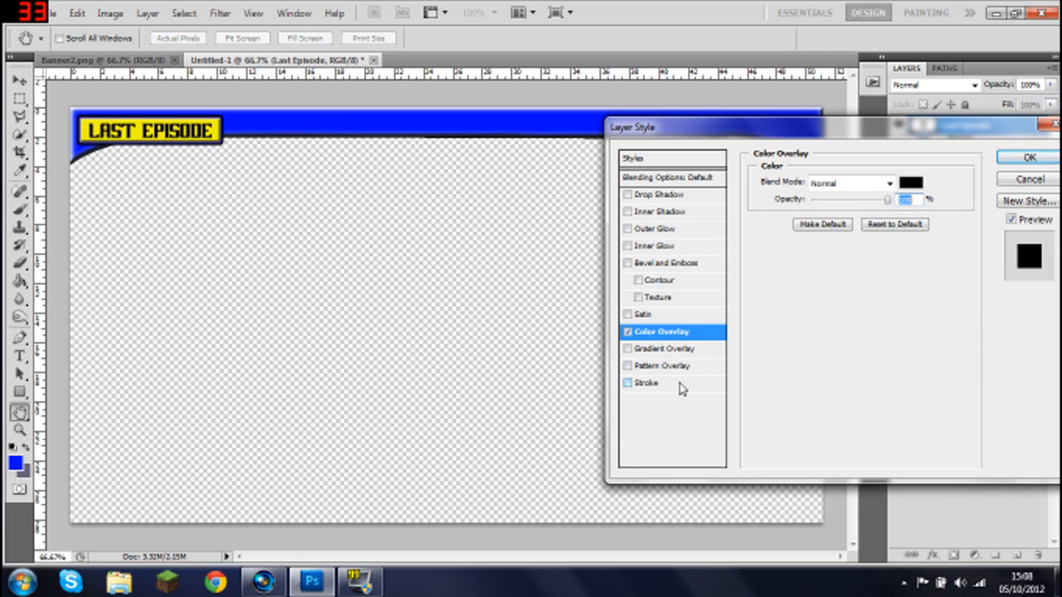
mouse_move(677, 286)
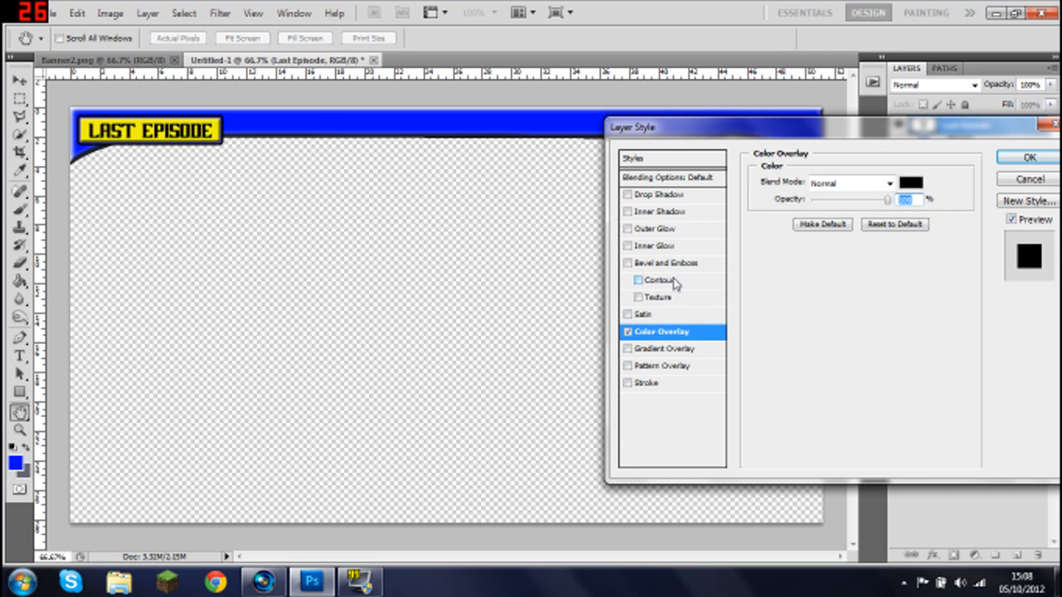
left_click(664, 262)
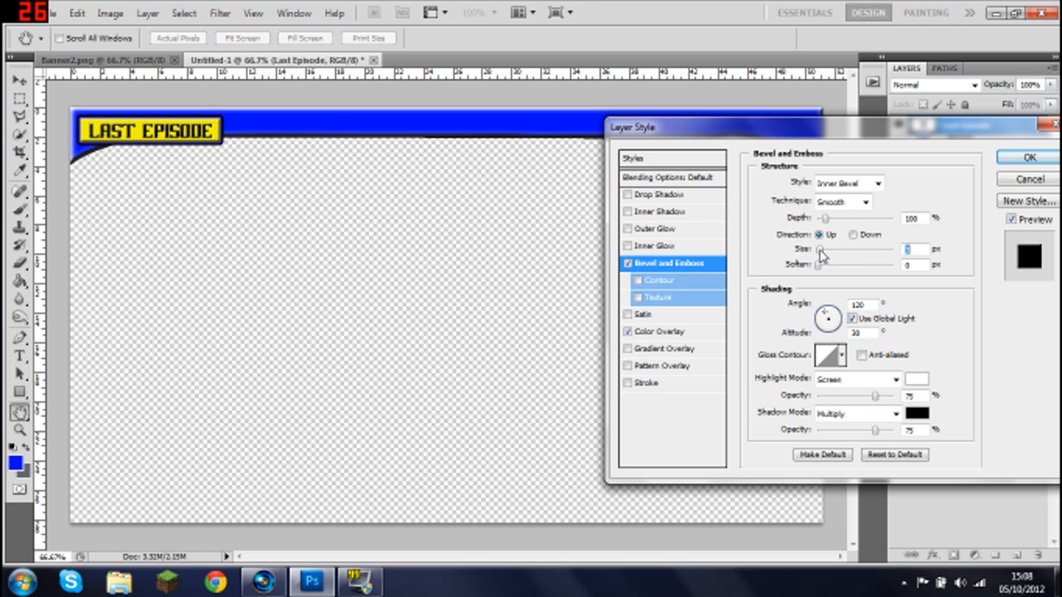
left_click(1028, 156)
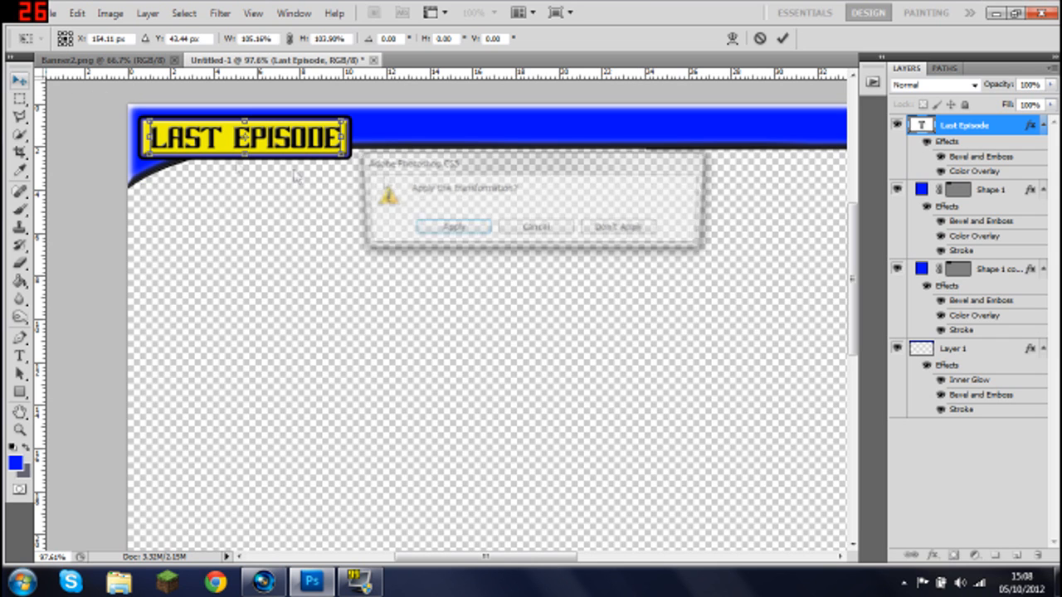
Resolve the 'Apply the transformation?' prompt so the resized label stays on the button.
left_click(453, 226)
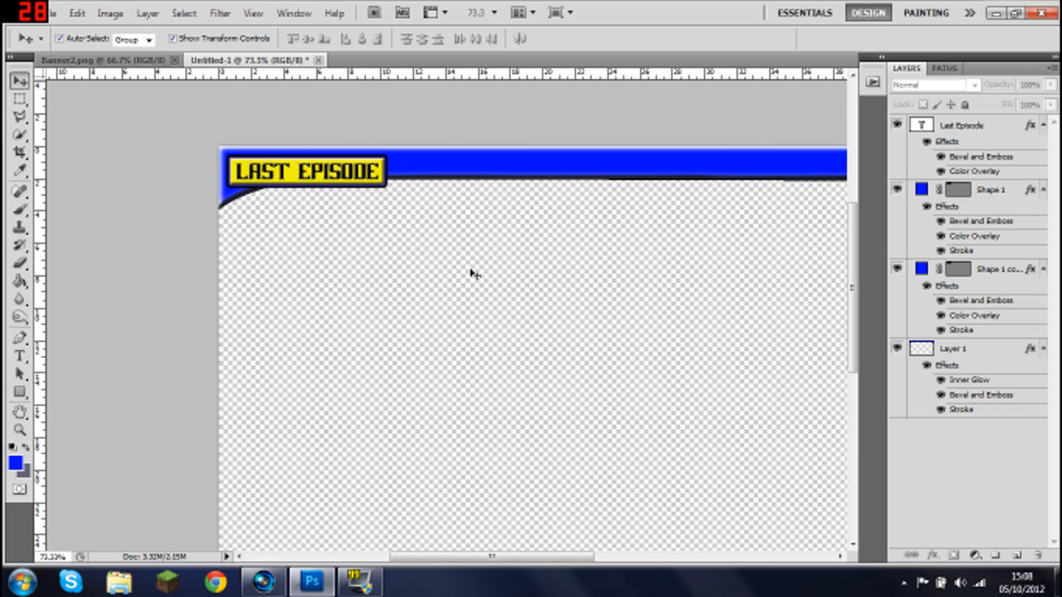
mouse_move(430, 320)
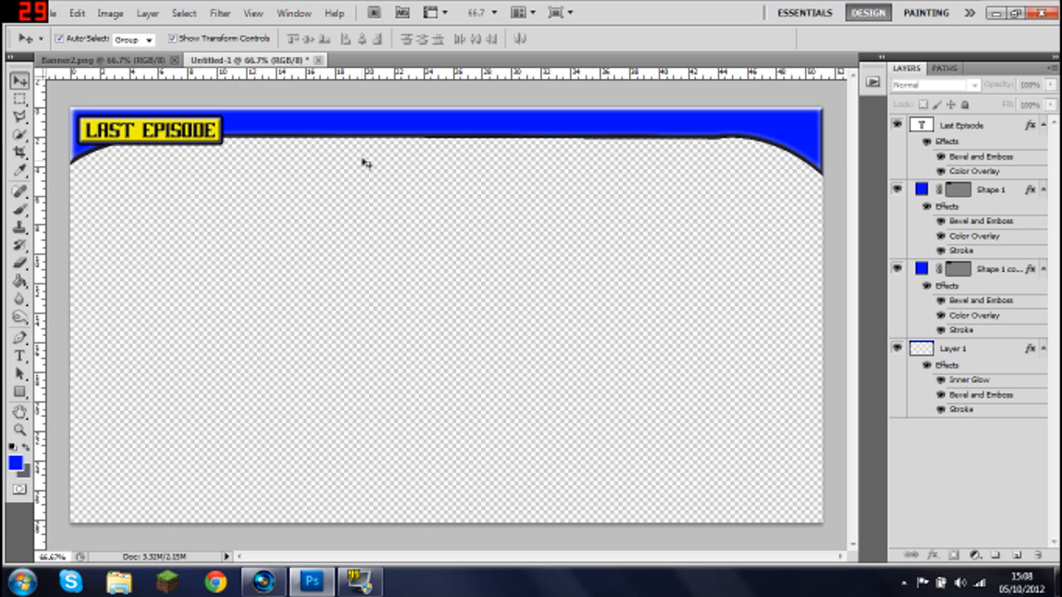
Duplicate the LAST EPISODE text and button shape layers via Duplicate Layers.
left_click(962, 126)
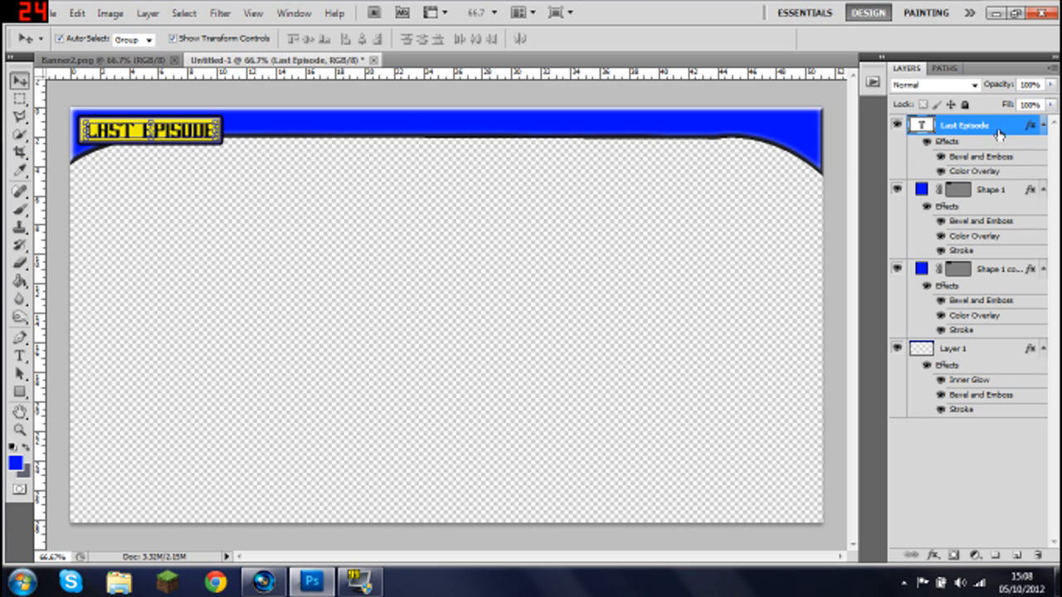
left_click(992, 269)
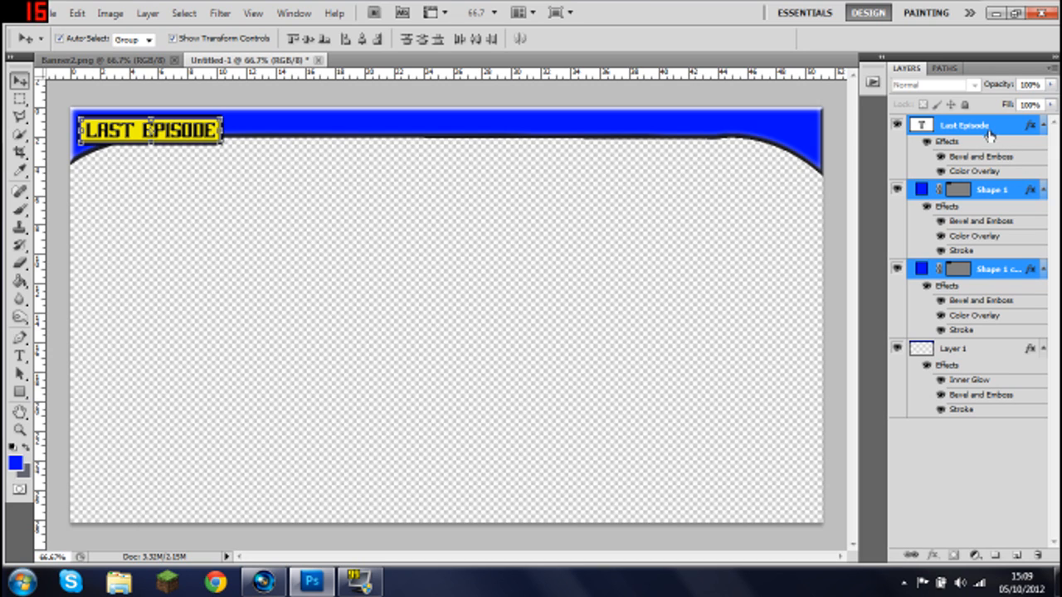
mouse_move(982, 127)
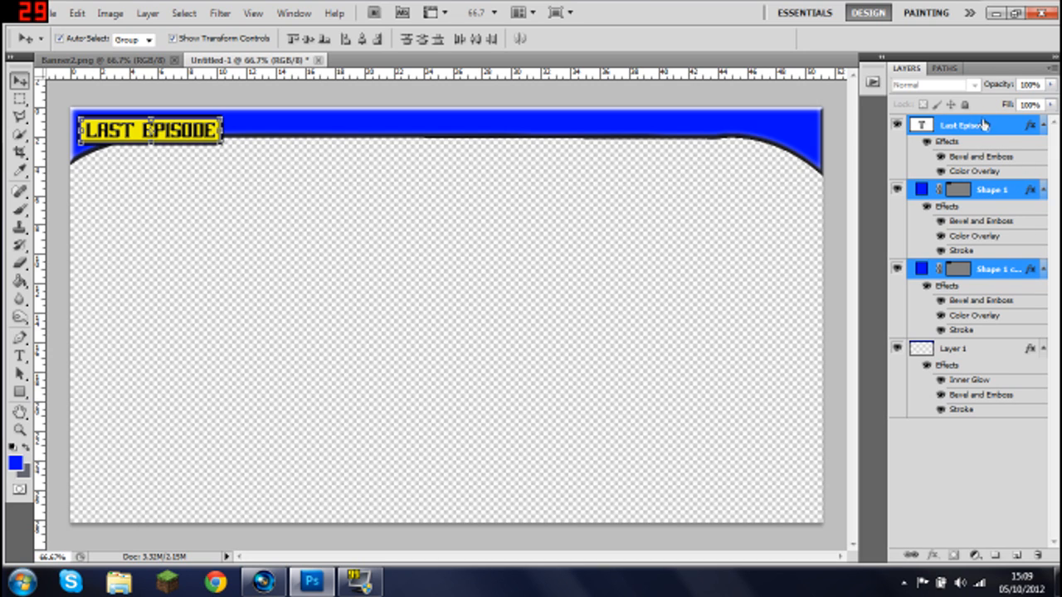
right_click(962, 126)
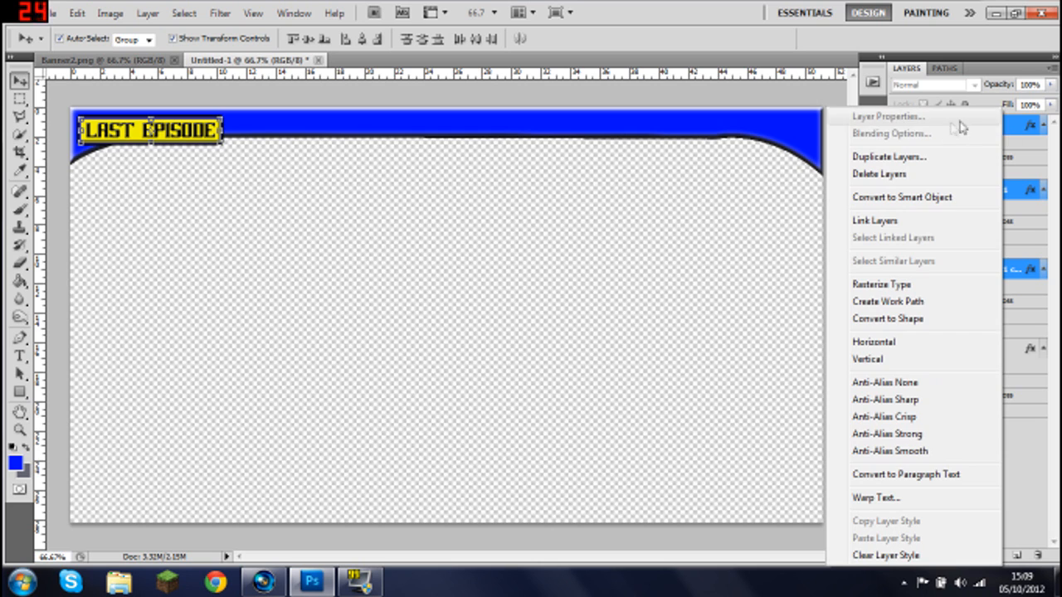
left_click(889, 156)
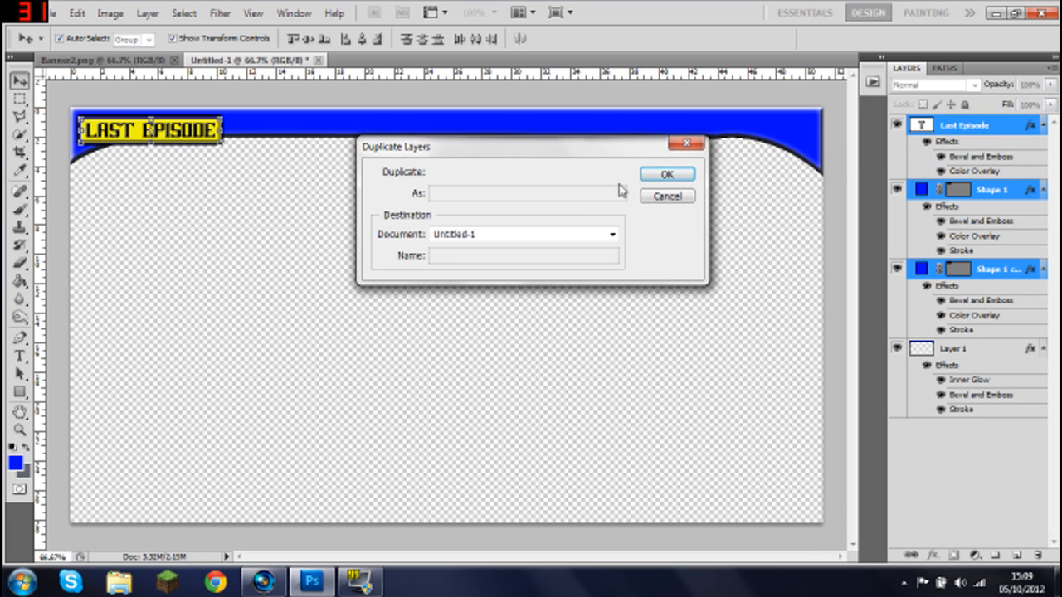
left_click(667, 174)
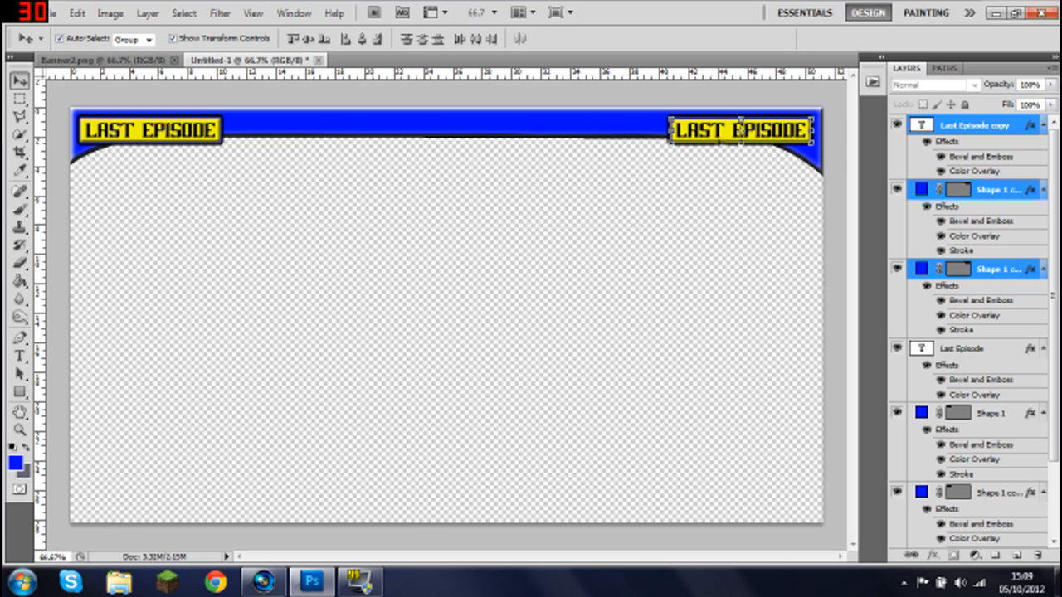
Select the copied text layer's name in the Layers panel to rename it Next Episode.
left_click(974, 126)
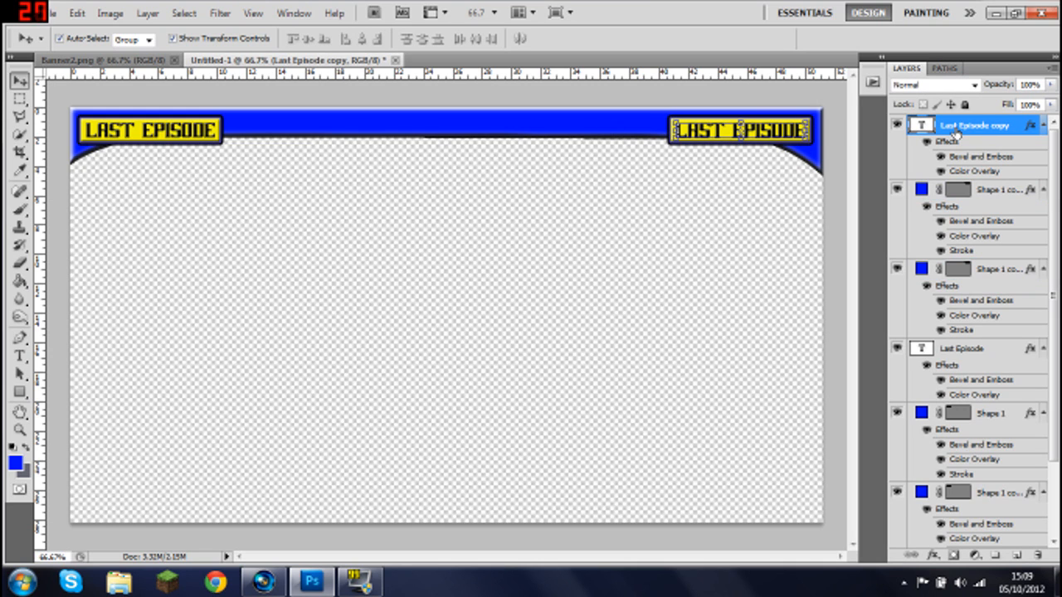
double_click(975, 124)
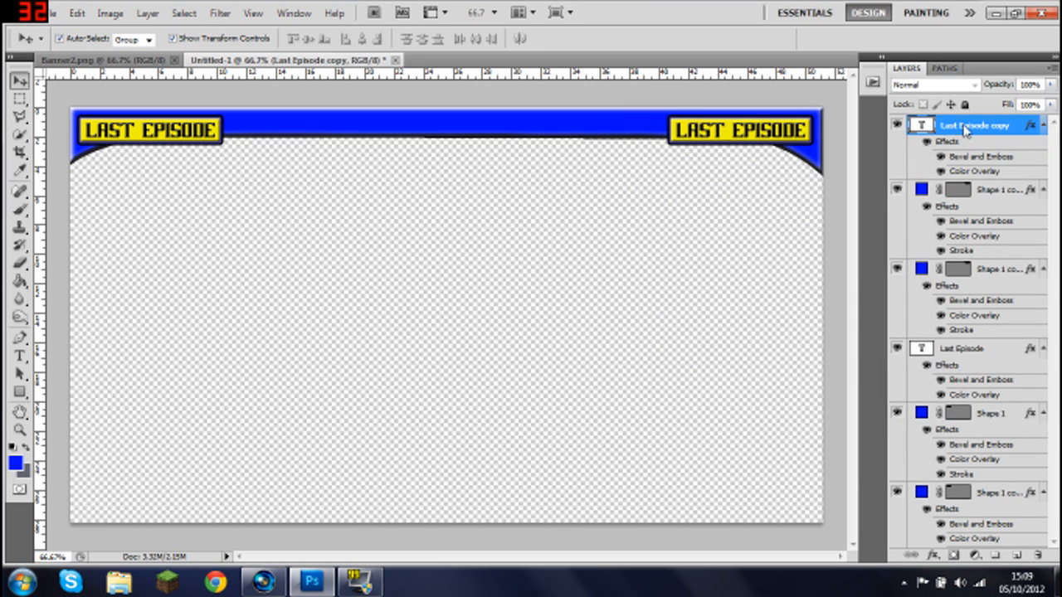
double_click(972, 127)
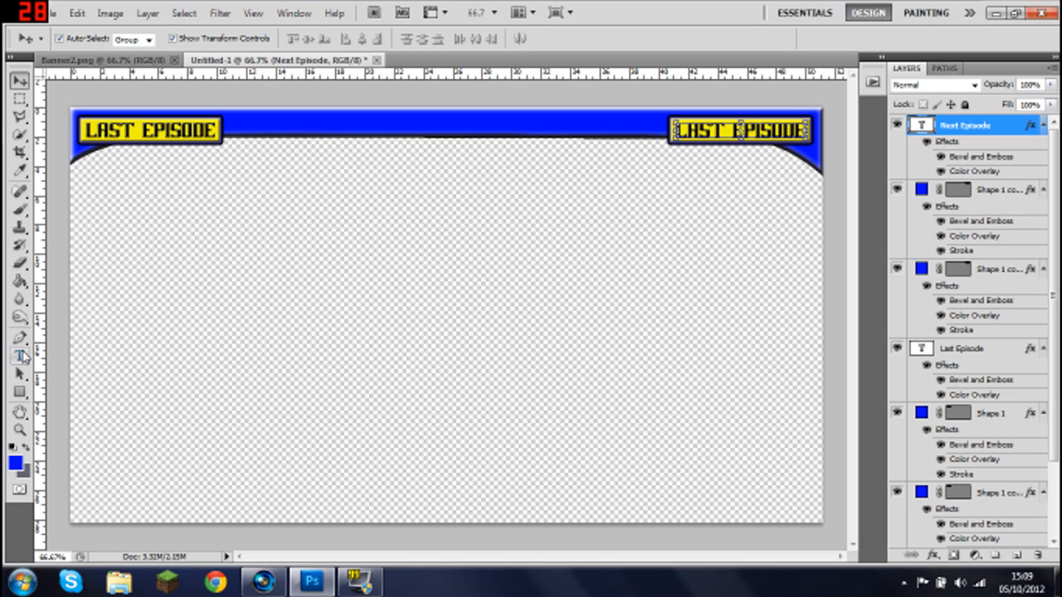
Replace the right-hand button's label with NEXT EPISODE and commit it.
left_click(20, 357)
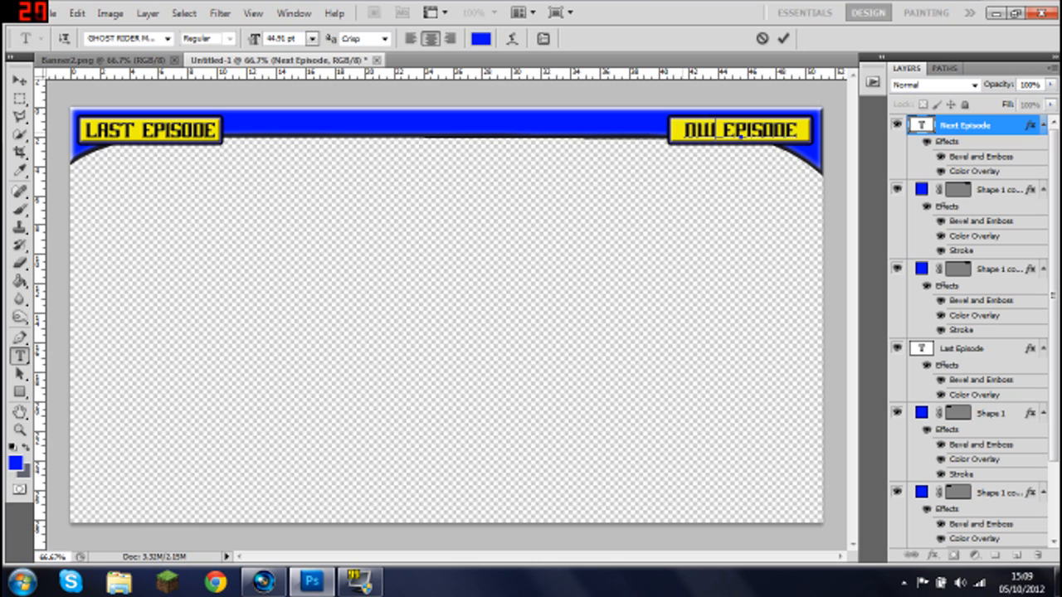
type("NEXT EPISODE")
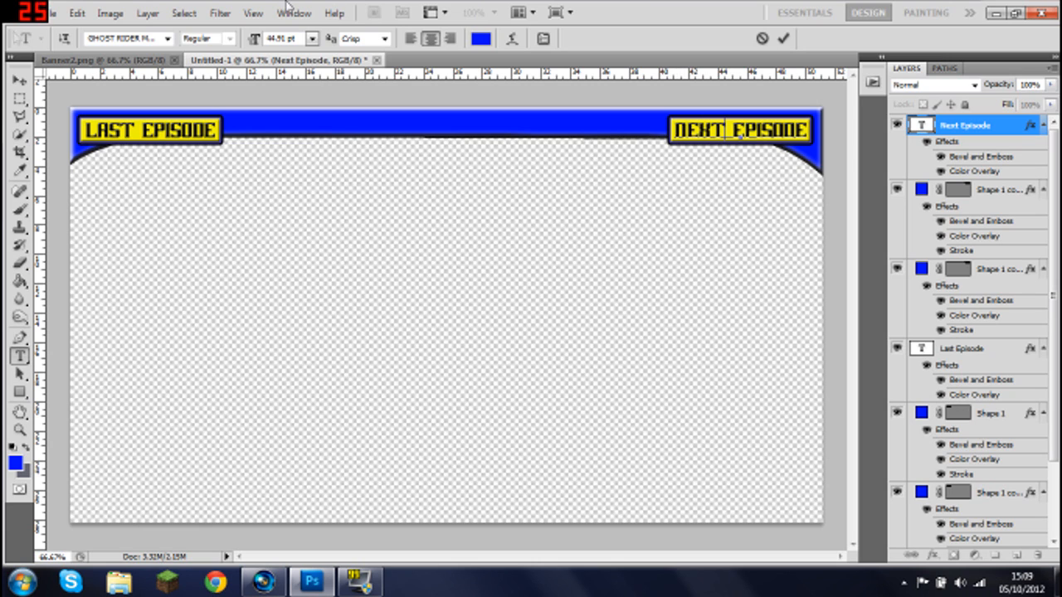
left_click(18, 79)
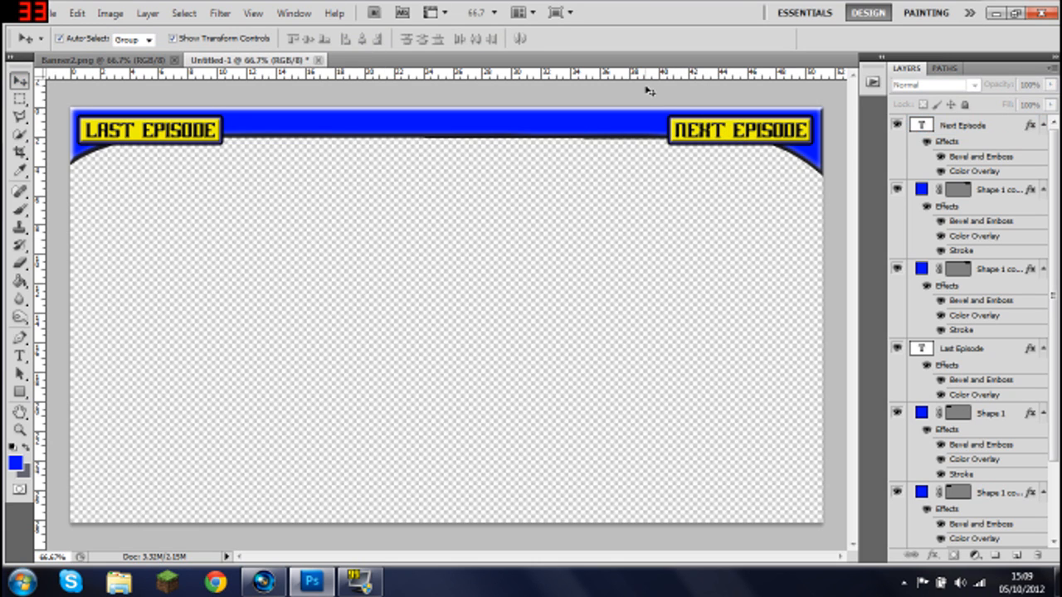
mouse_move(627, 288)
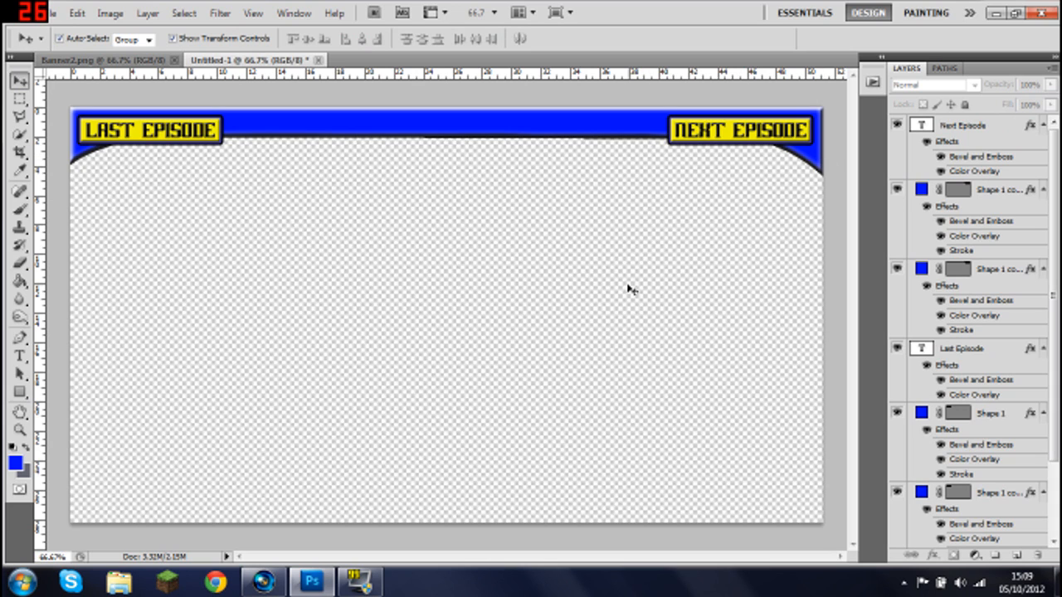
mouse_move(743, 216)
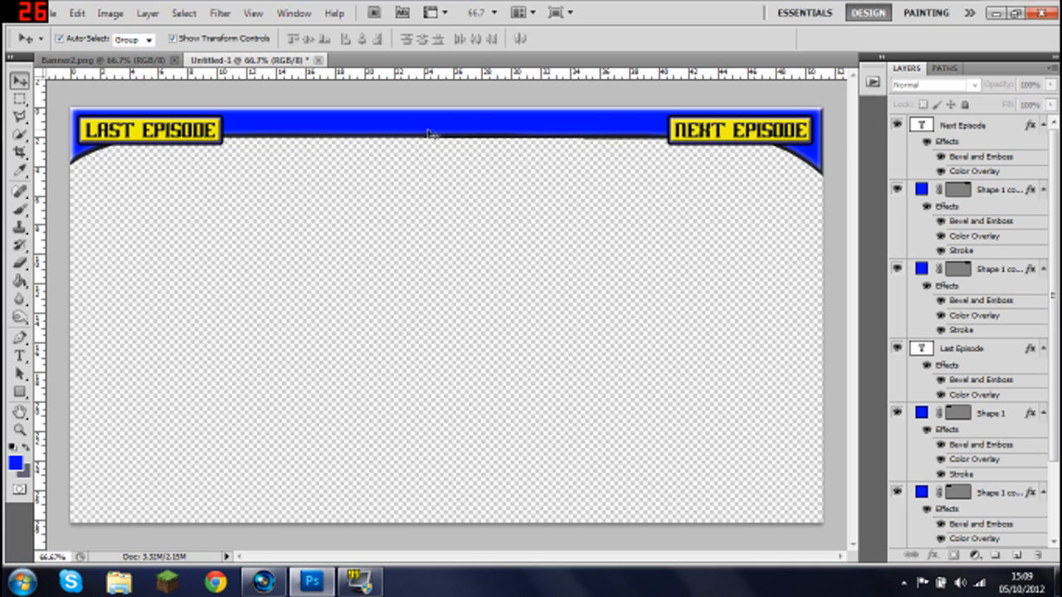
Duplicate the NEXT EPISODE button layers to make a third, centre button.
left_click(964, 126)
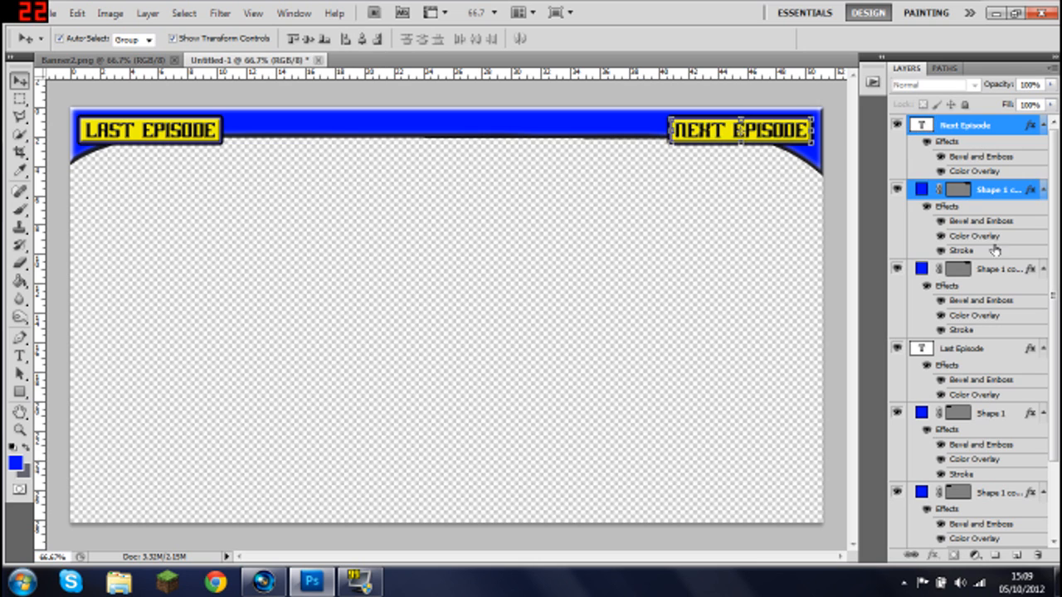
right_click(962, 125)
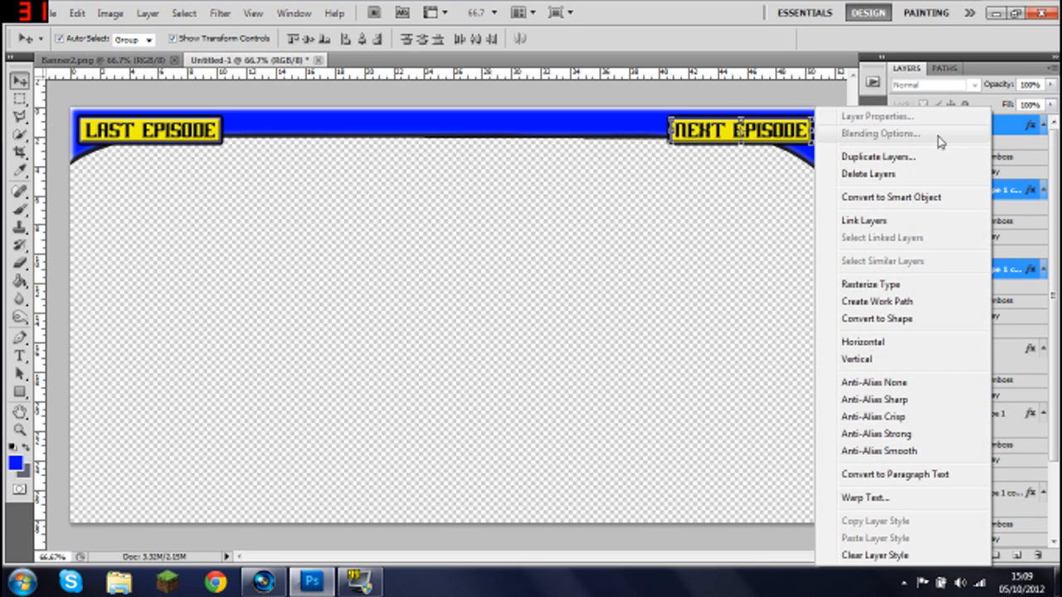
left_click(877, 156)
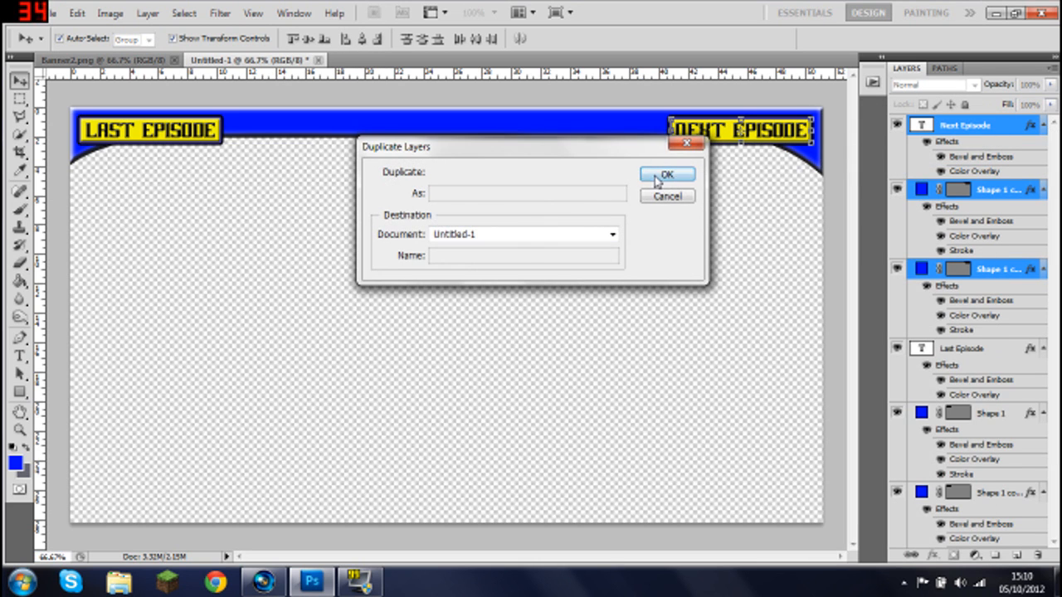
left_click(666, 176)
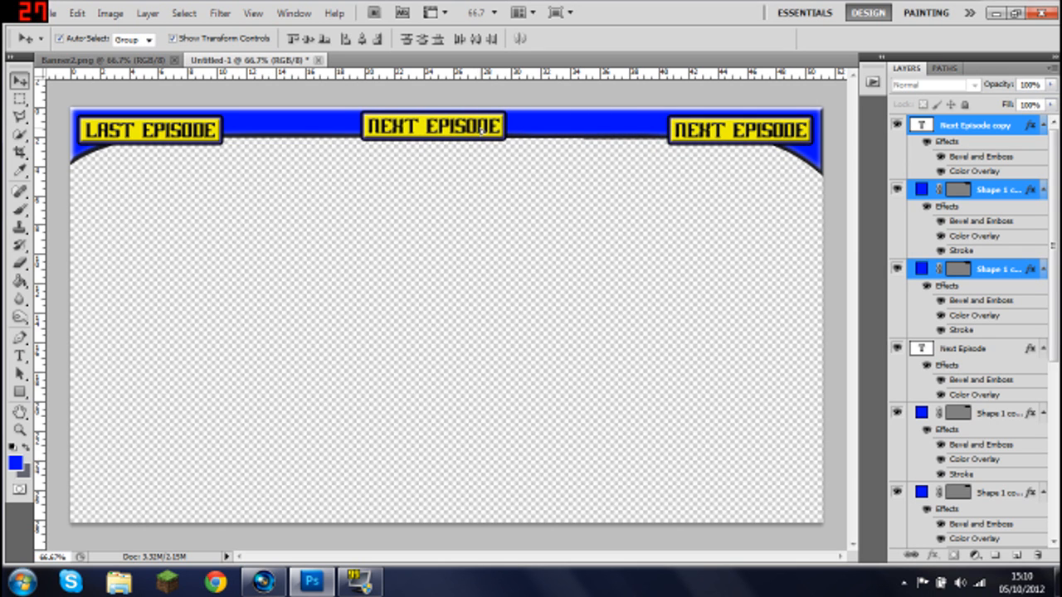
Rename the copied text layer to 'Subscribe for more'.
left_click(431, 126)
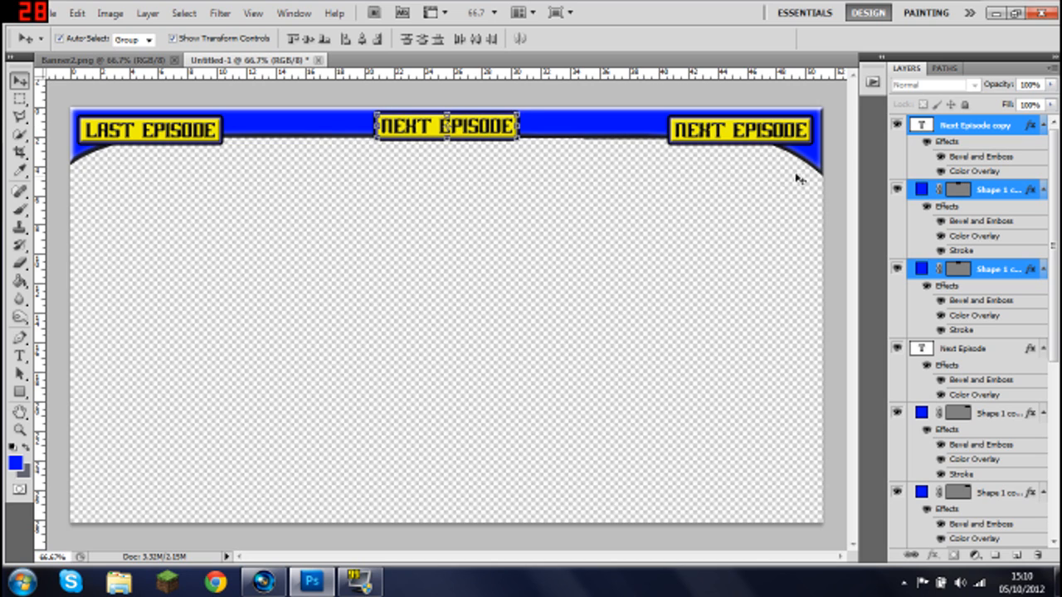
left_click(975, 126)
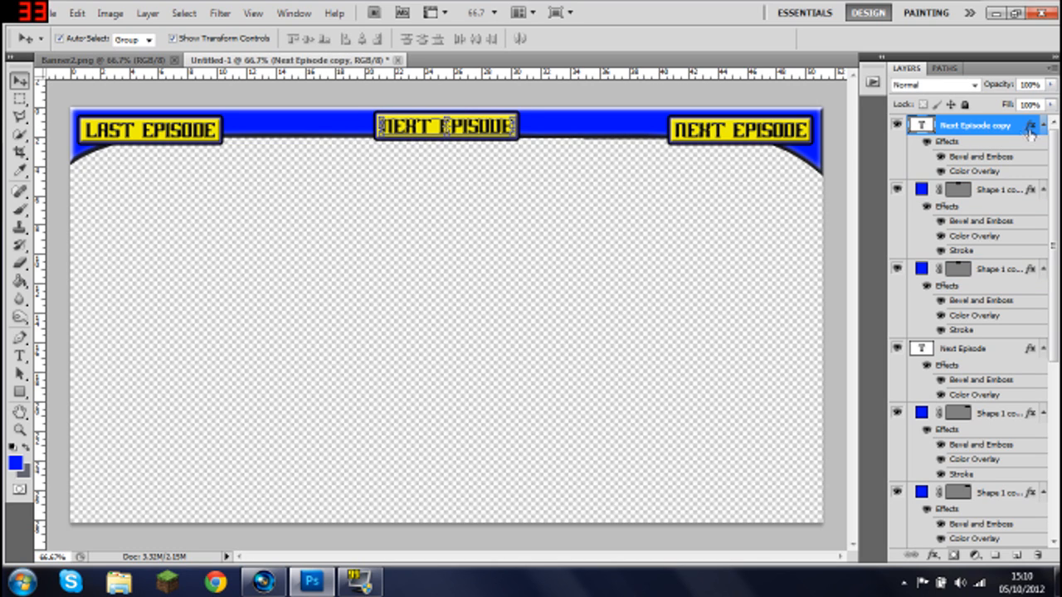
double_click(975, 126)
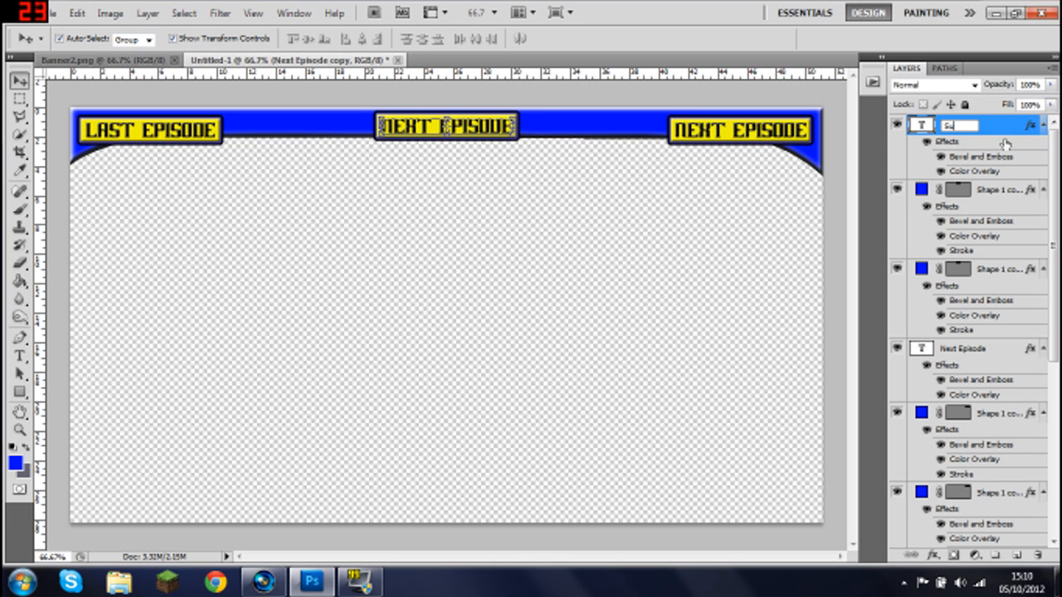
type("Subscribe {")
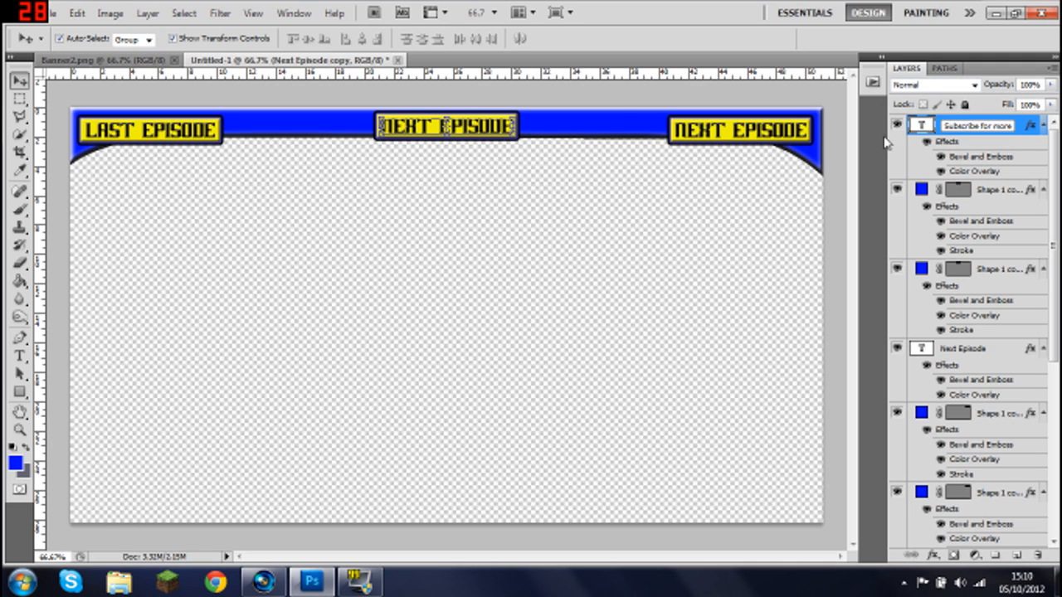
mouse_move(514, 231)
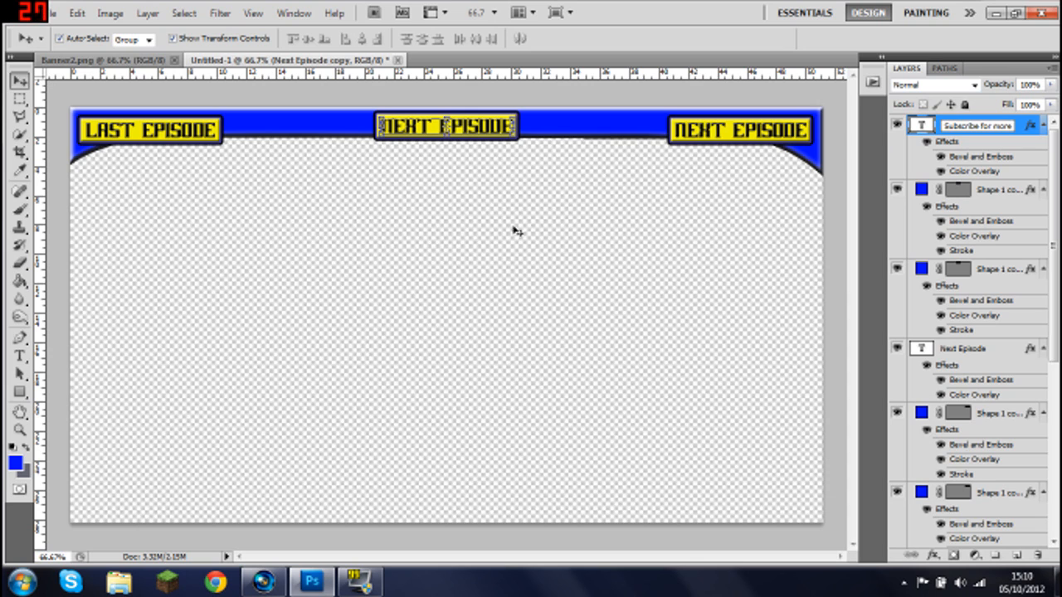
Confirm the layer name, then rewrite the middle button's text as SUBSCRIBE FOR MORE and commit.
left_click(975, 126)
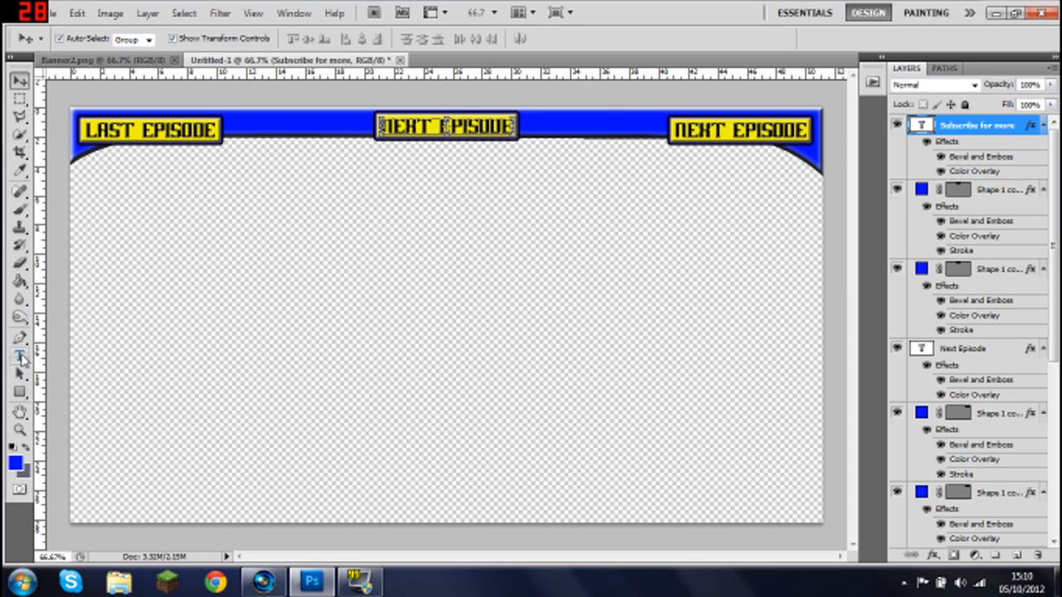
left_click(20, 357)
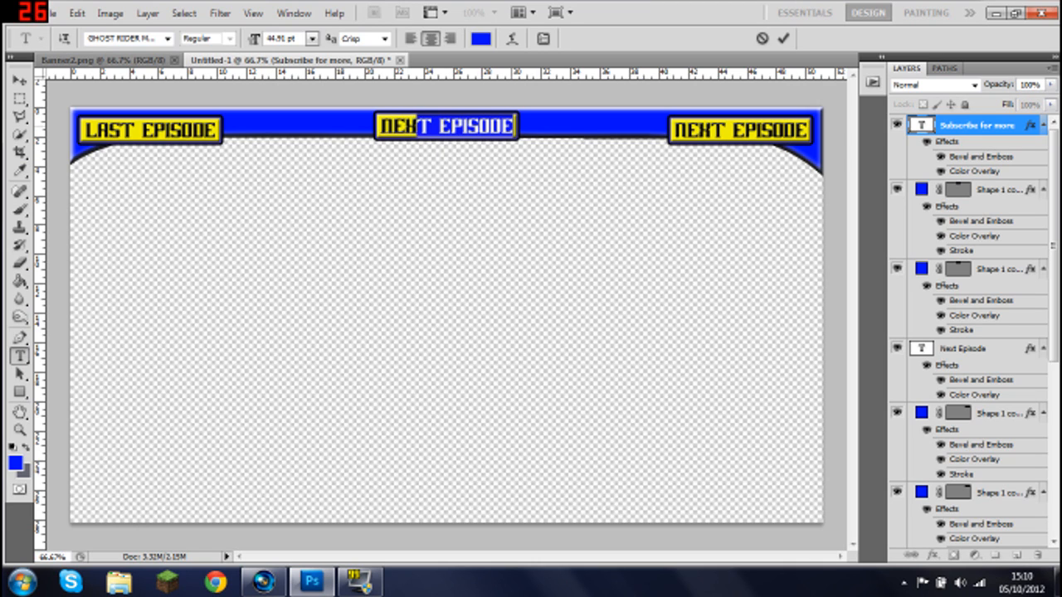
type("SU")
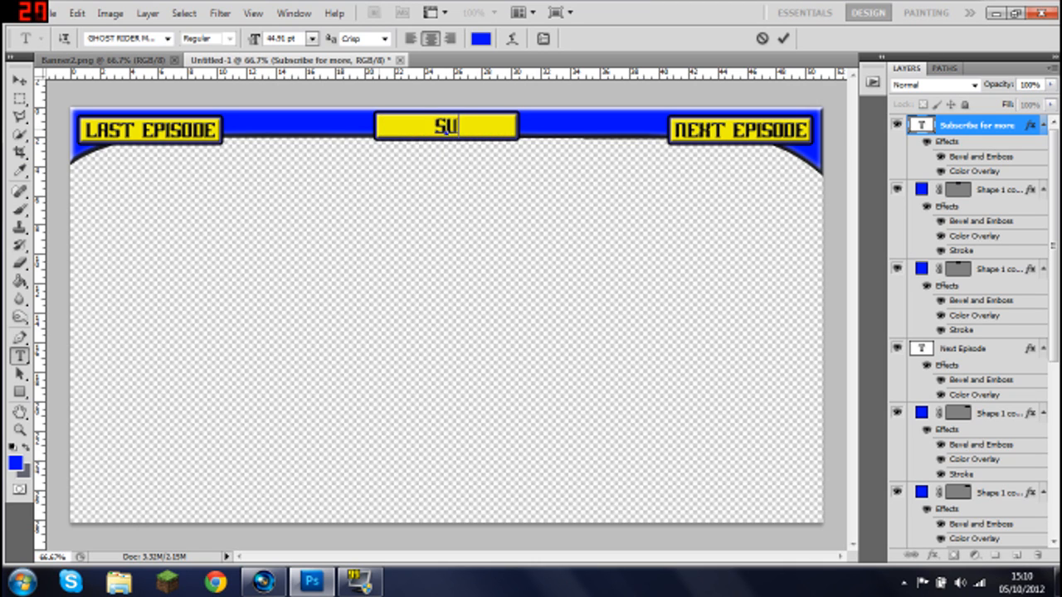
type("BSCRIBE FOR MORE")
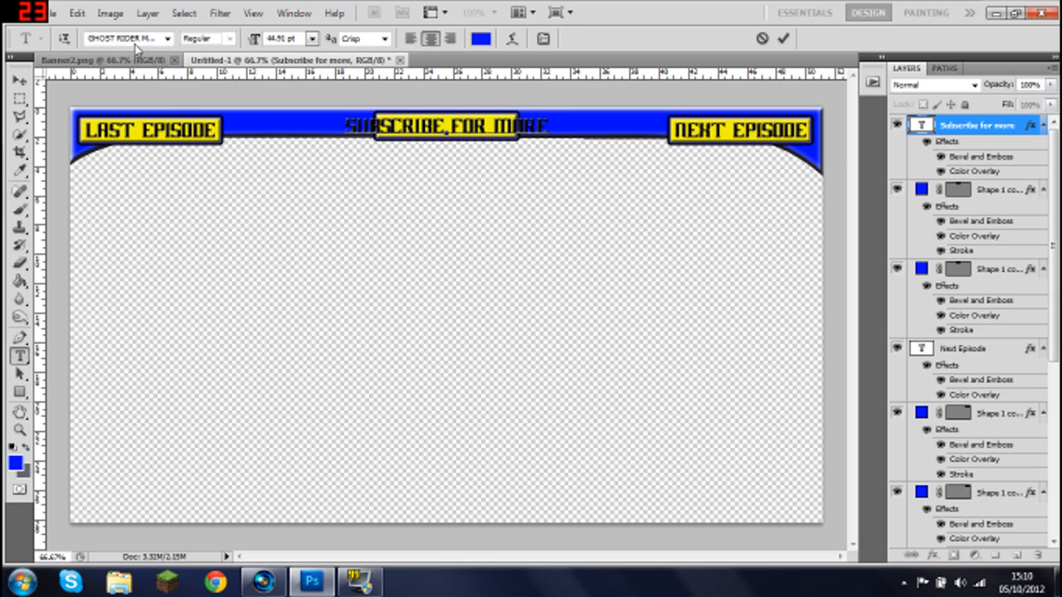
left_click(20, 80)
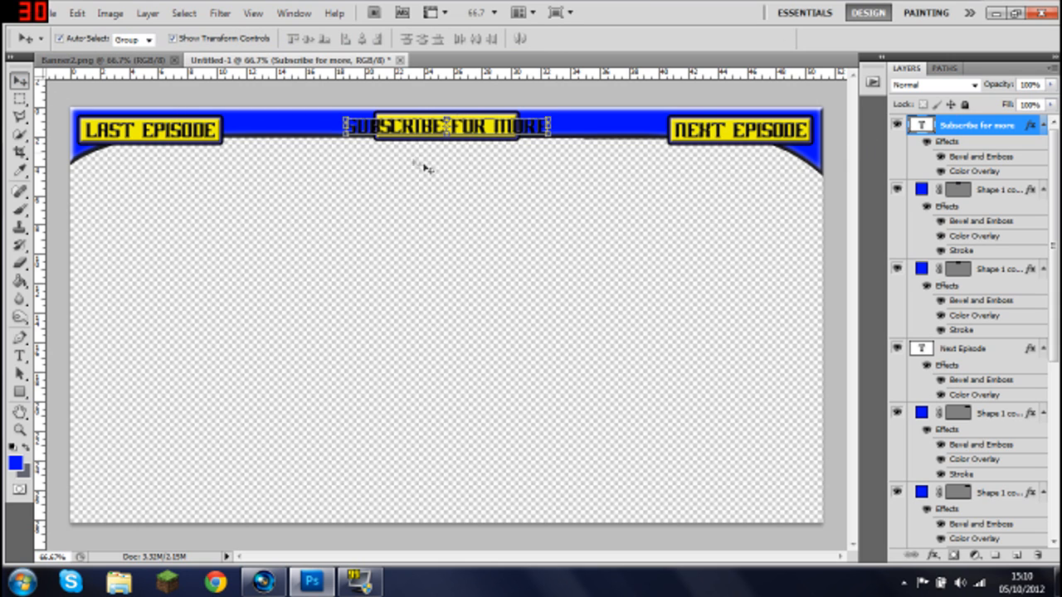
Stretch both middle button shape layers wider so SUBSCRIBE FOR MORE fits inside.
left_click(995, 189)
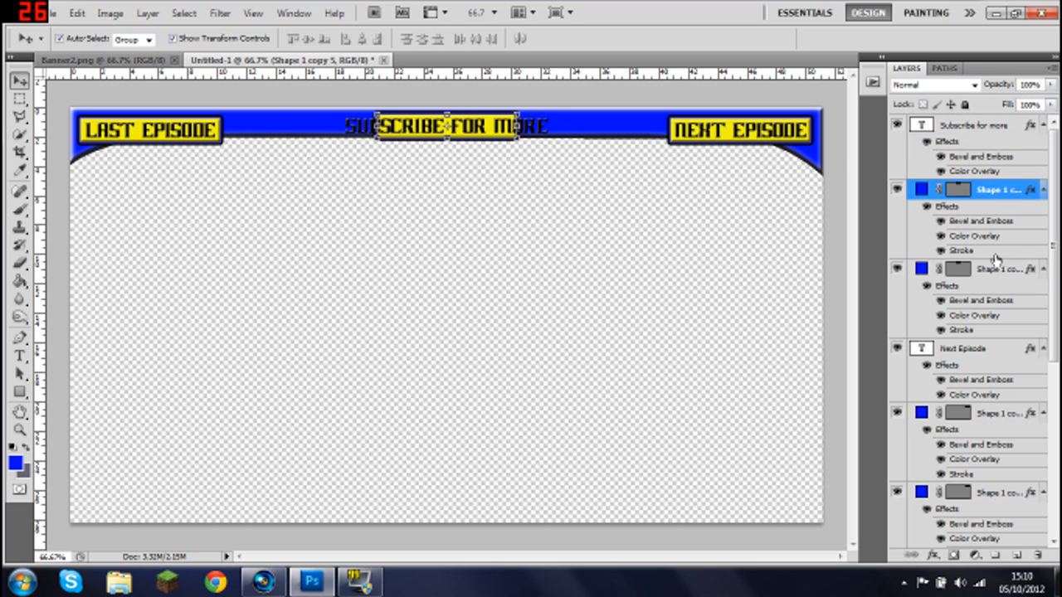
left_click(987, 269)
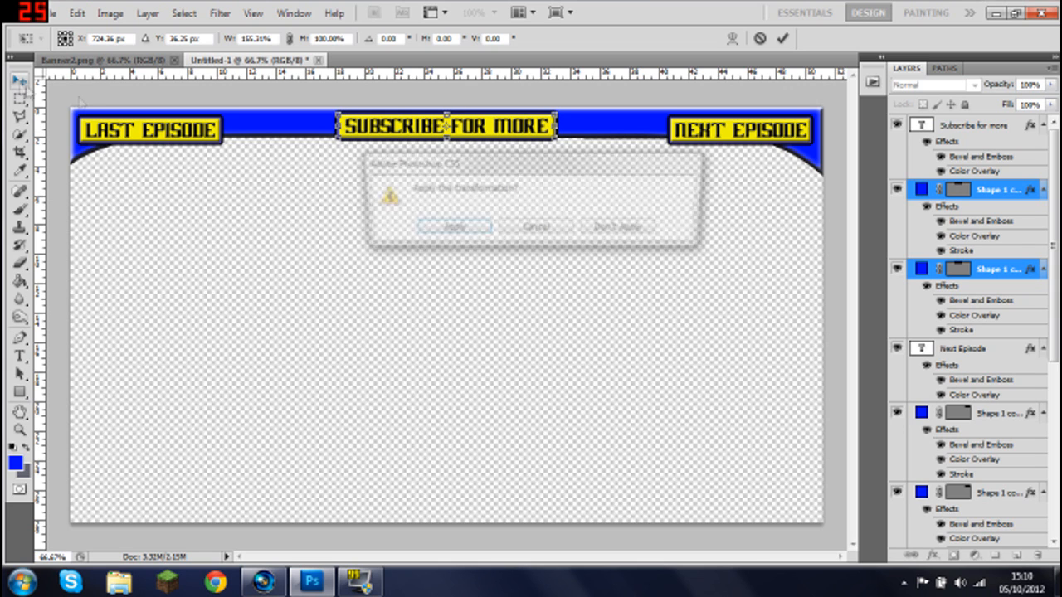
left_click(454, 226)
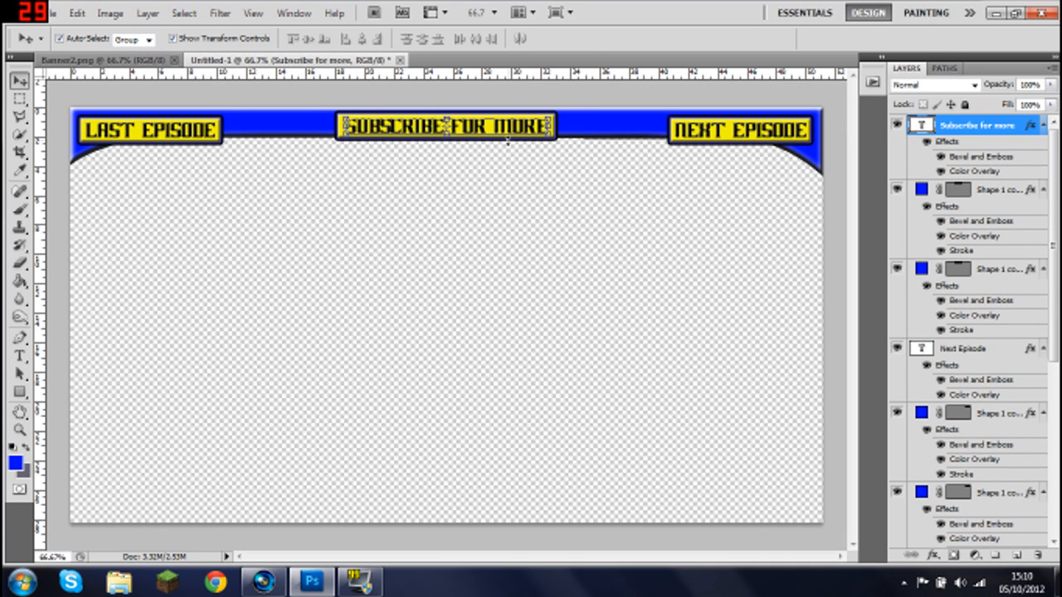
left_click(979, 189)
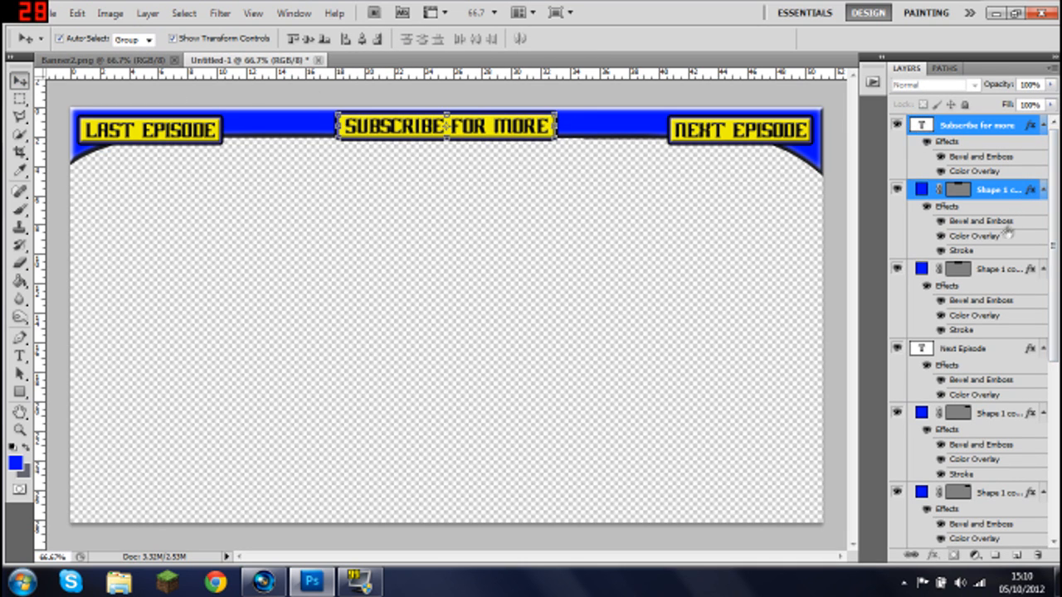
left_click(995, 269)
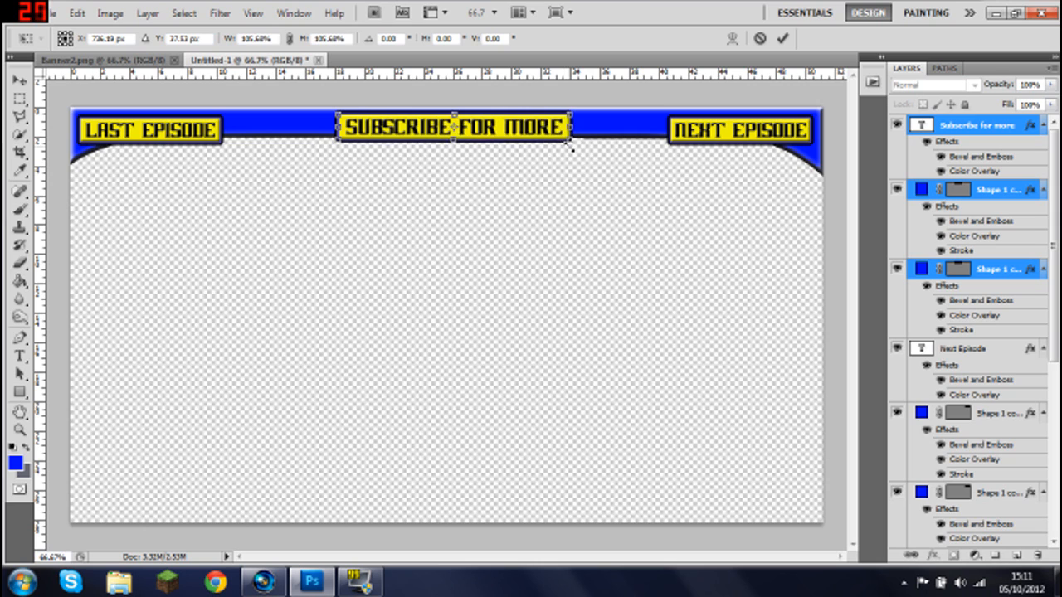
left_click_drag(569, 143, 589, 151)
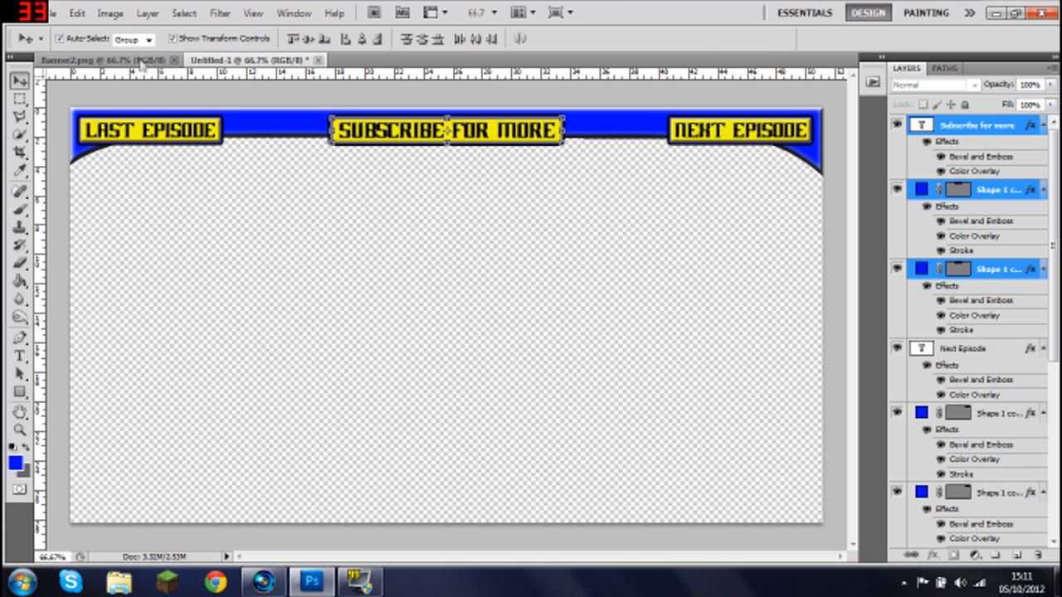
Start File > Open and browse Libraries > Pictures into the Random folder.
left_click(53, 13)
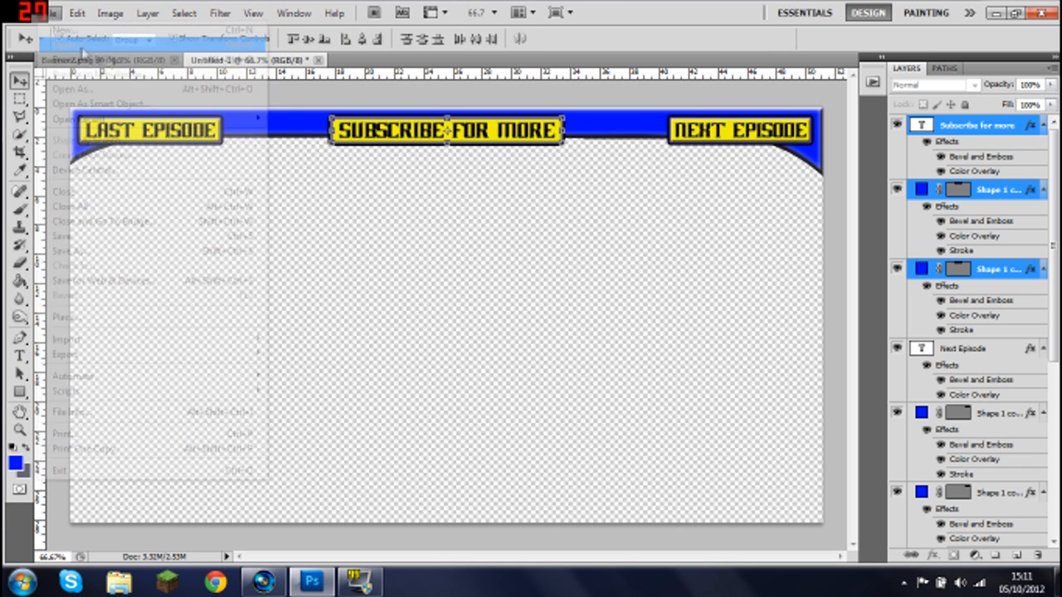
left_click(73, 88)
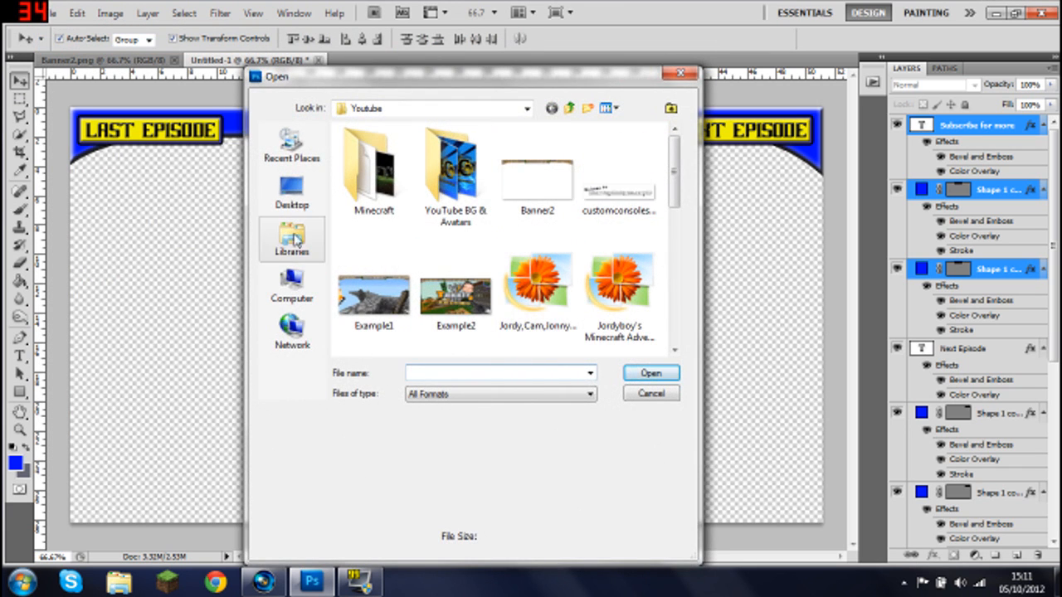
left_click(292, 239)
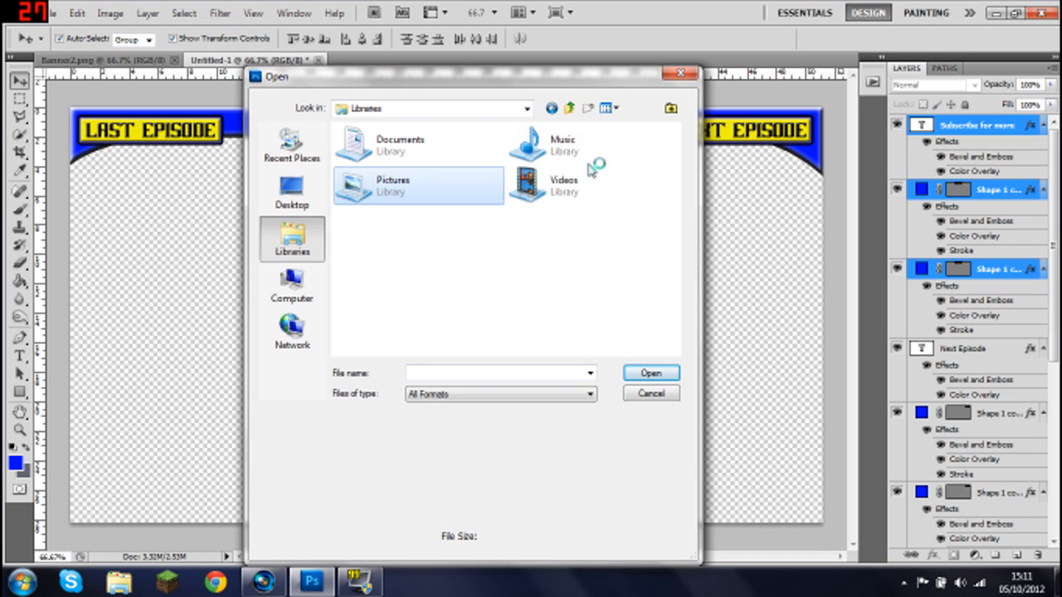
double_click(392, 186)
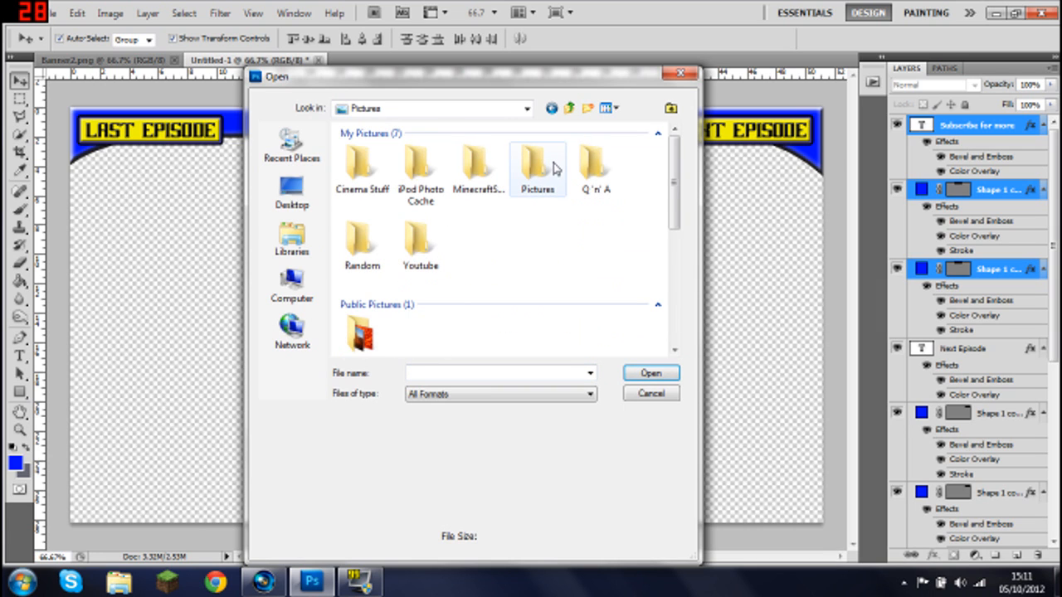
left_click(361, 245)
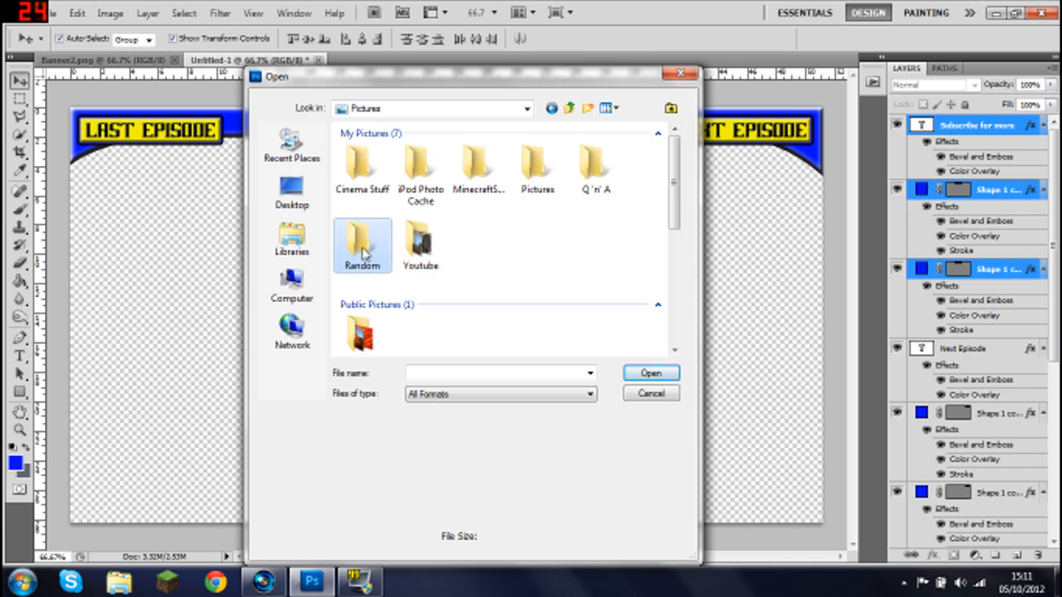
double_click(361, 241)
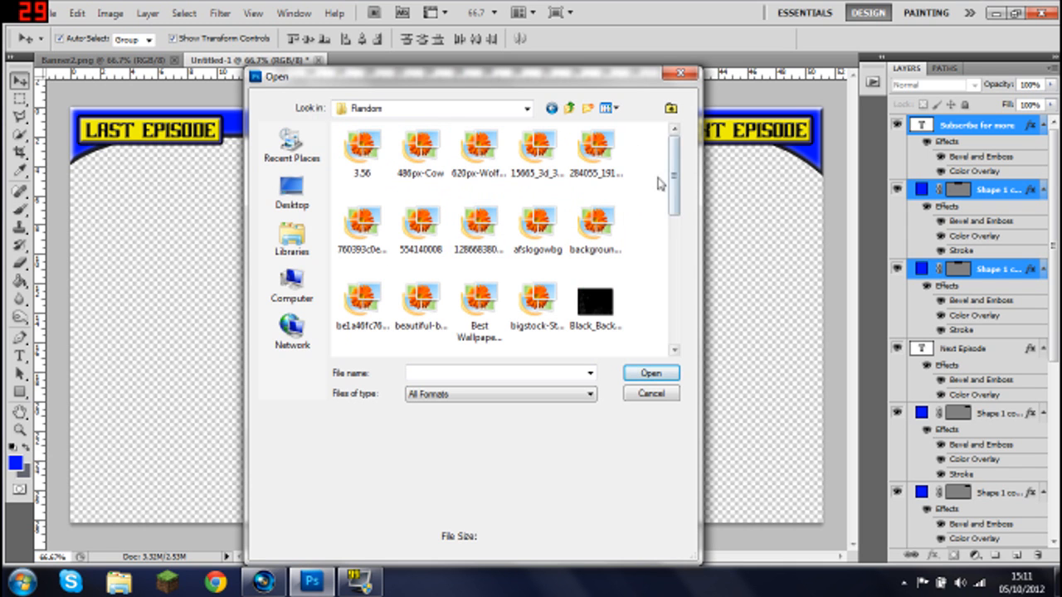
Scroll through the Random folder and pick the creeper PNG.
scroll("down", 3)
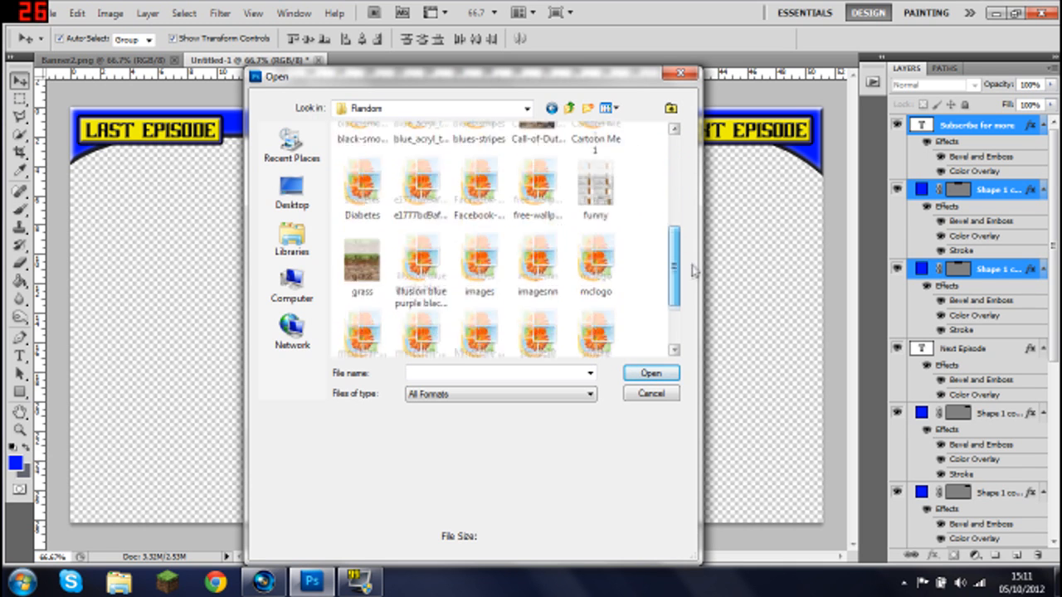
scroll("up", 3)
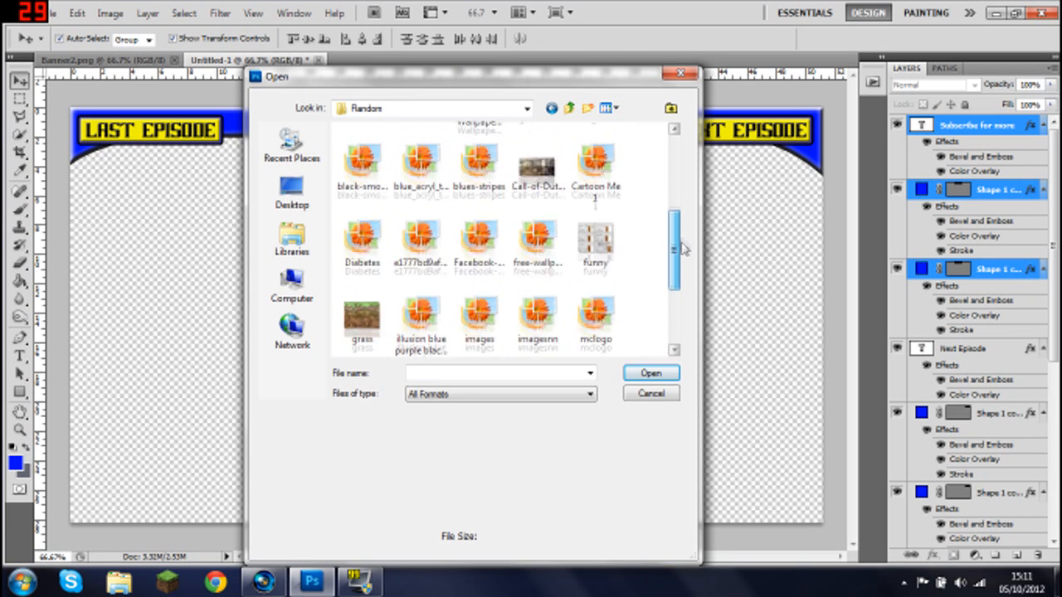
scroll("up", 3)
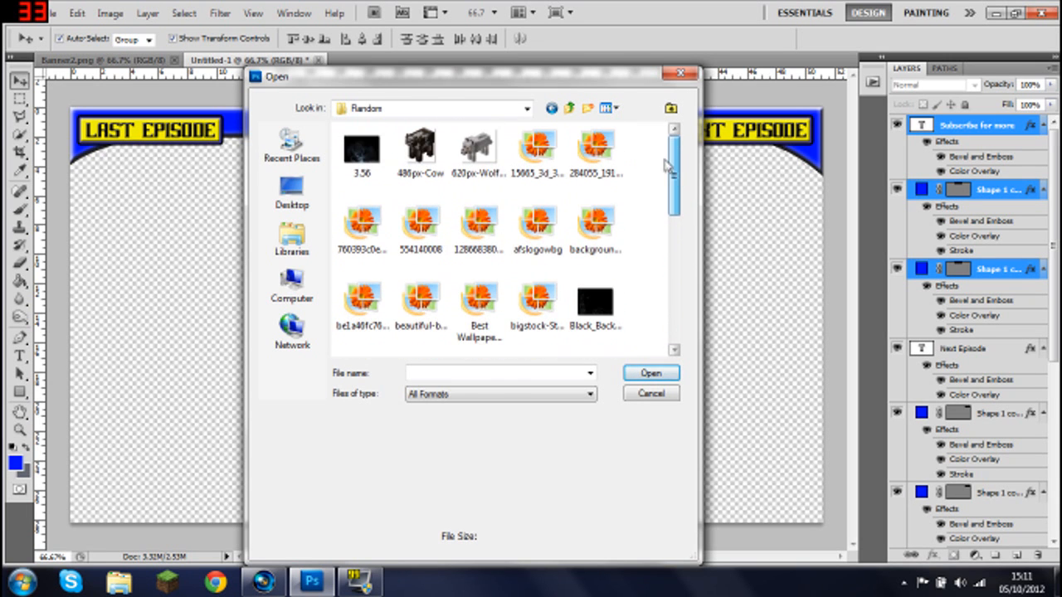
scroll("down", 3)
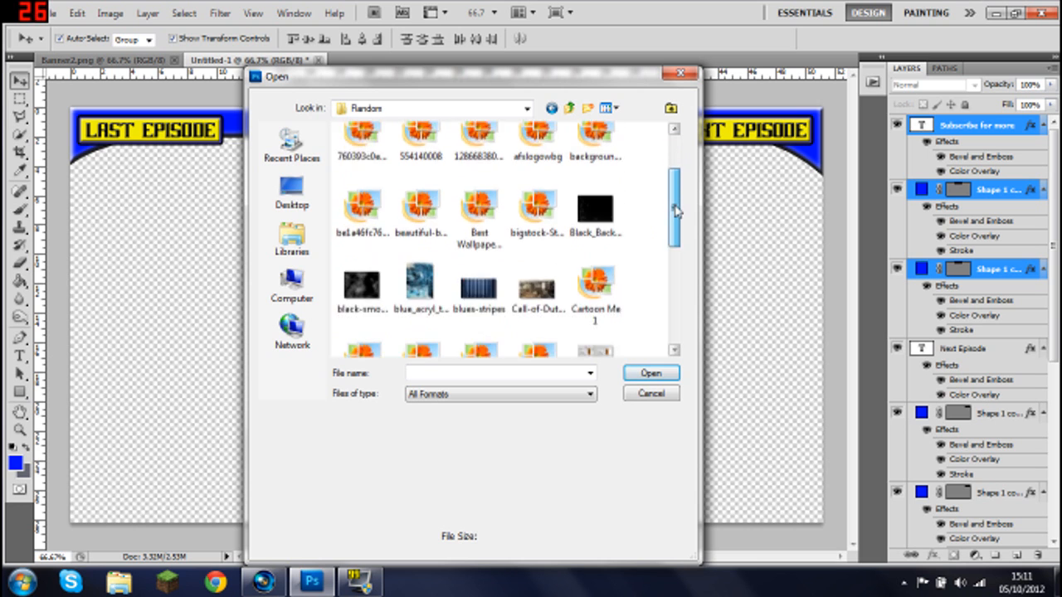
scroll("down", 3)
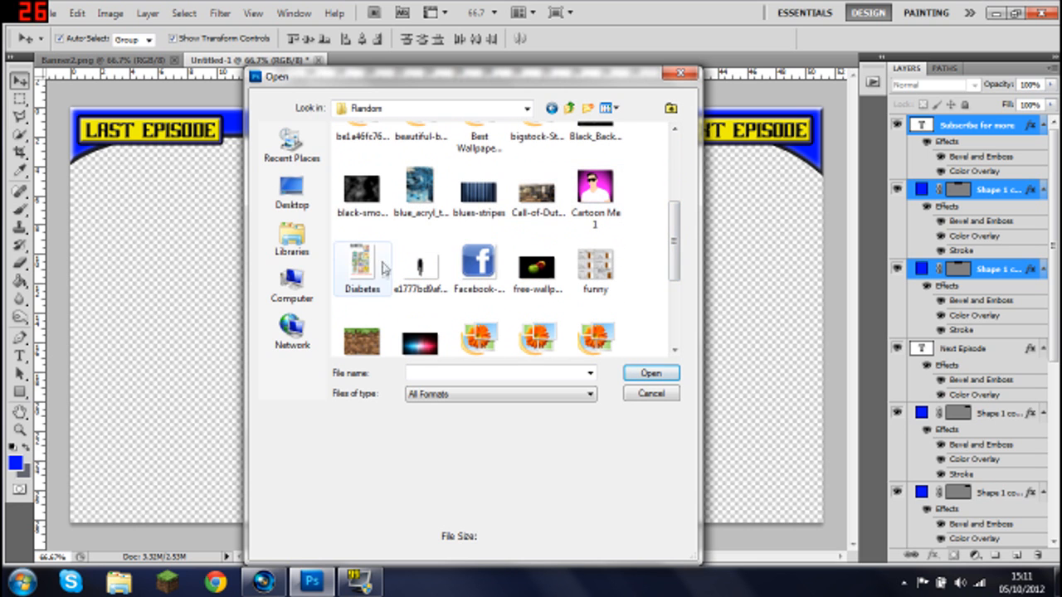
scroll("down", 3)
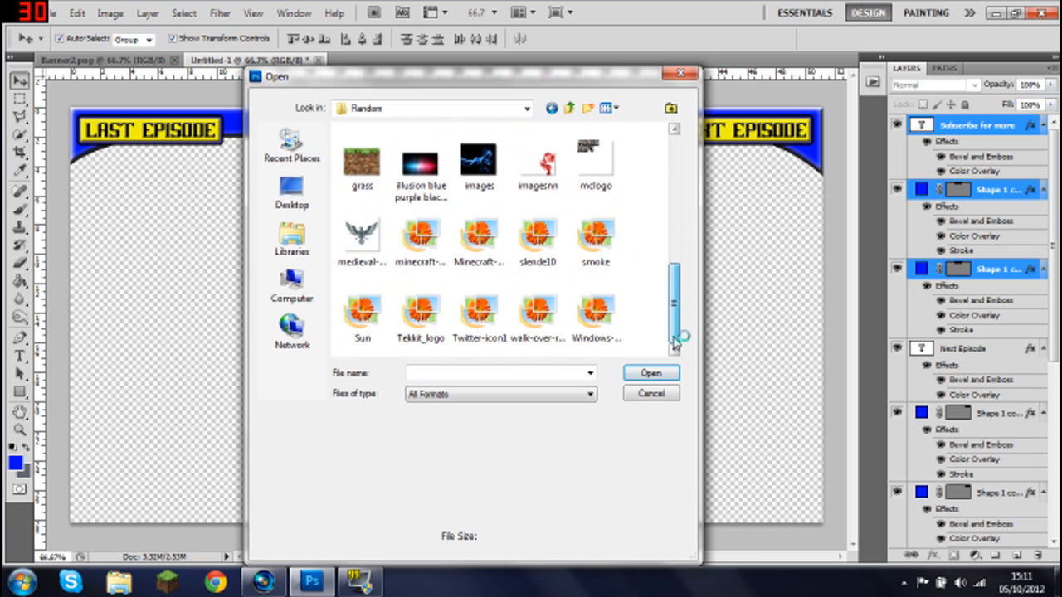
scroll("up", 3)
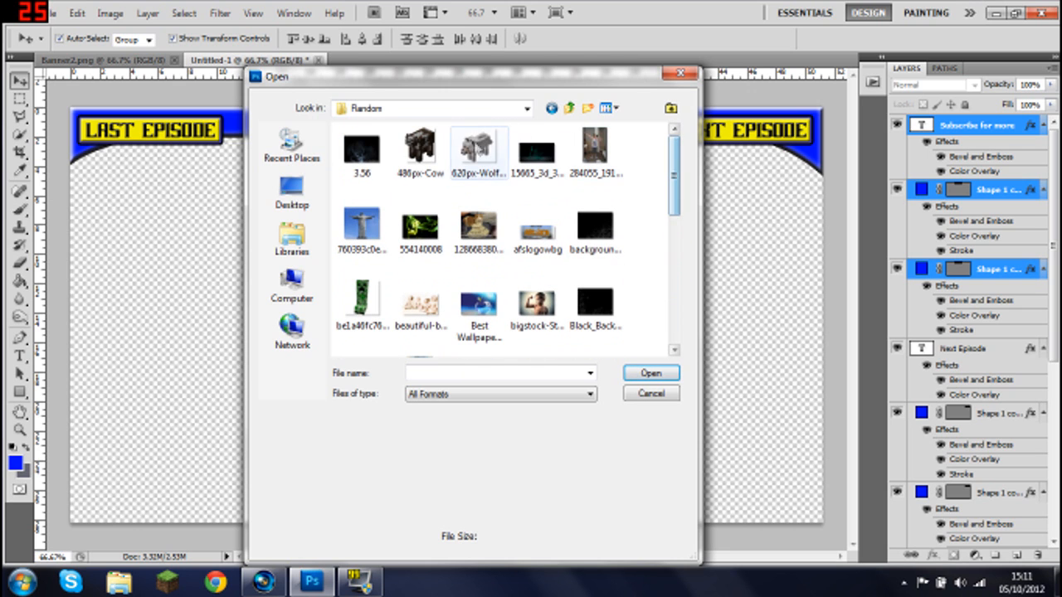
left_click(362, 312)
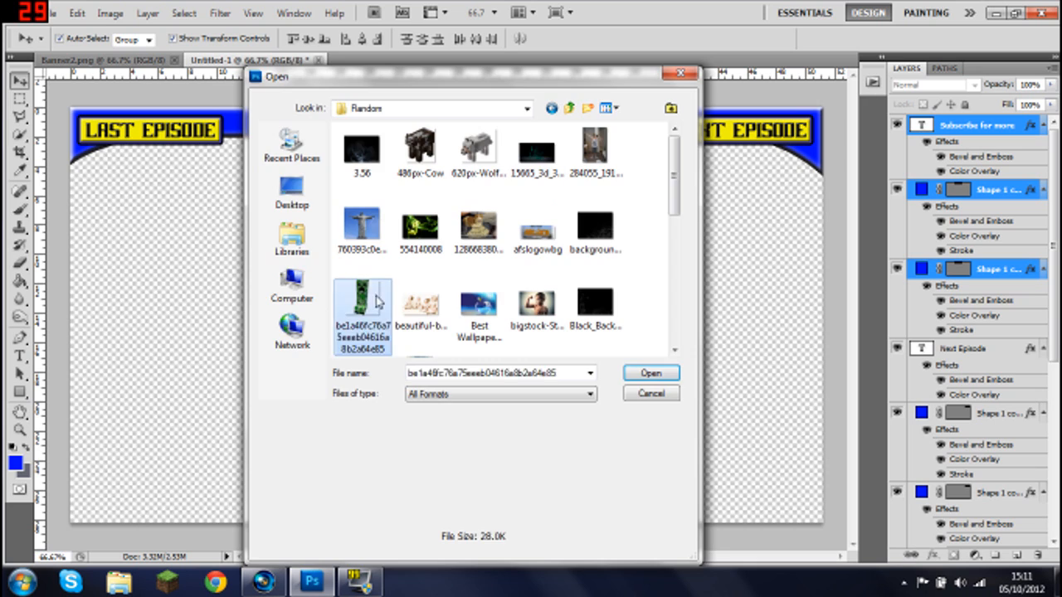
Bring the creeper into the banner, scale it to ~39%, tilt it and set it on the SUBSCRIBE button's right edge.
left_click(650, 372)
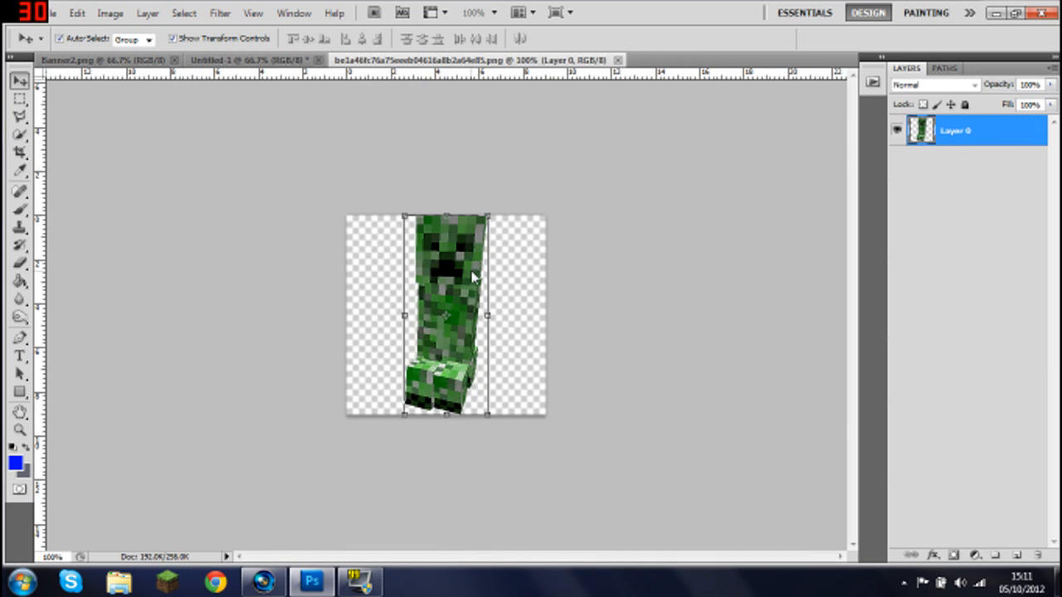
left_click(248, 60)
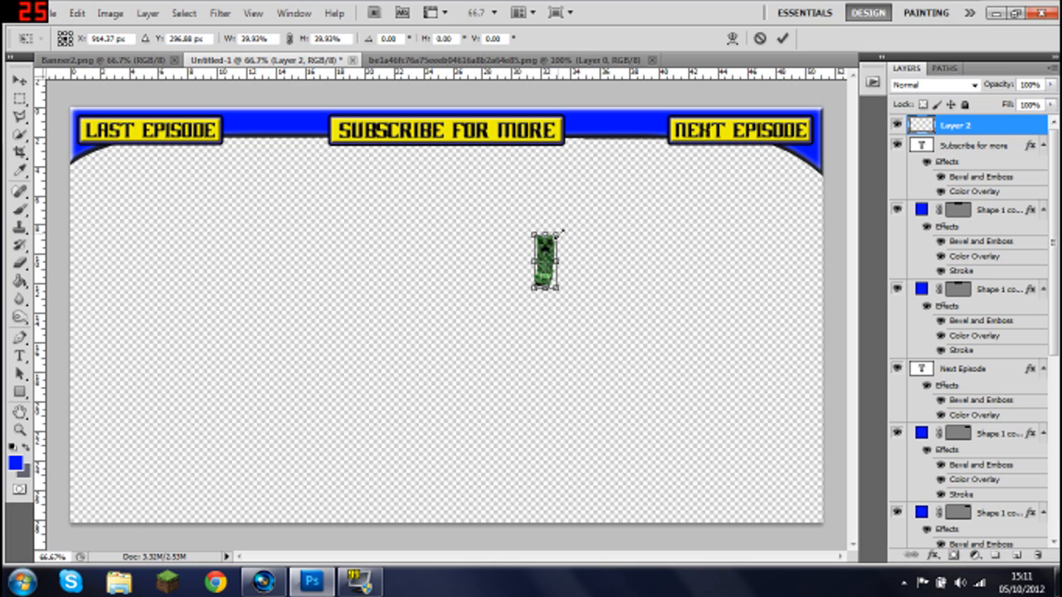
left_click_drag(544, 262, 564, 141)
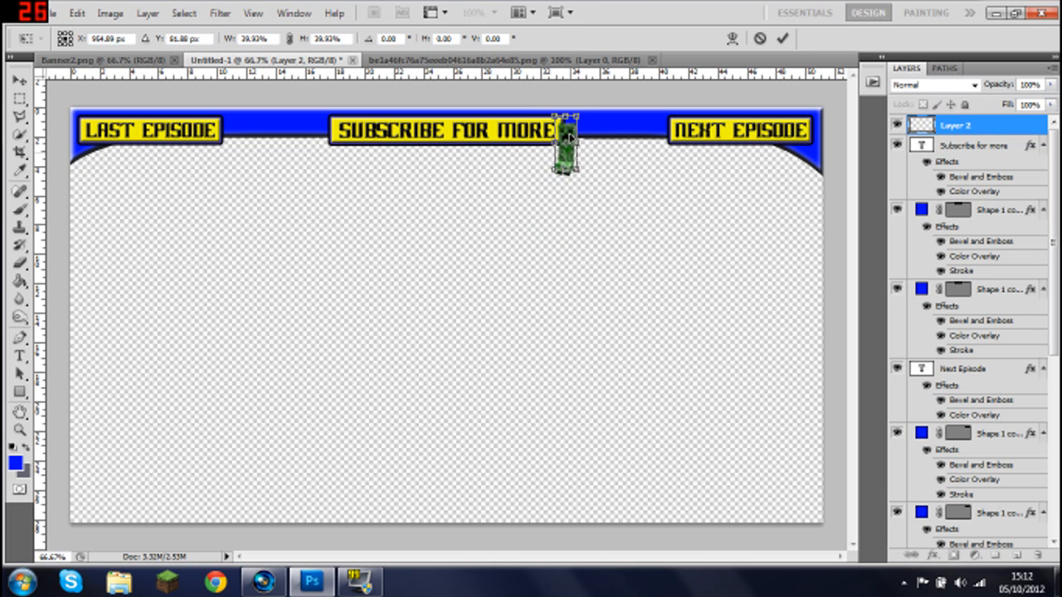
left_click_drag(564, 146, 564, 136)
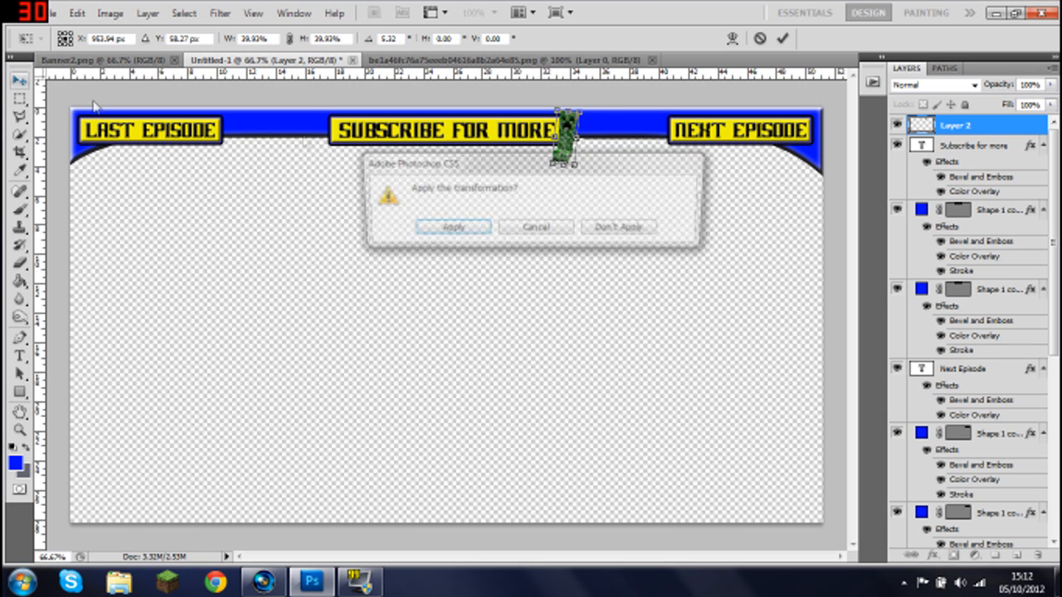
left_click(453, 225)
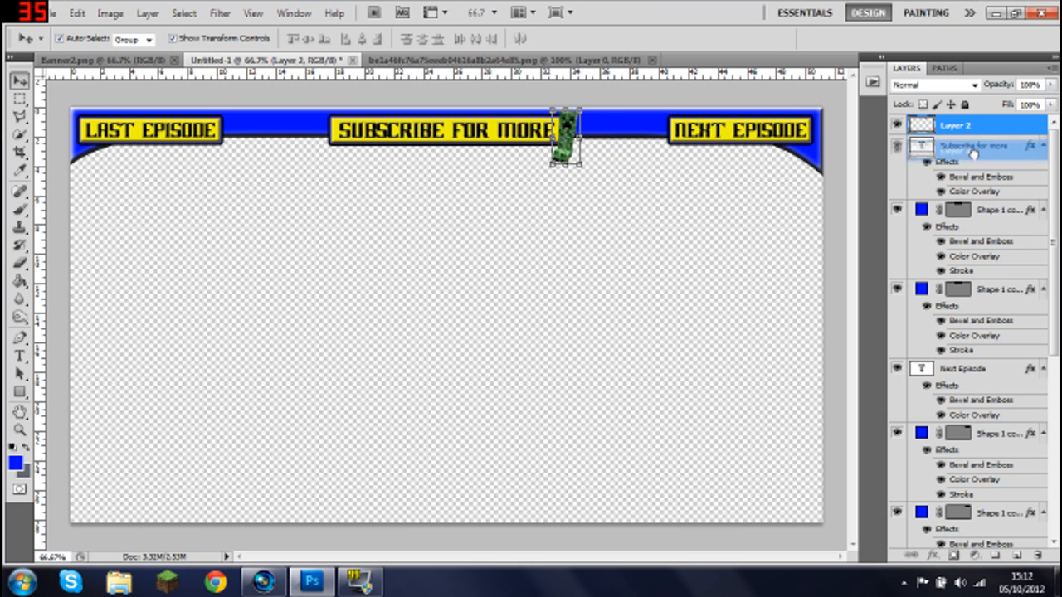
left_click(975, 335)
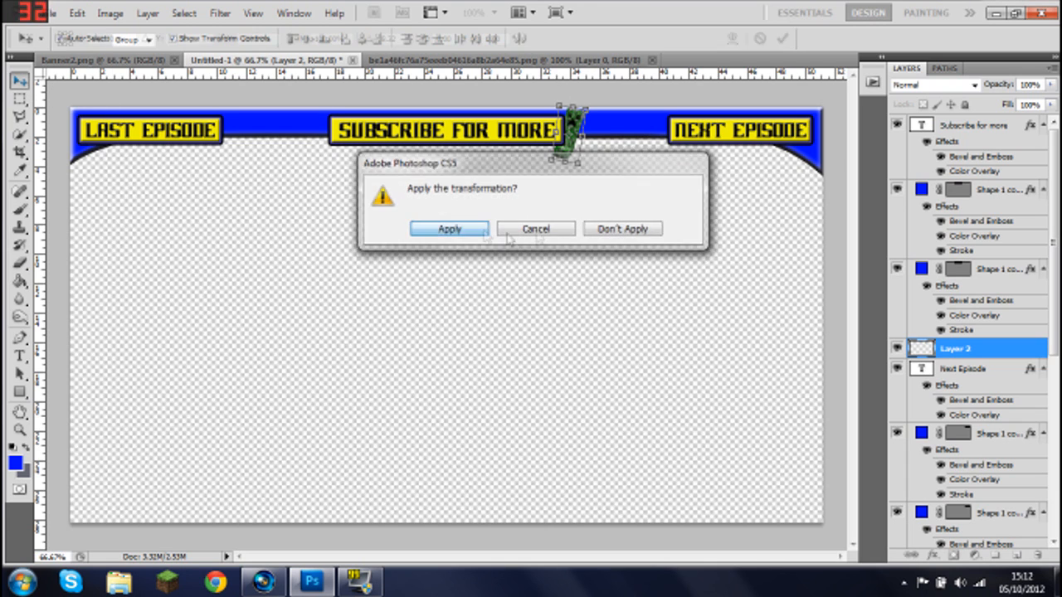
Duplicate the creeper layer, flip it horizontally and apply it at the button's left end.
left_click(448, 229)
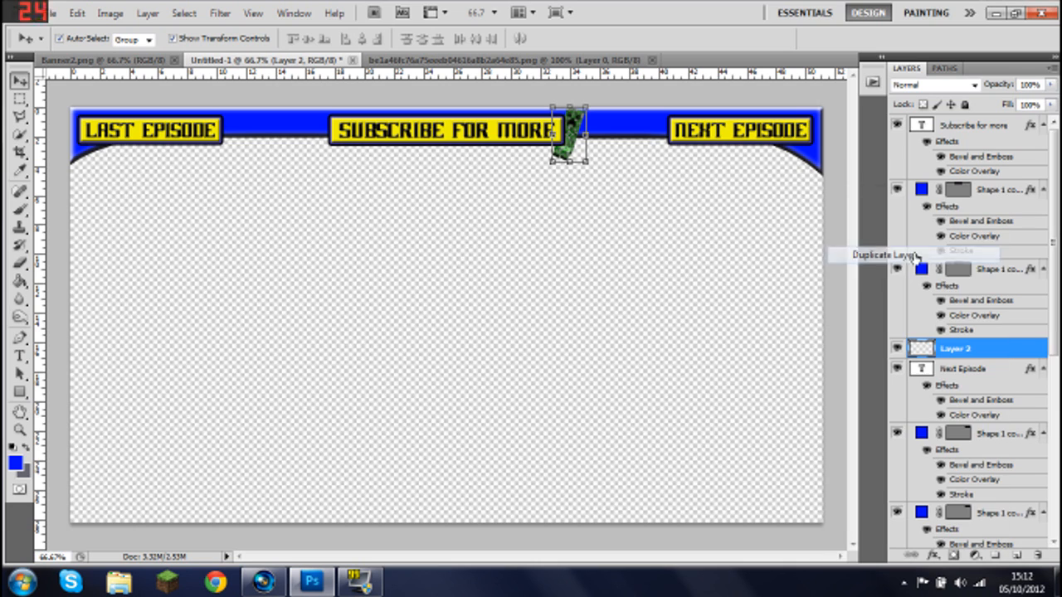
left_click(883, 256)
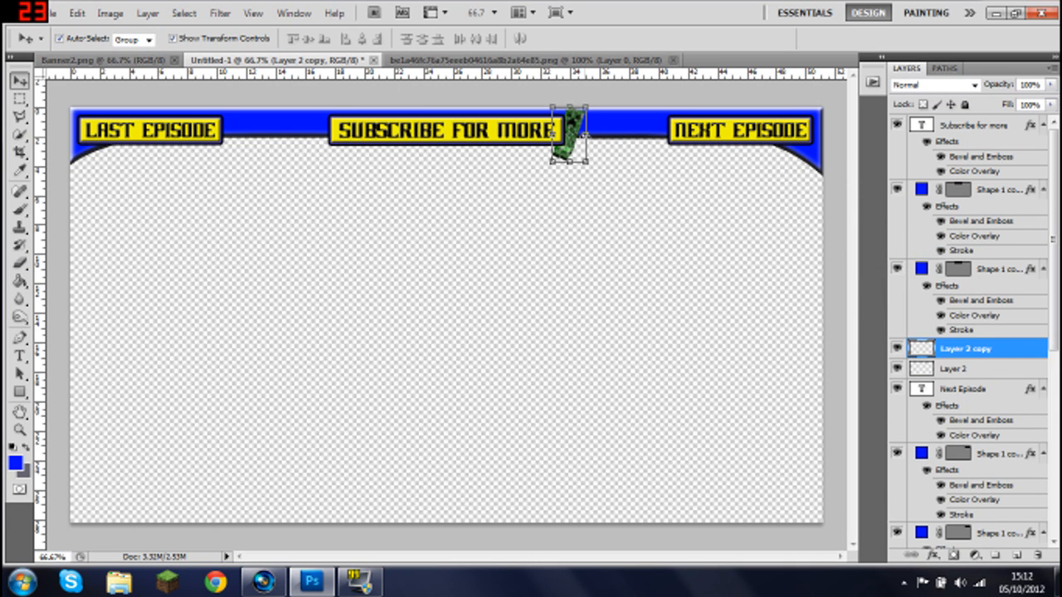
left_click_drag(567, 133, 423, 163)
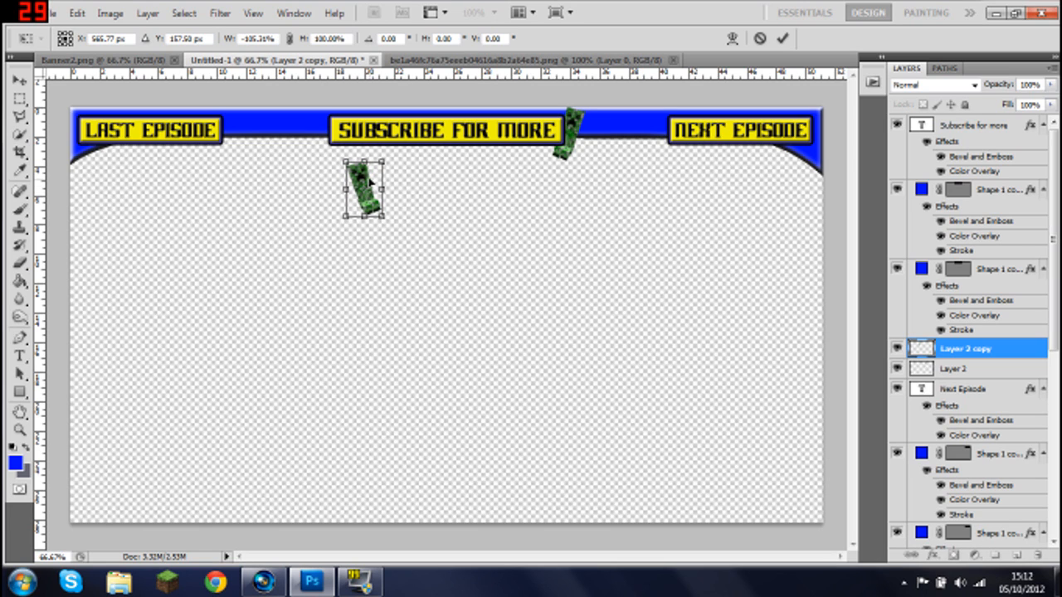
left_click_drag(362, 185, 318, 133)
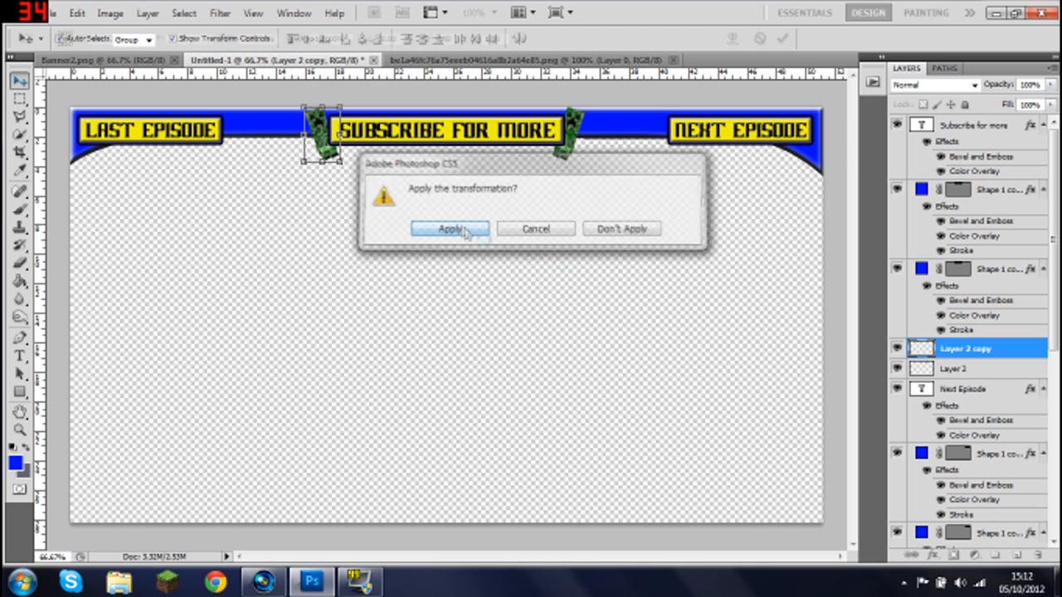
left_click(449, 229)
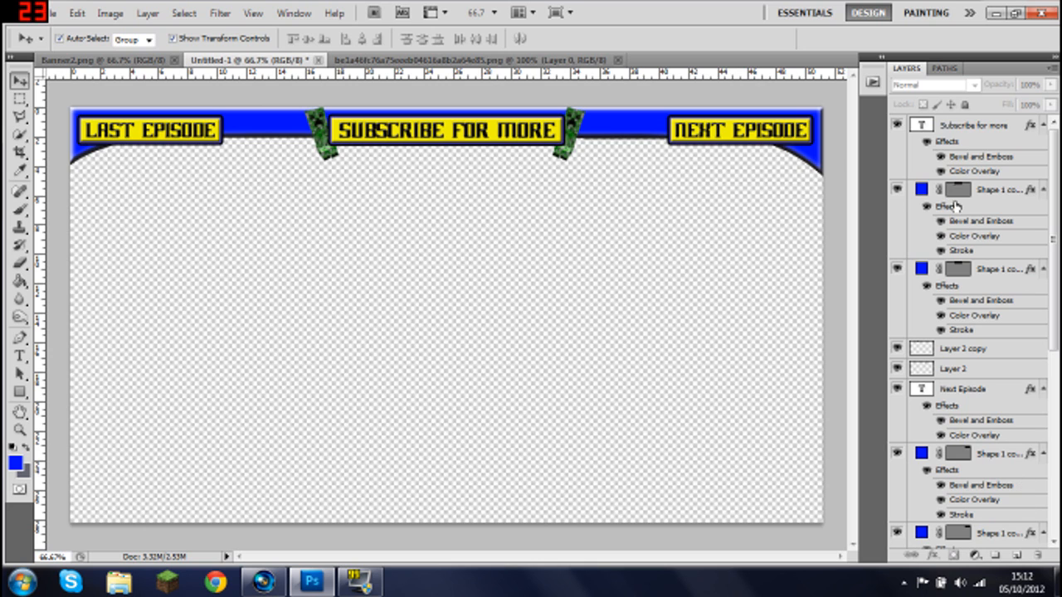
Merge the SUBSCRIBE button's two stacked shape layers into one.
left_click(987, 189)
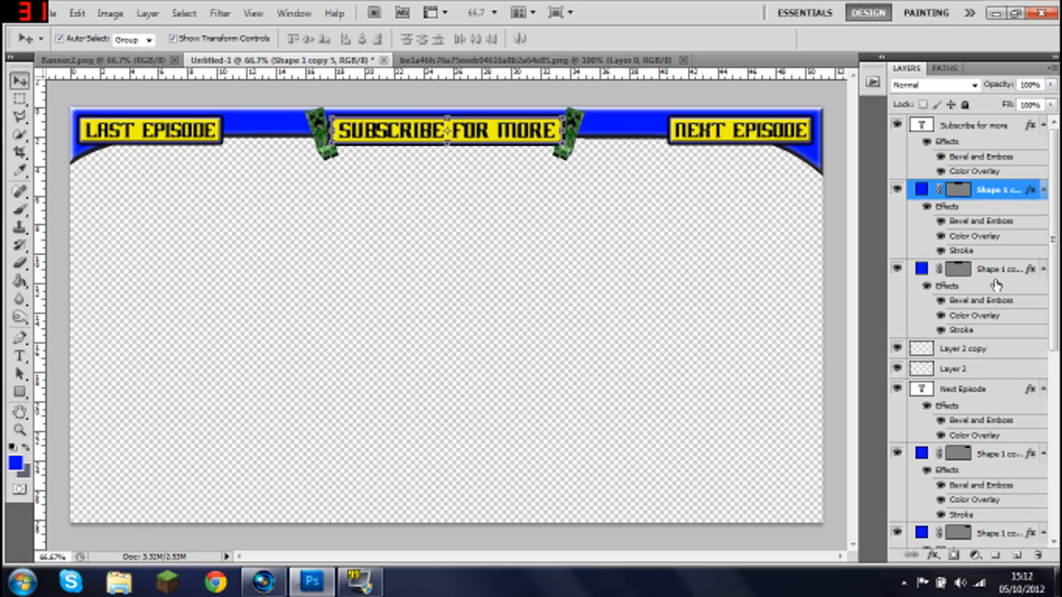
right_click(995, 268)
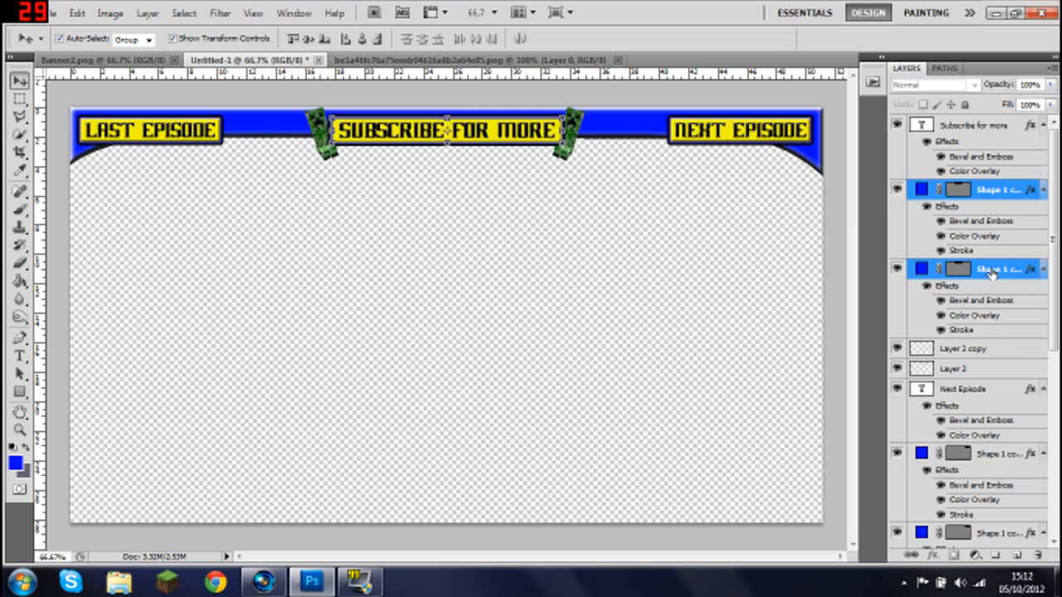
right_click(995, 268)
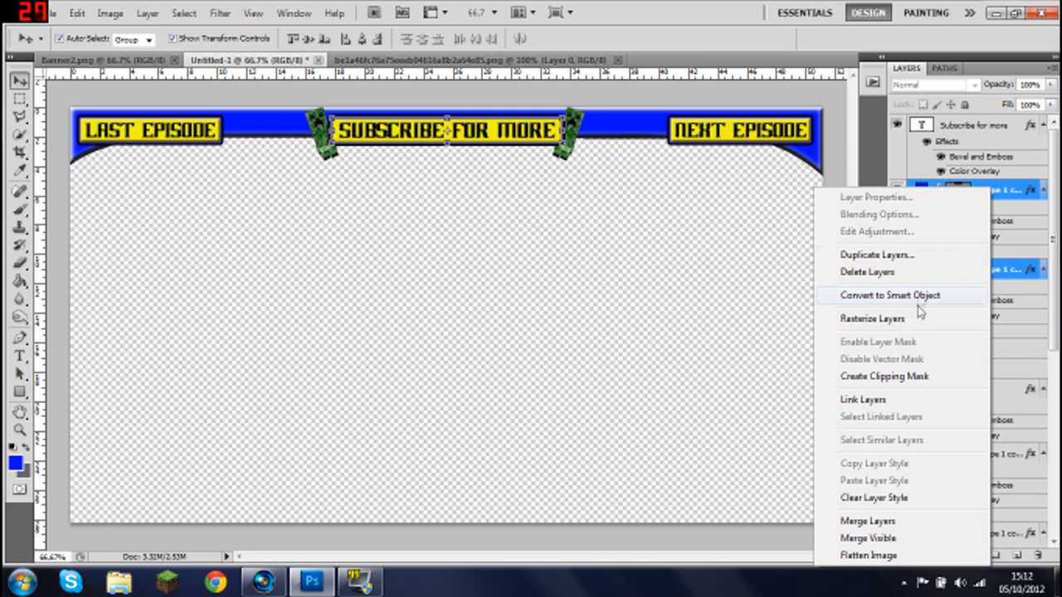
mouse_move(912, 341)
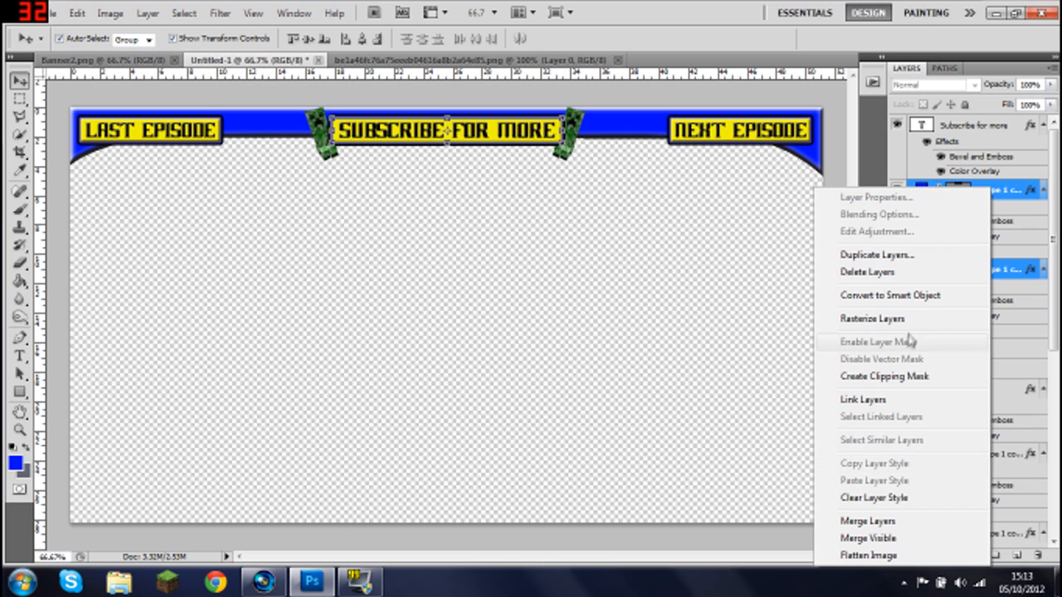
mouse_move(899, 295)
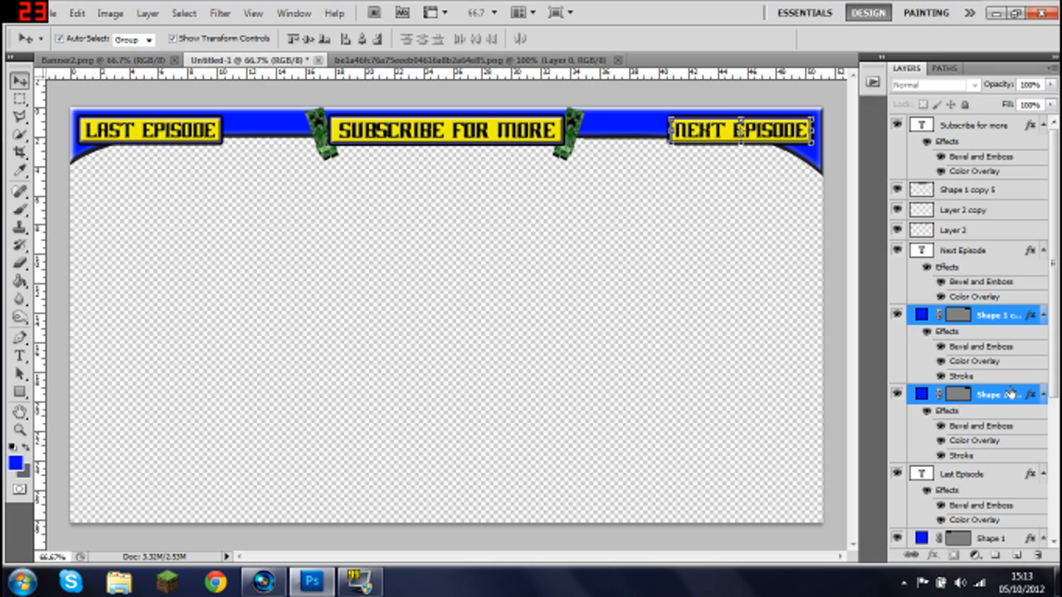
Merge the NEXT EPISODE button's shape layers into one.
left_click(968, 315)
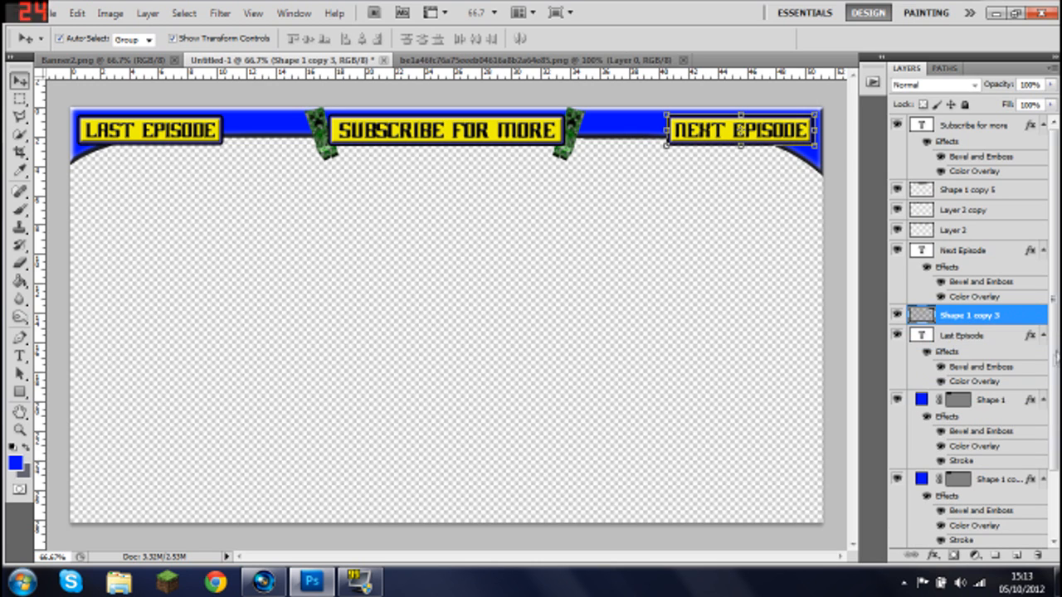
left_click(992, 322)
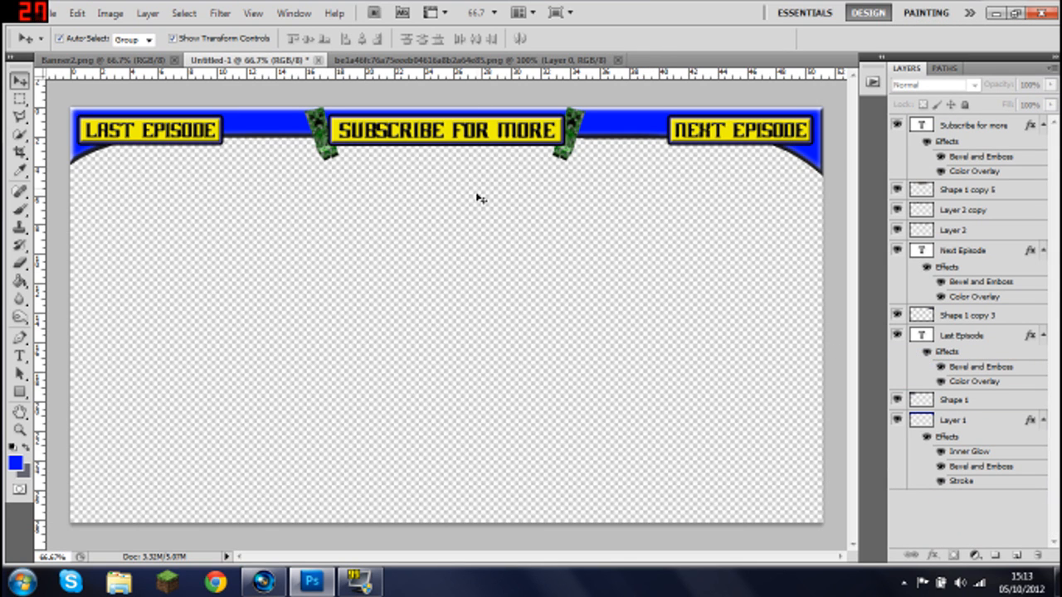
mouse_move(392, 272)
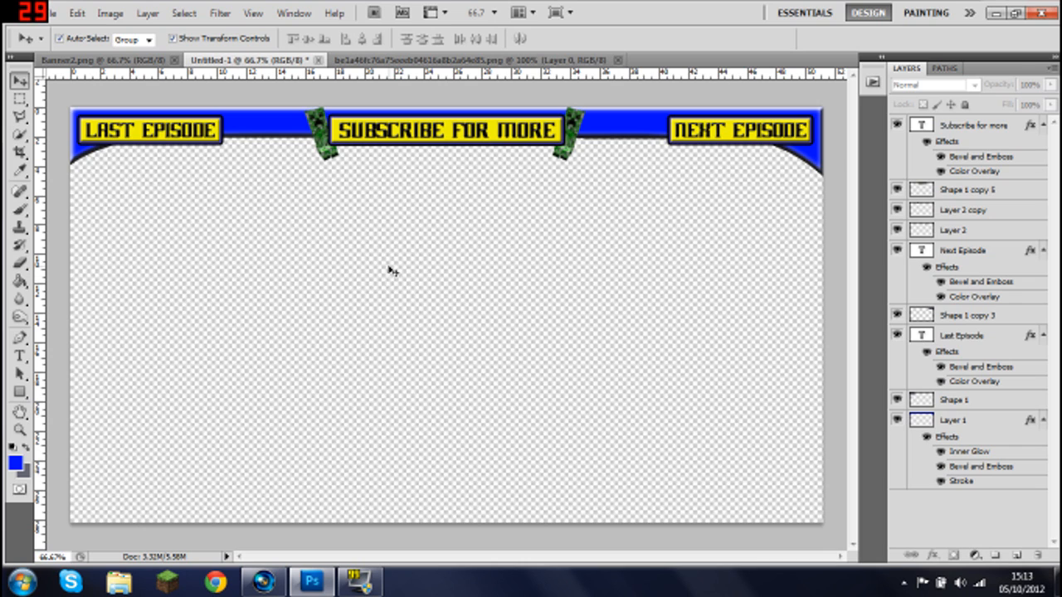
mouse_move(449, 342)
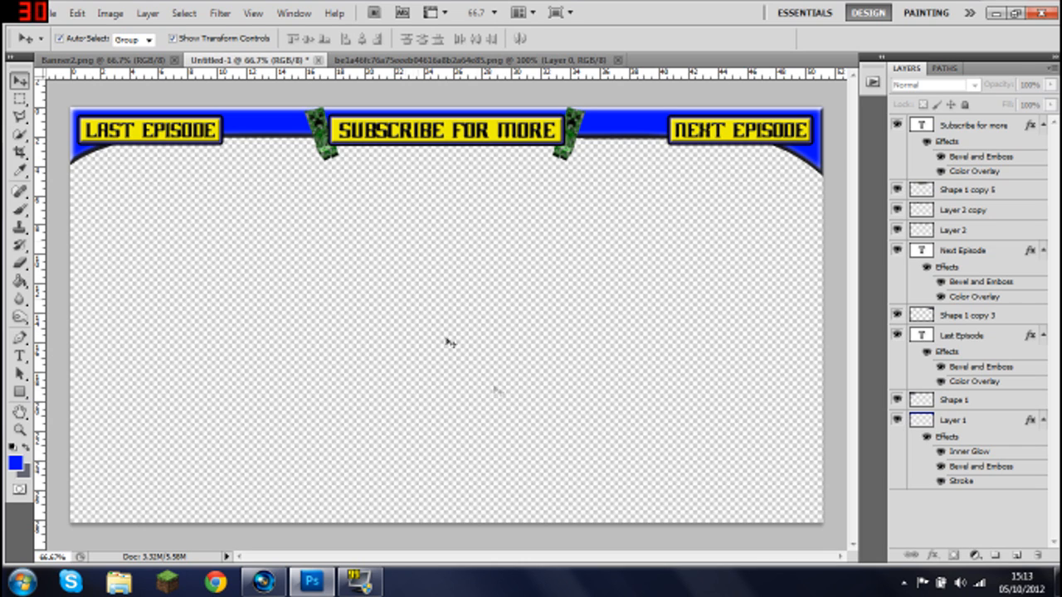
mouse_move(440, 269)
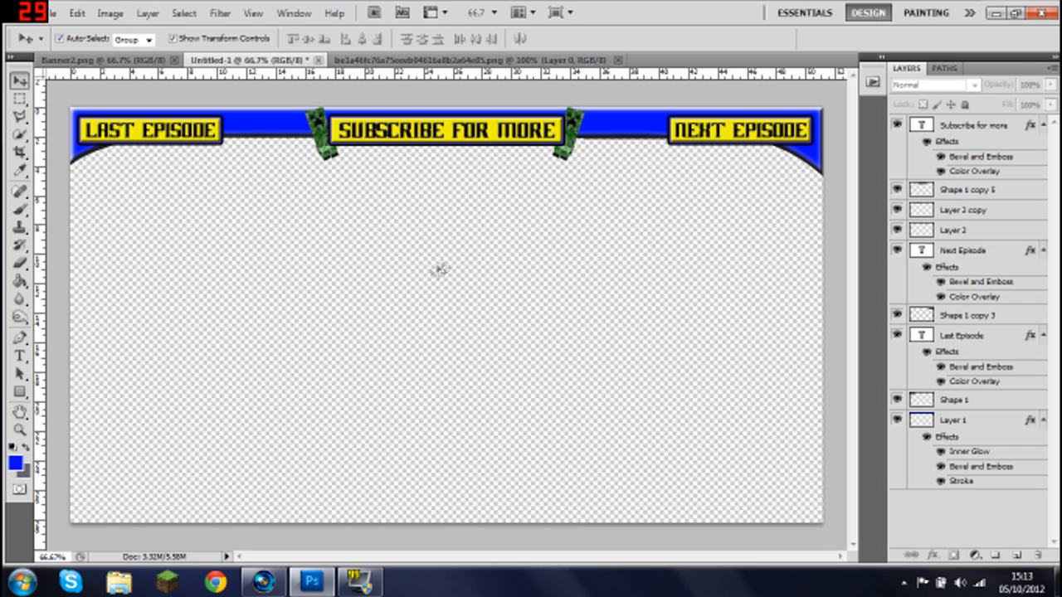
mouse_move(521, 292)
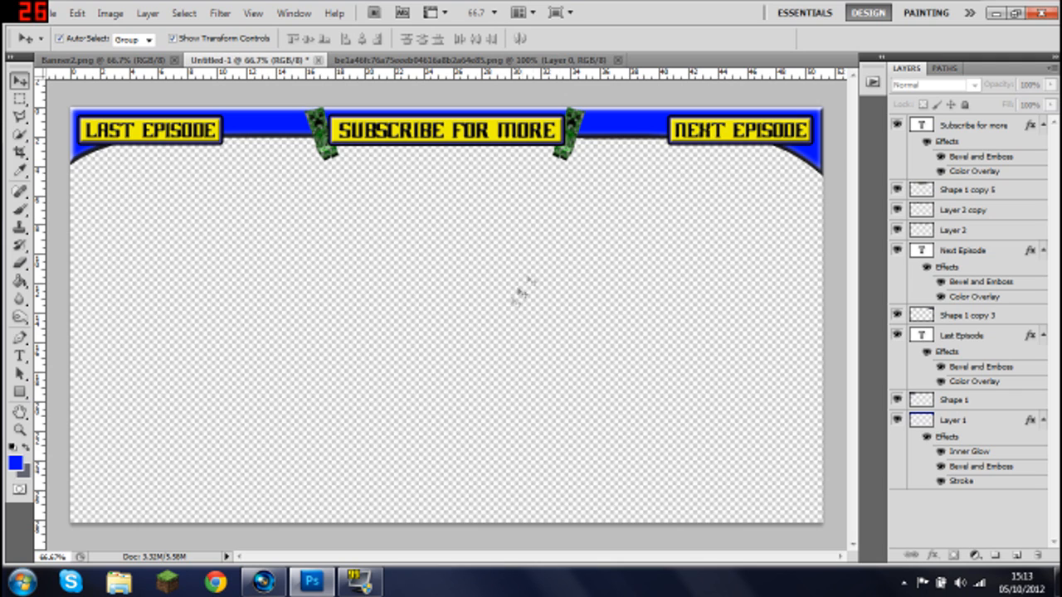
mouse_move(235, 129)
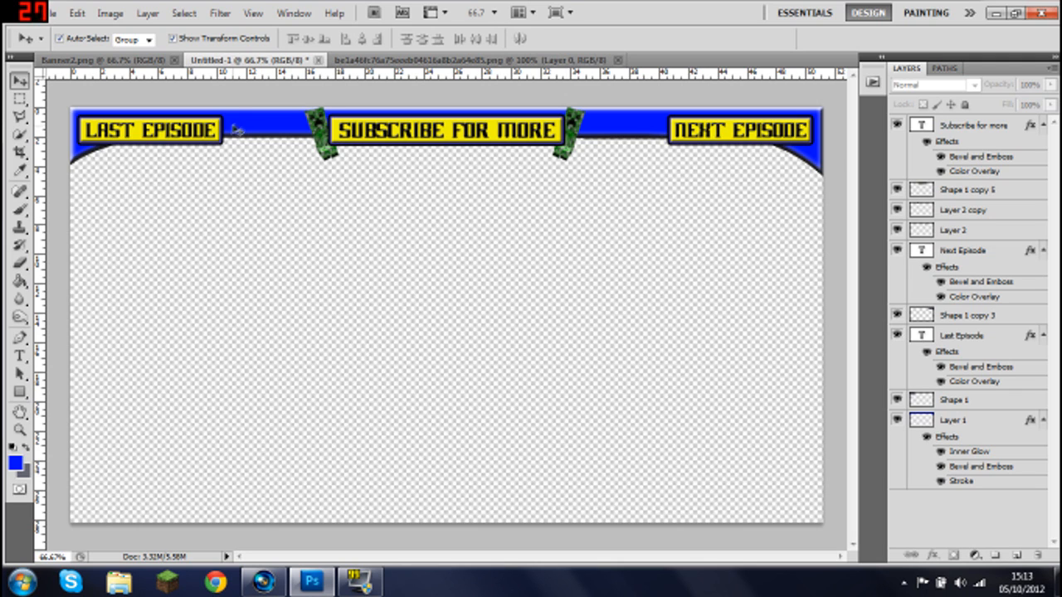
mouse_move(252, 133)
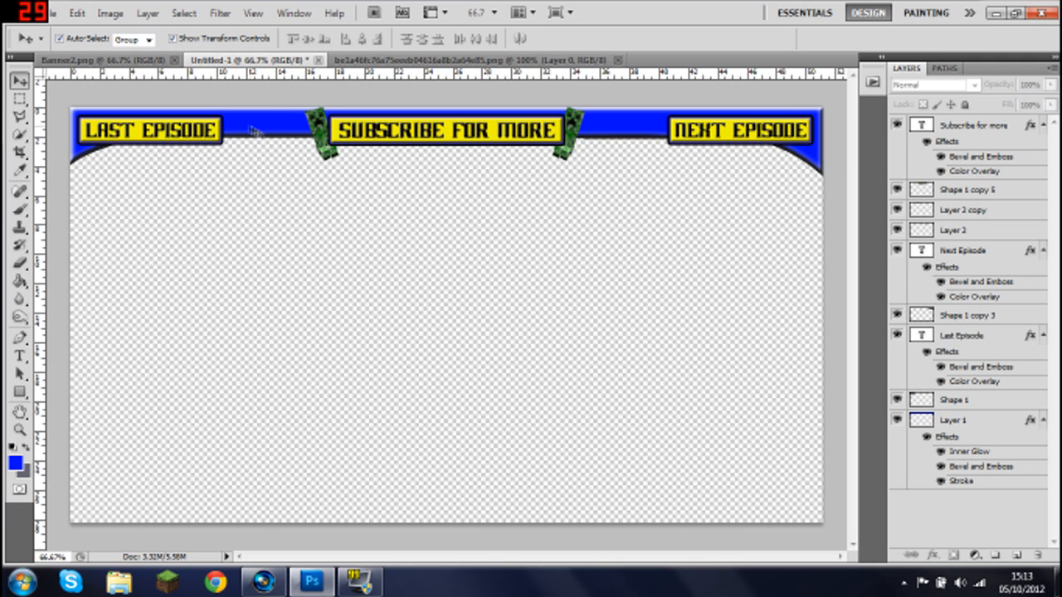
mouse_move(335, 255)
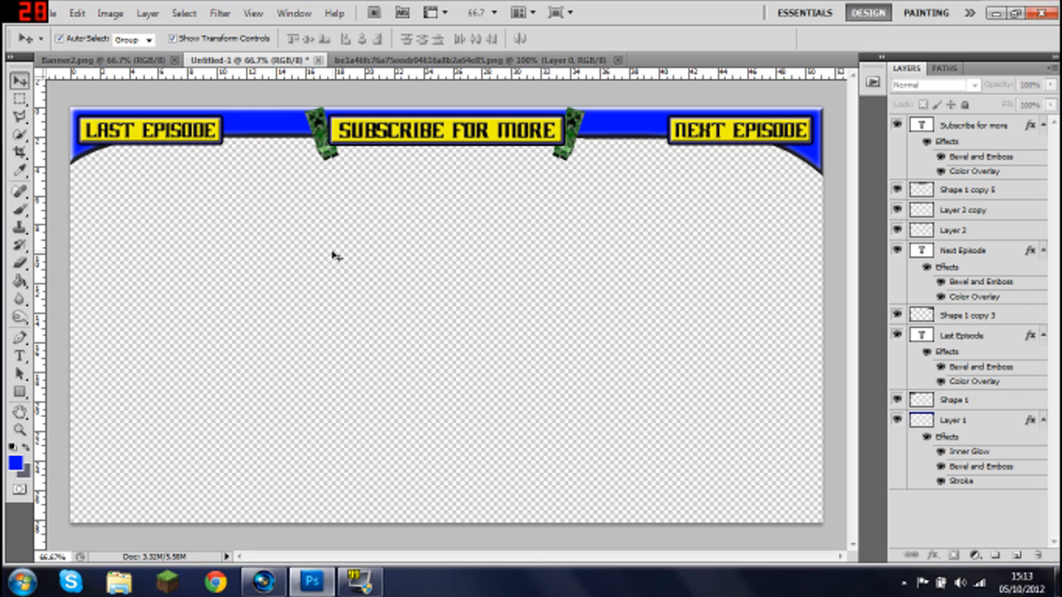
mouse_move(363, 312)
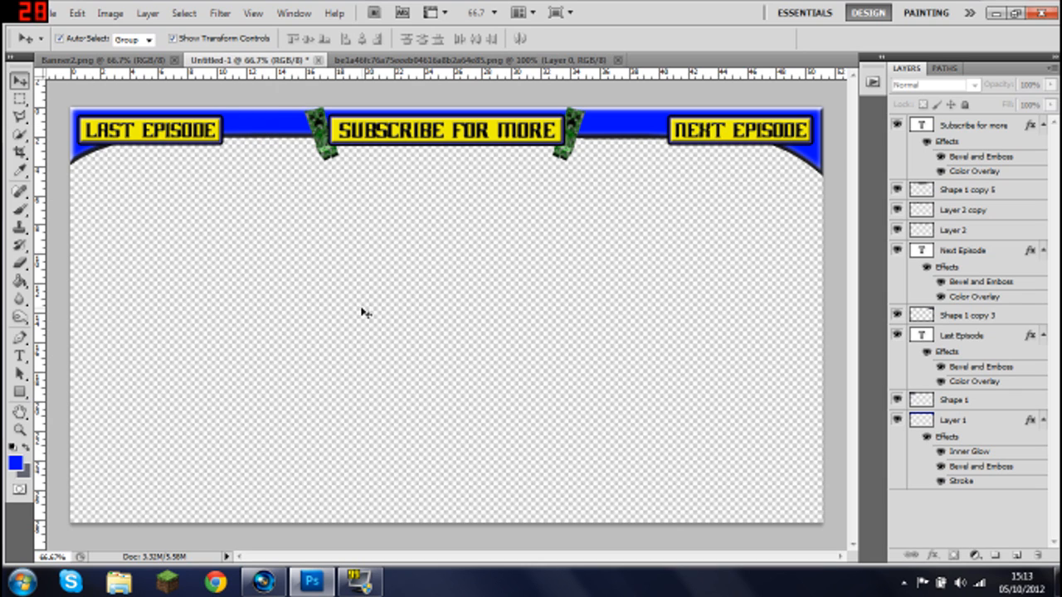
mouse_move(313, 396)
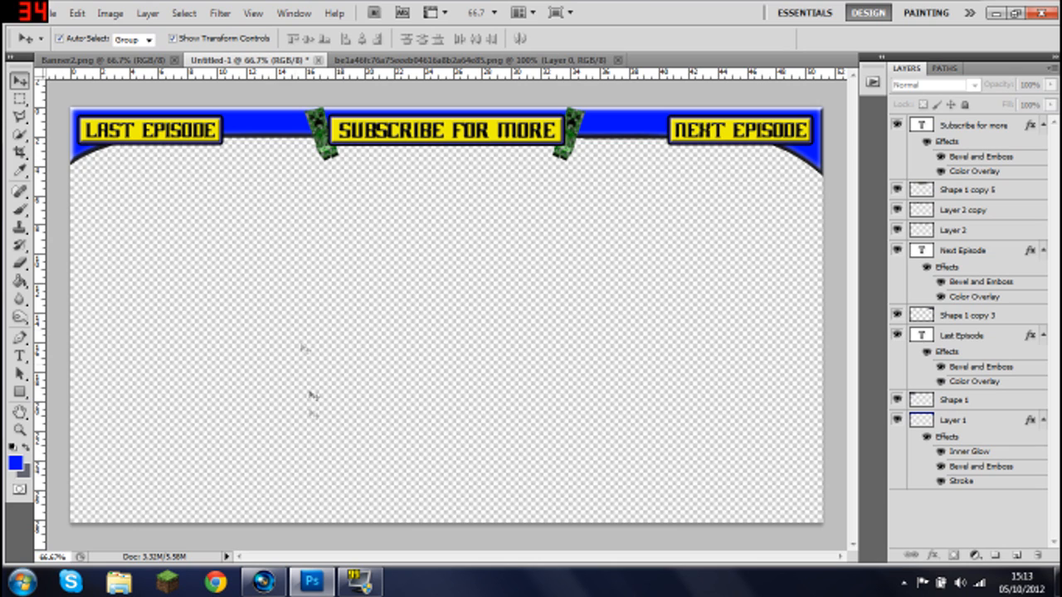